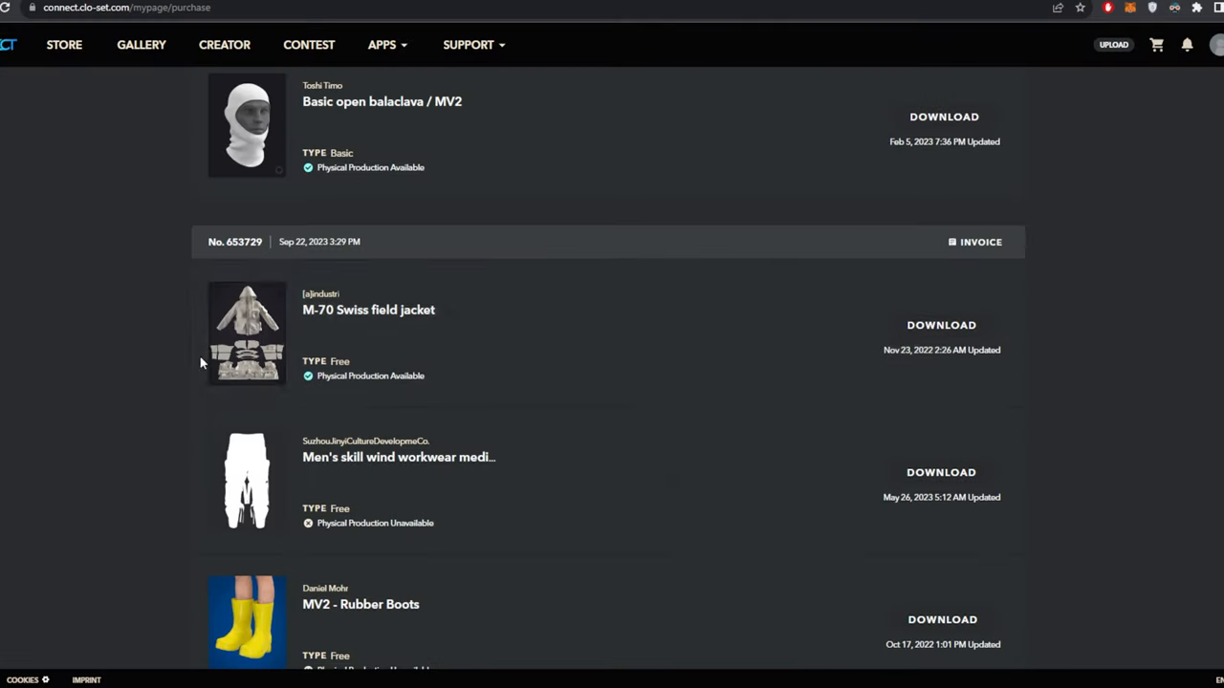
Go to the channel's page and scroll through its 3D character tutorial videos
scroll(down, 3)
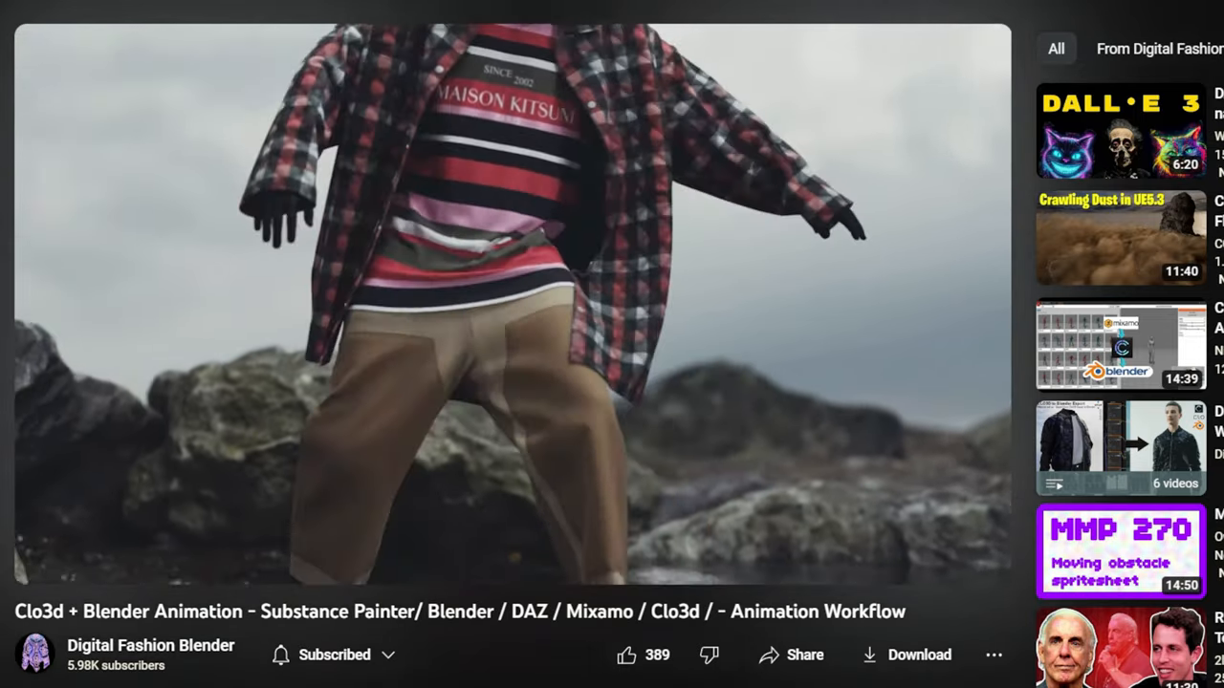
click(429, 676)
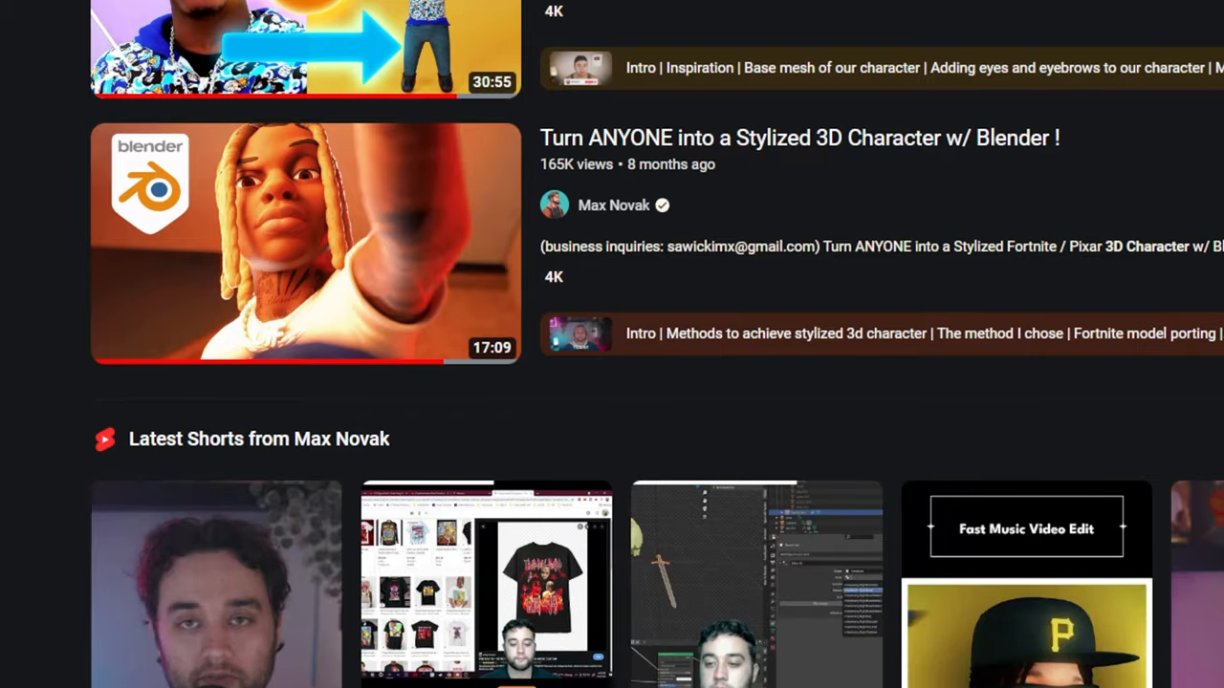
scroll(down, 3)
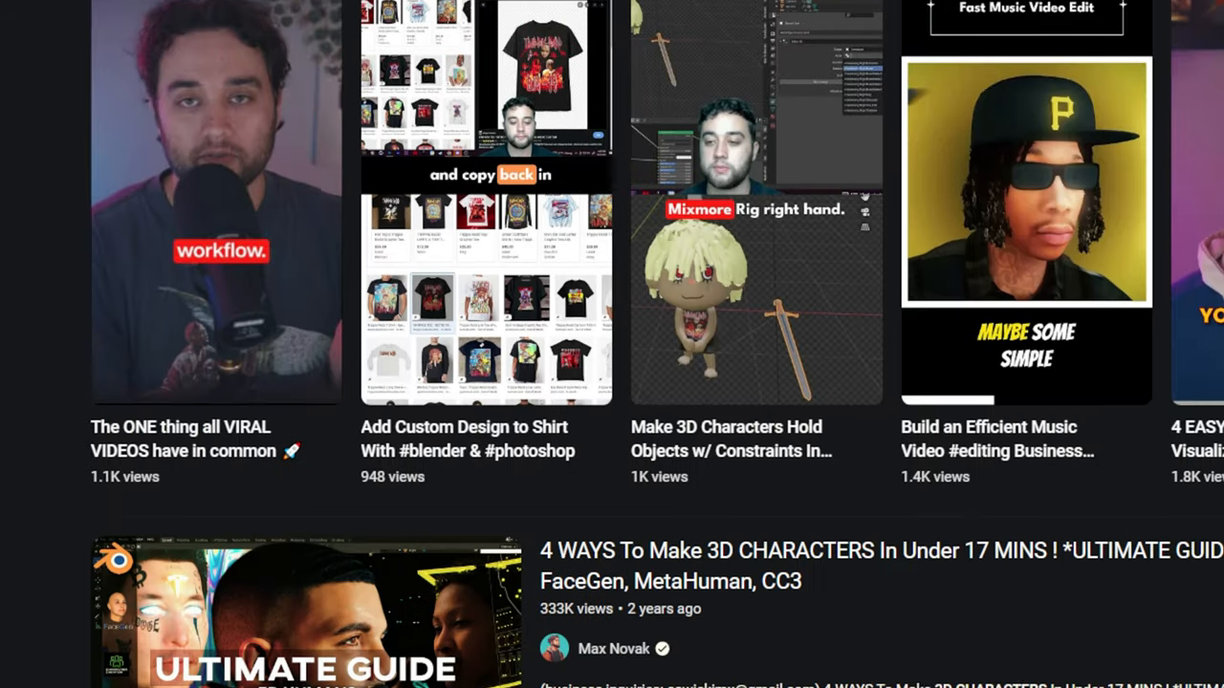
scroll(down, 3)
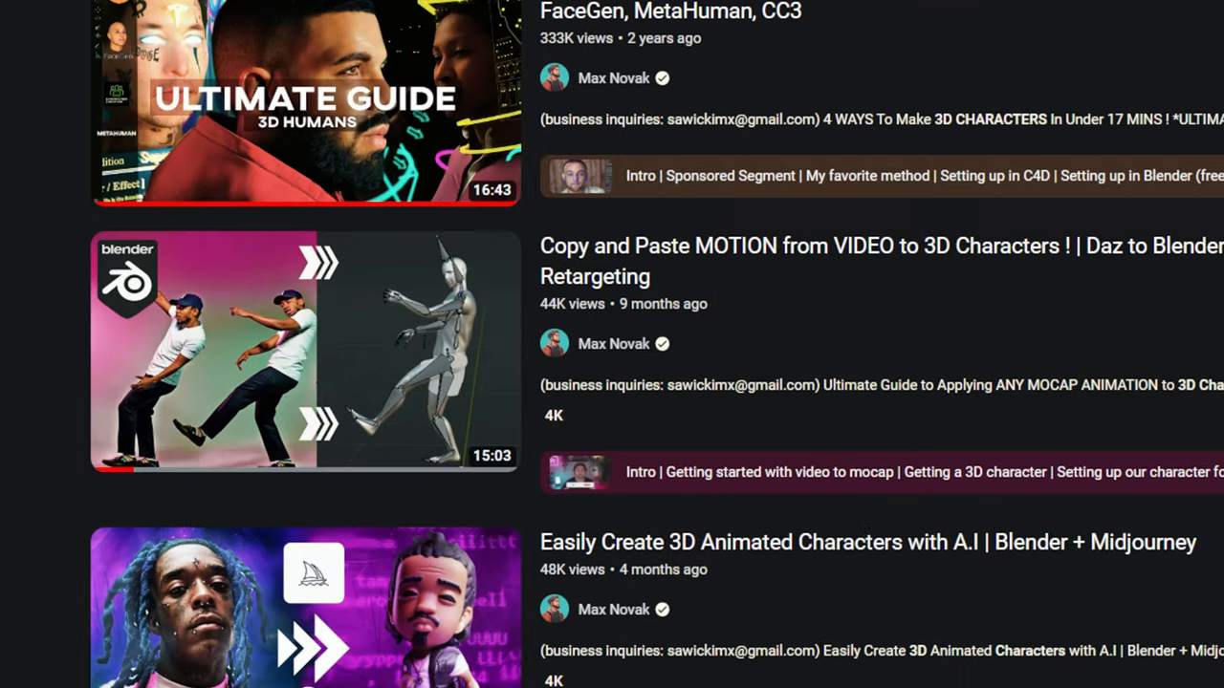
click(304, 103)
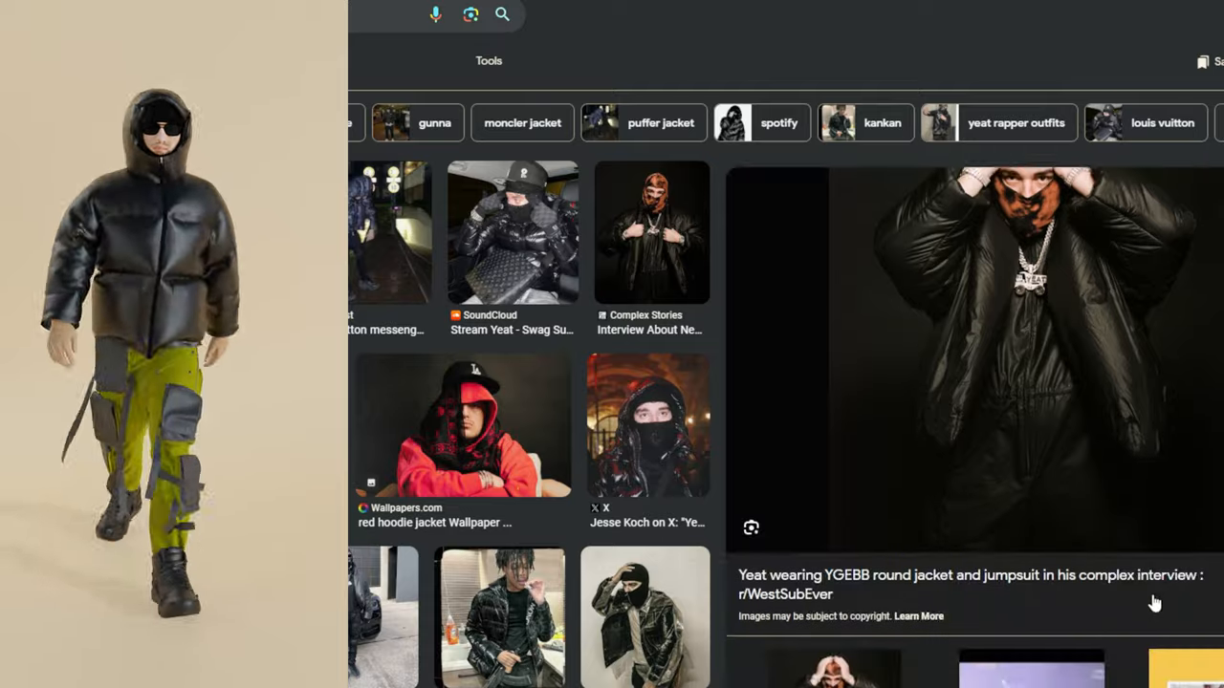
Scroll the black puffer jacket image results and open a large reference preview
scroll(down, 3)
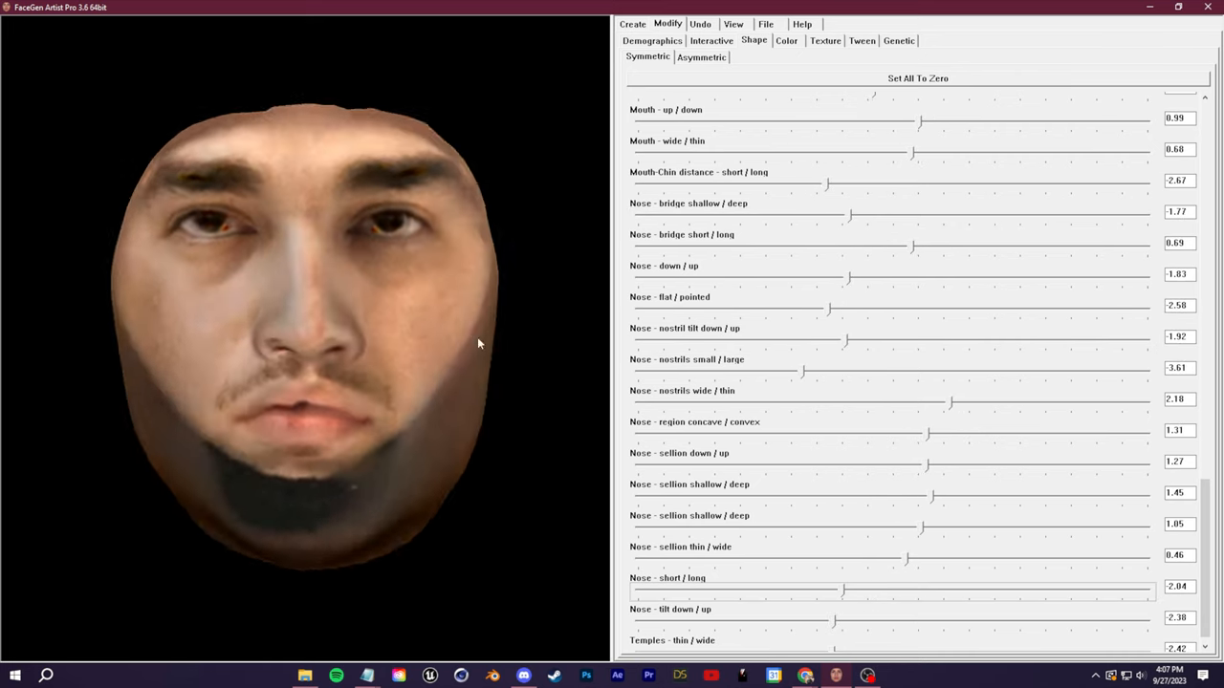
click(632, 24)
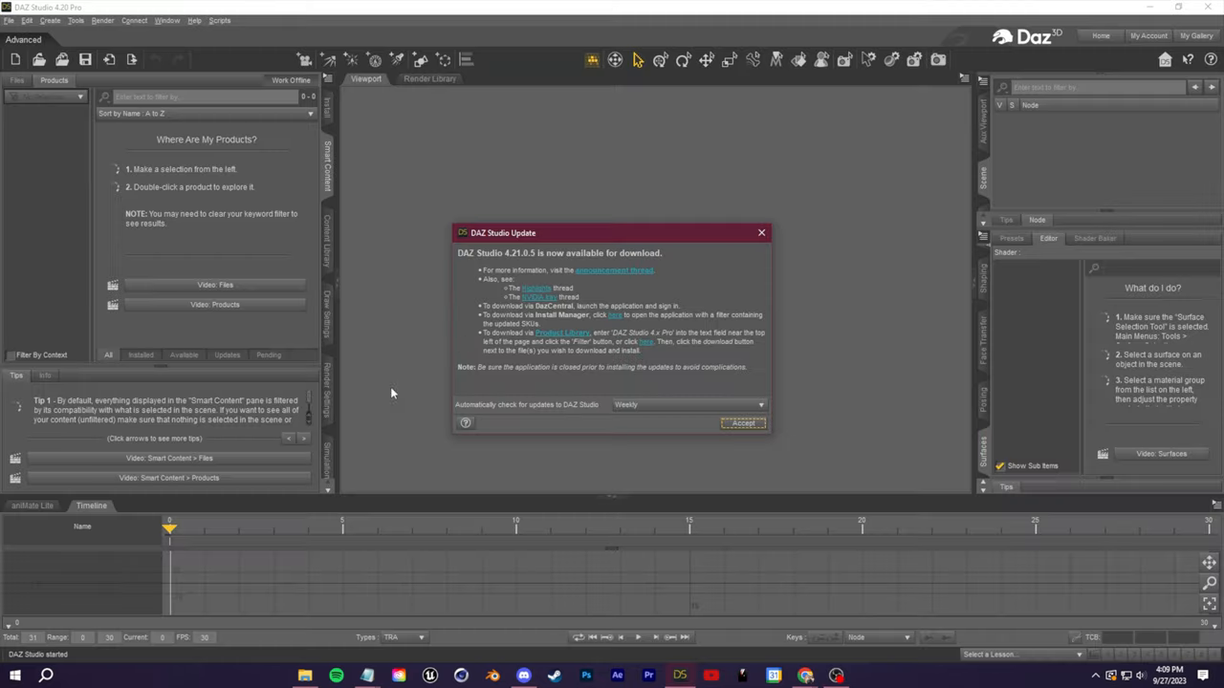
Accept the DAZ Studio update notice and load a Genesis starter figure from Figures
click(743, 422)
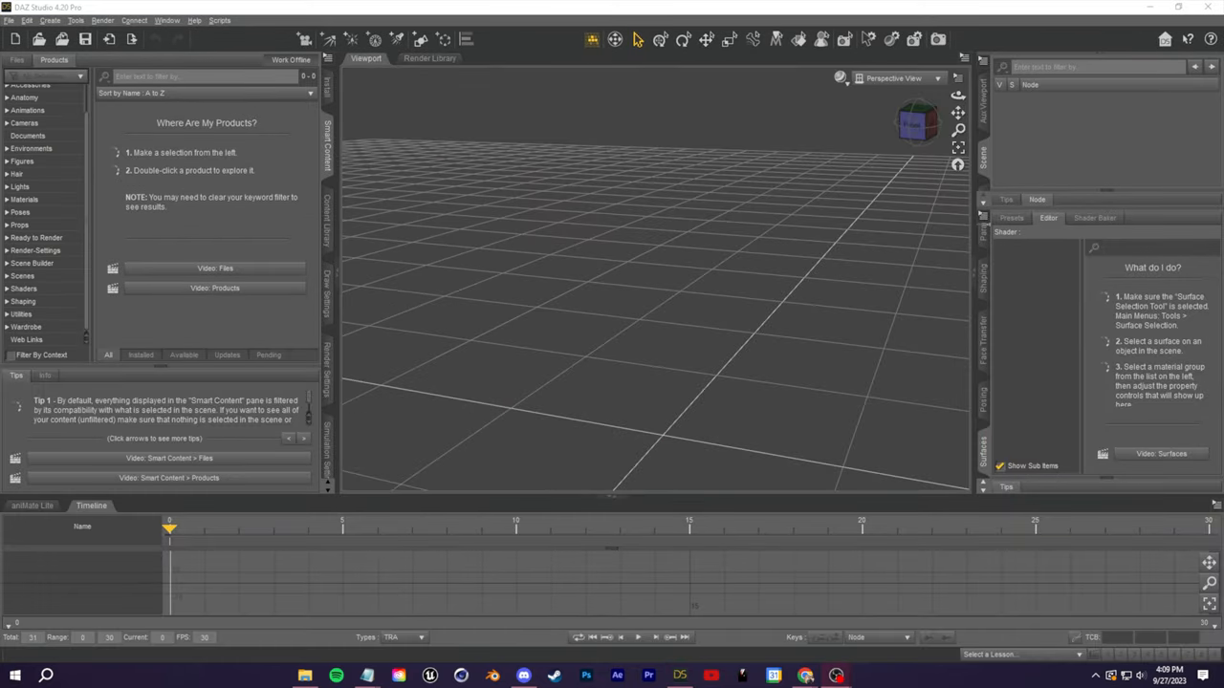
click(22, 160)
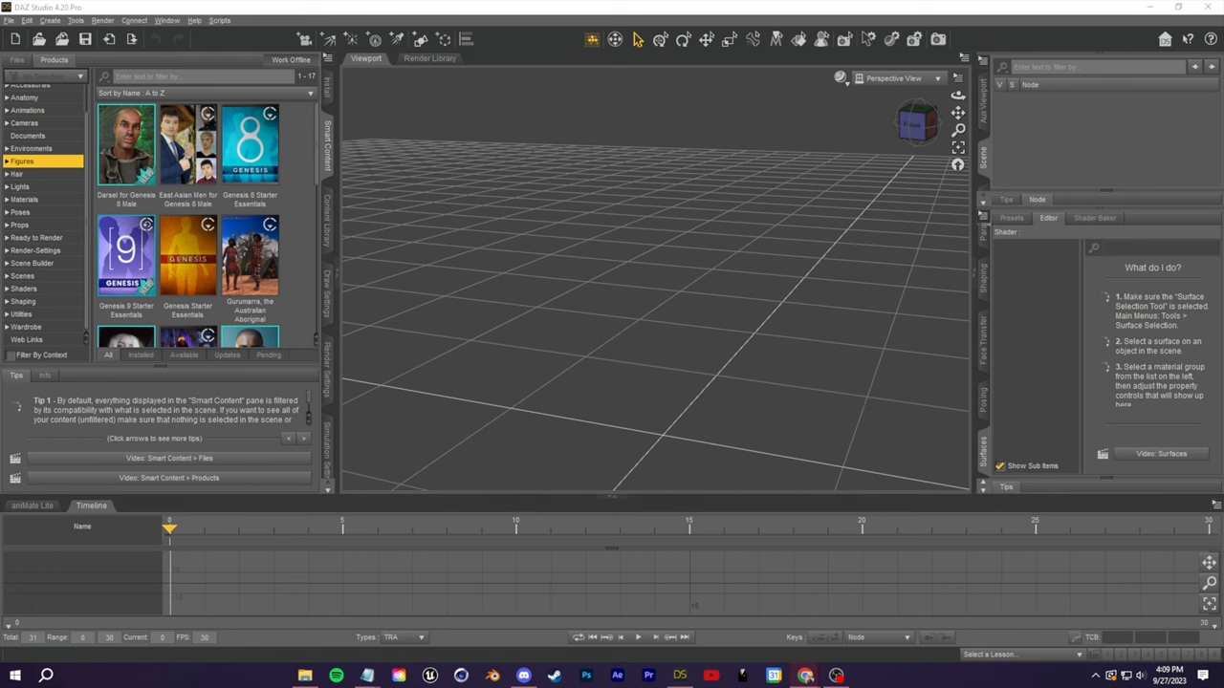
double_click(249, 144)
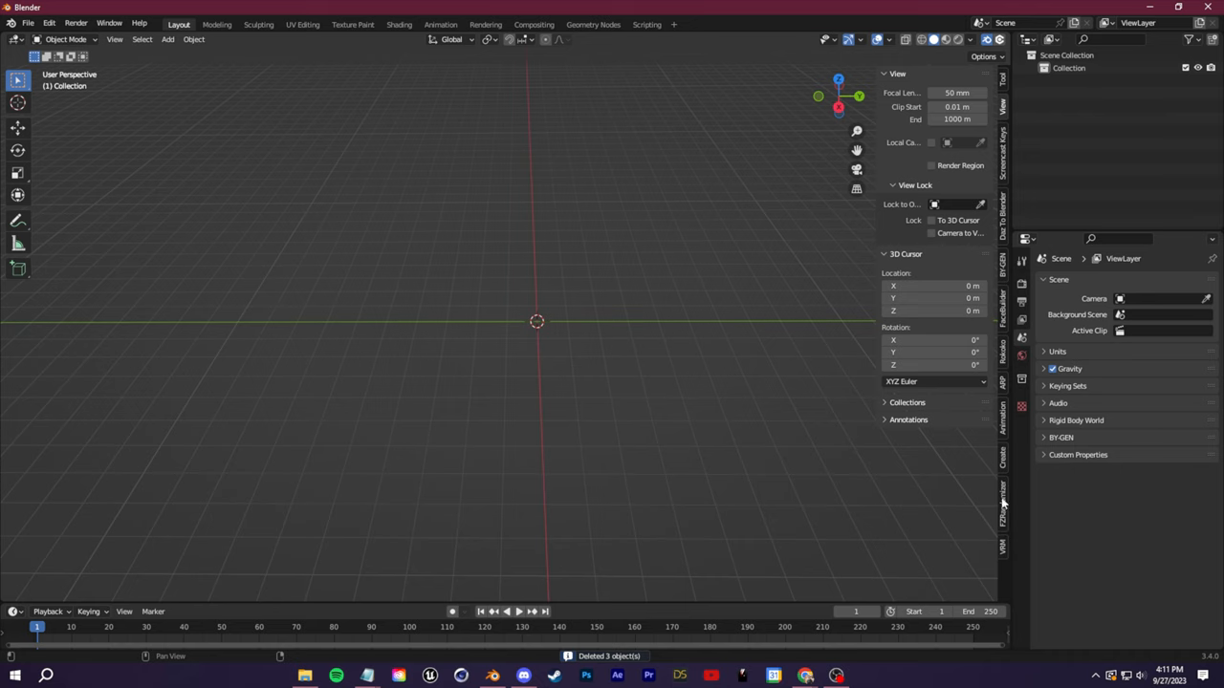
mouse_move(994, 245)
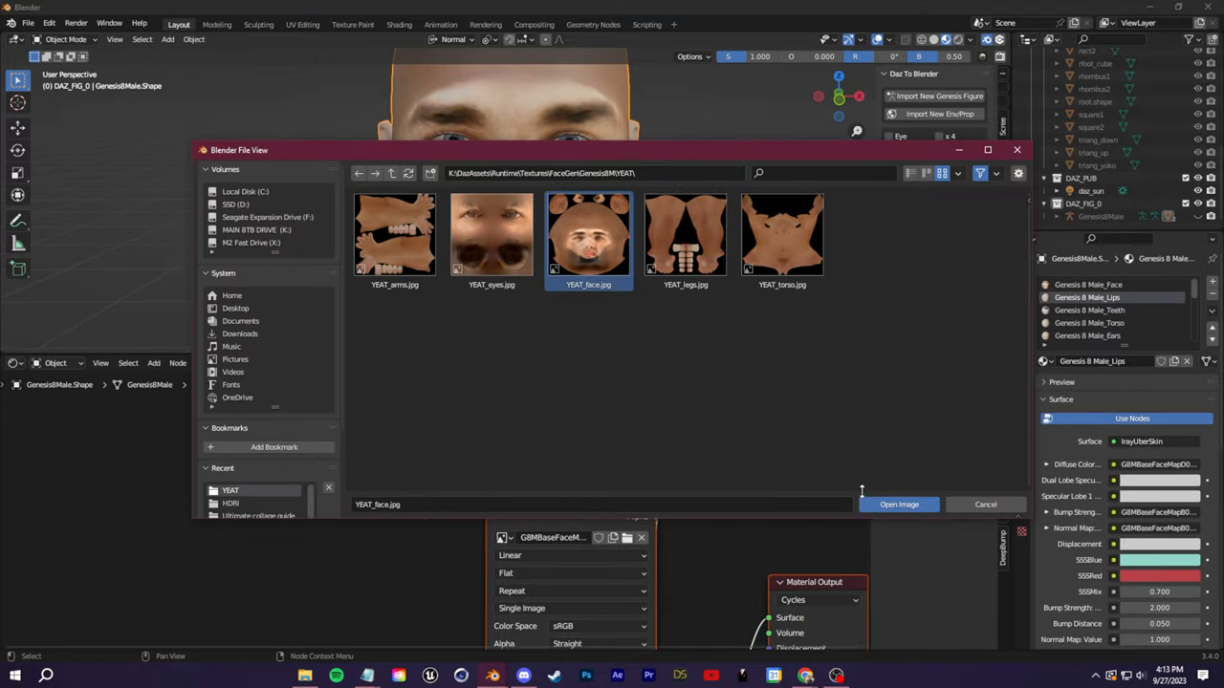
Load YEAT_face.jpg from the YEAT folder as the skin image texture
click(898, 504)
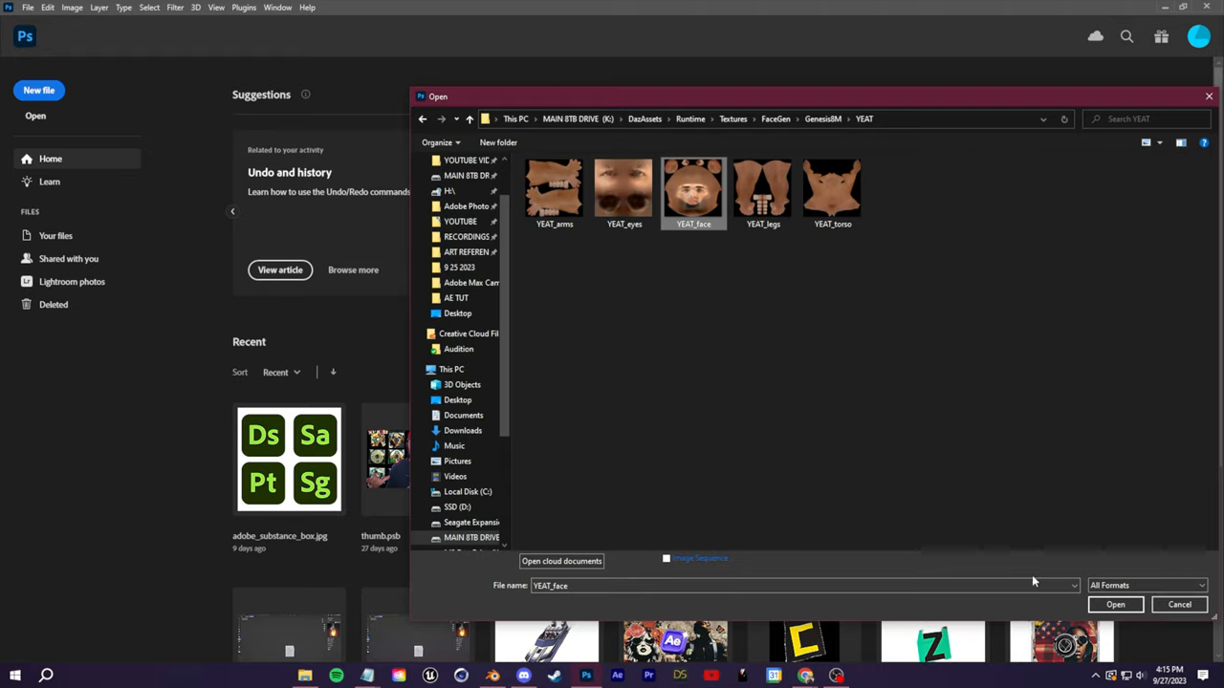
Save the edited YEAT_face texture as PNG 'YEAT_face CUSTOM' in Easy Digital Fashion
click(1115, 604)
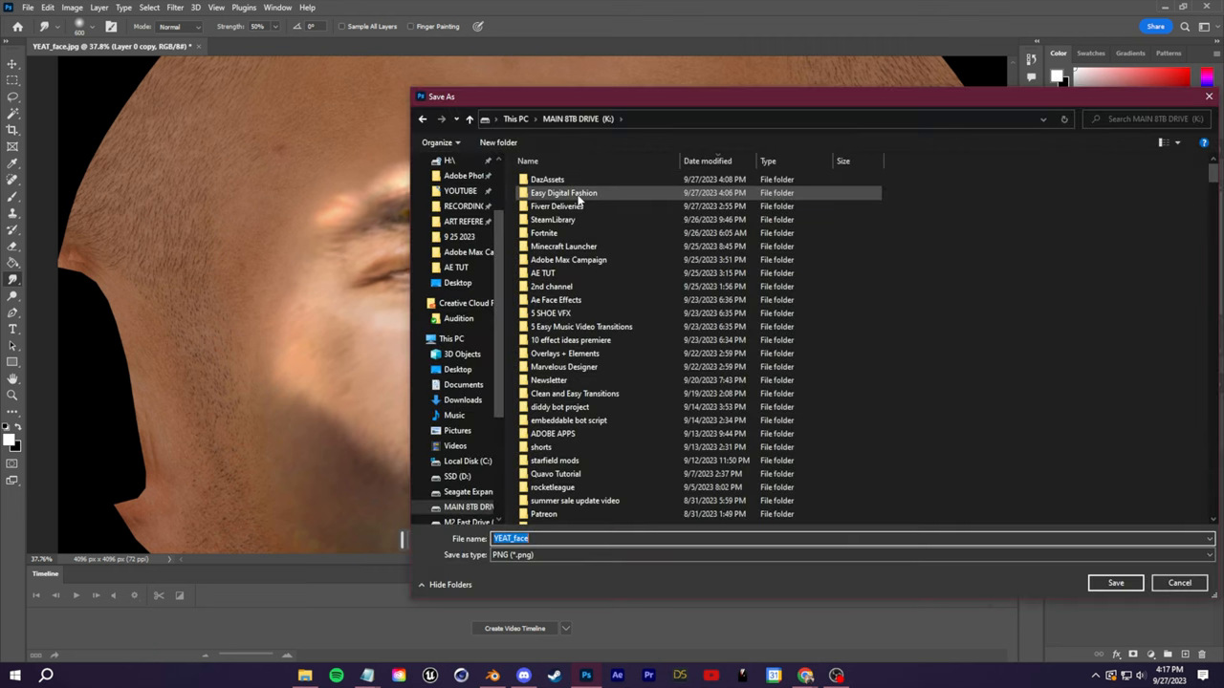
double_click(563, 192)
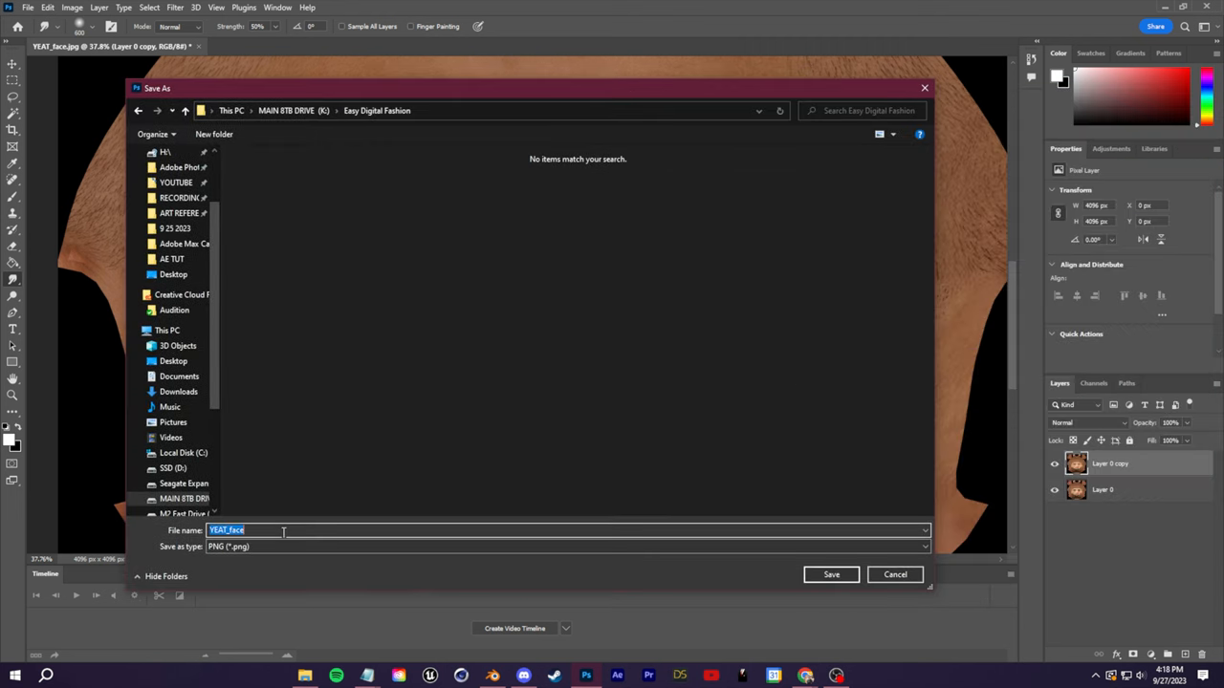
text(CUSTOM)
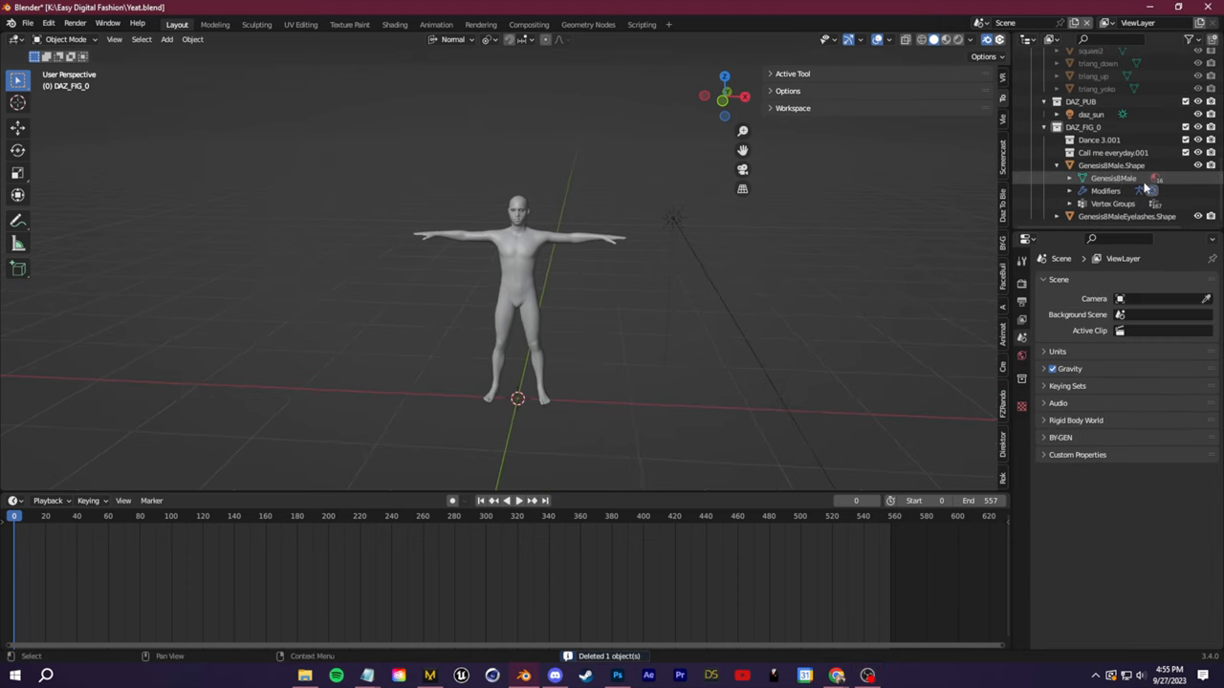
Select the GenesisBMale.Shape body mesh and choose a 3D export format
click(1110, 165)
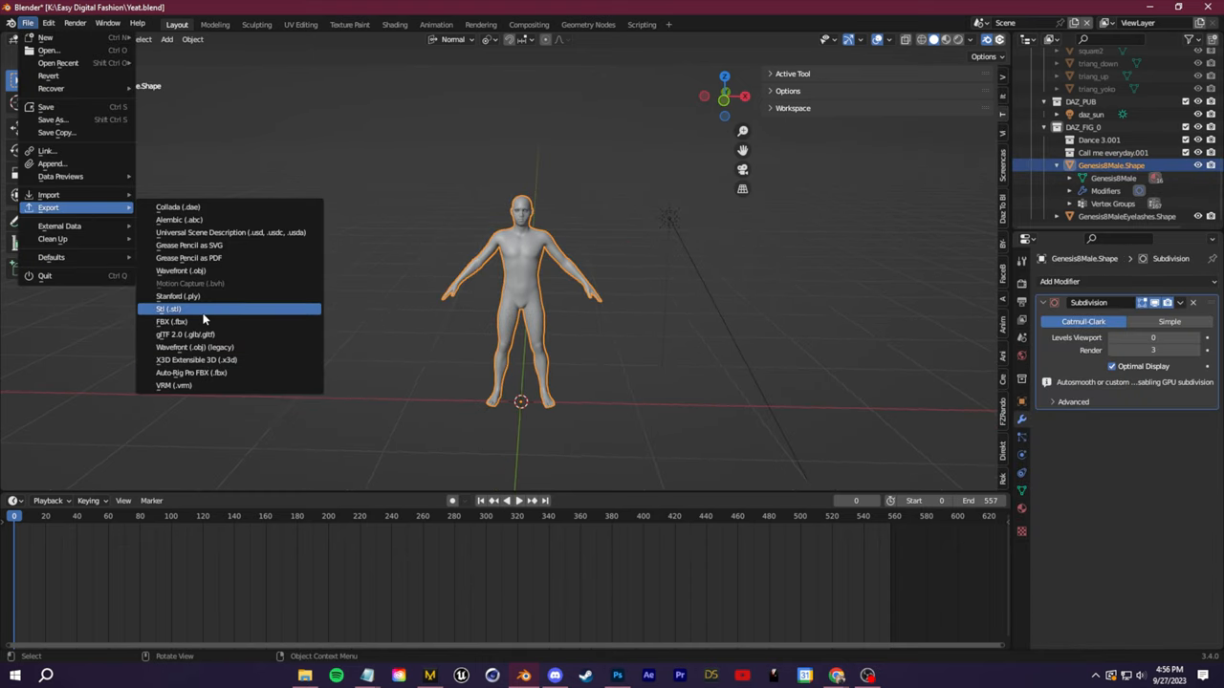
click(171, 321)
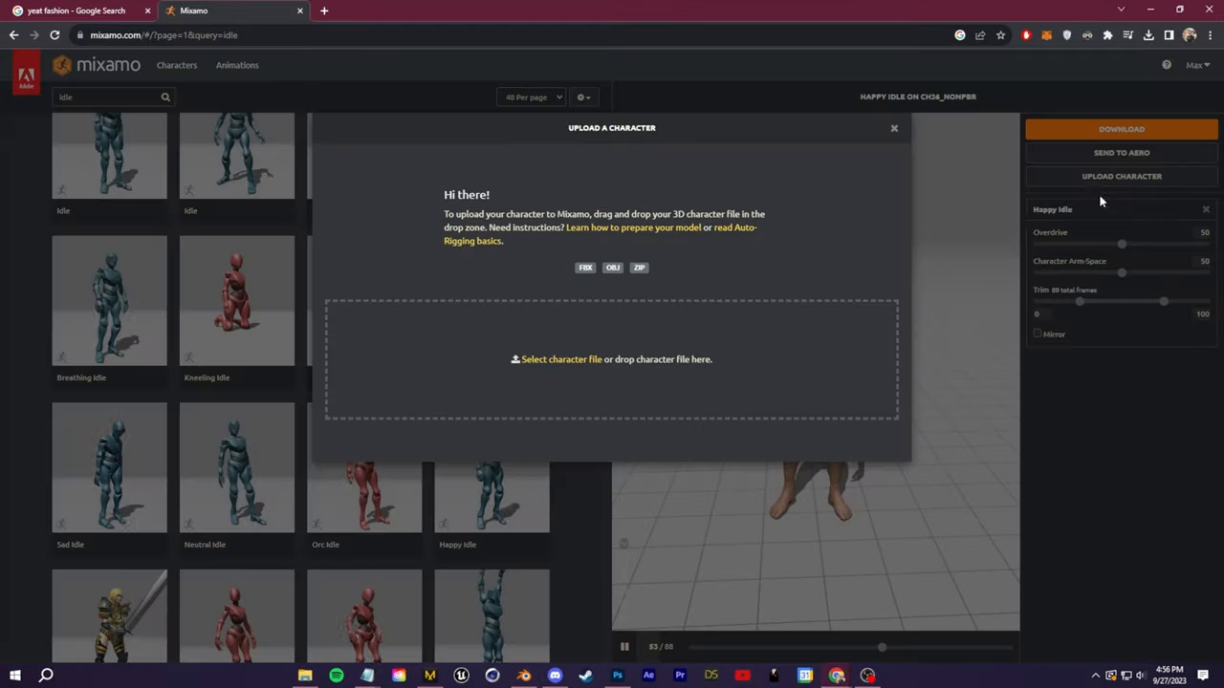
Upload YEAT AVATAR to Mixamo and download its in-place Walking animation
click(561, 359)
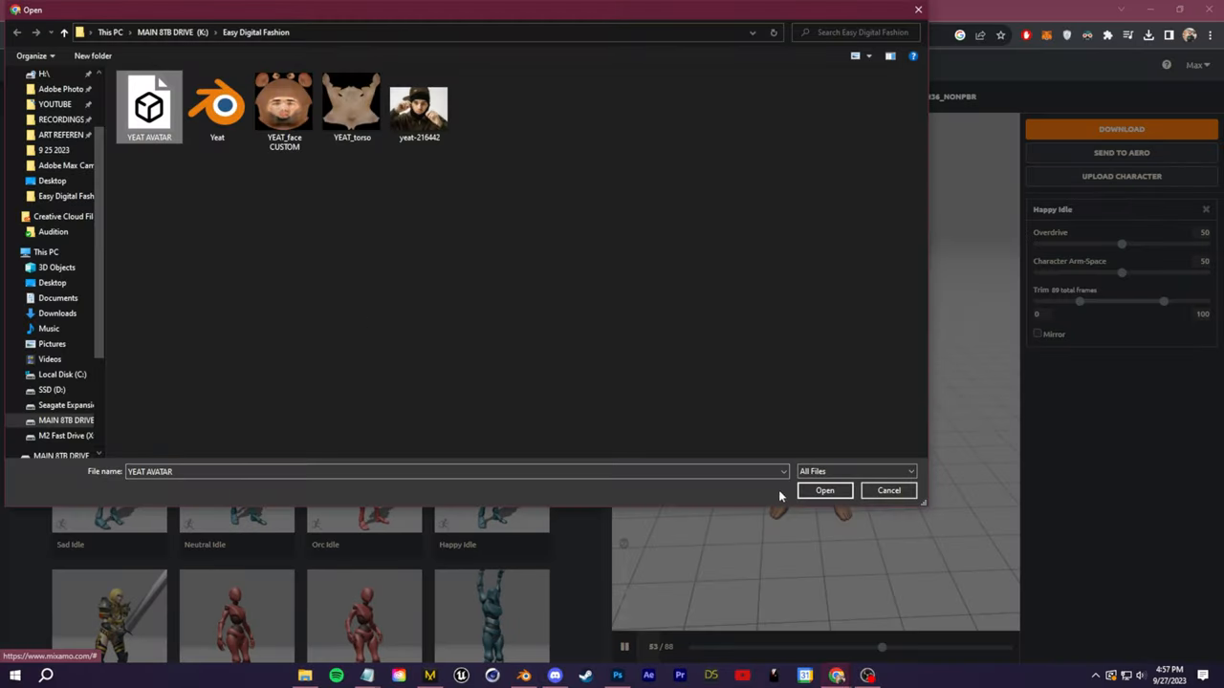
click(824, 491)
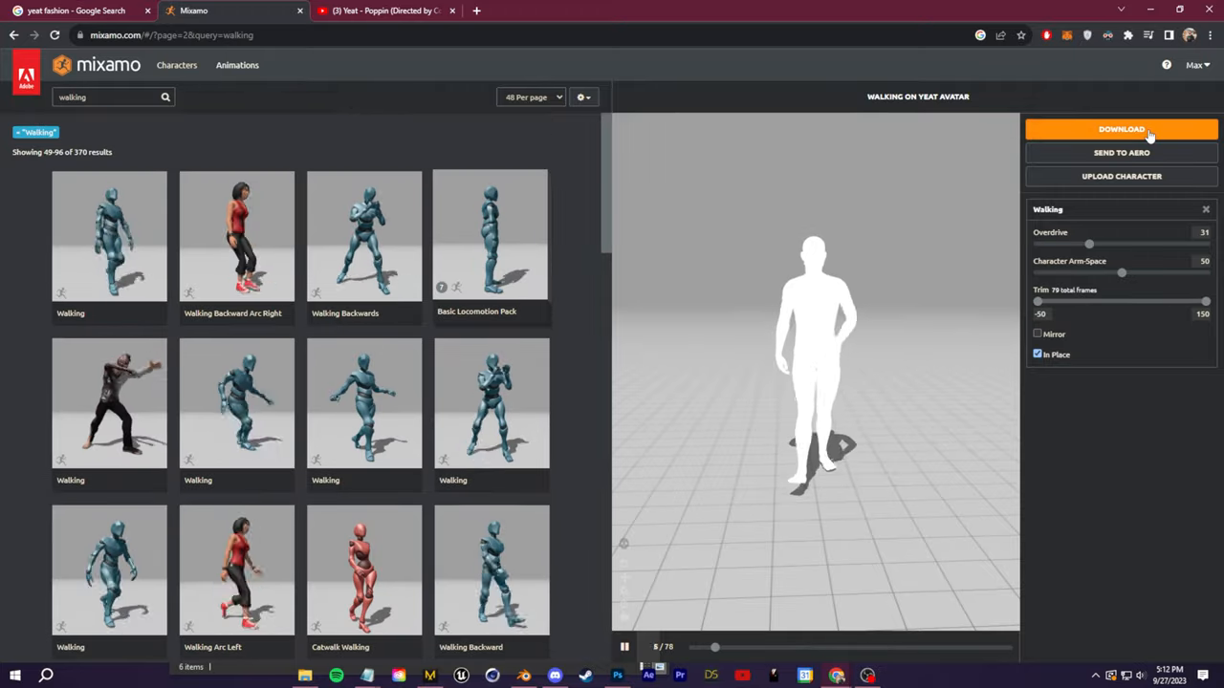
click(1121, 129)
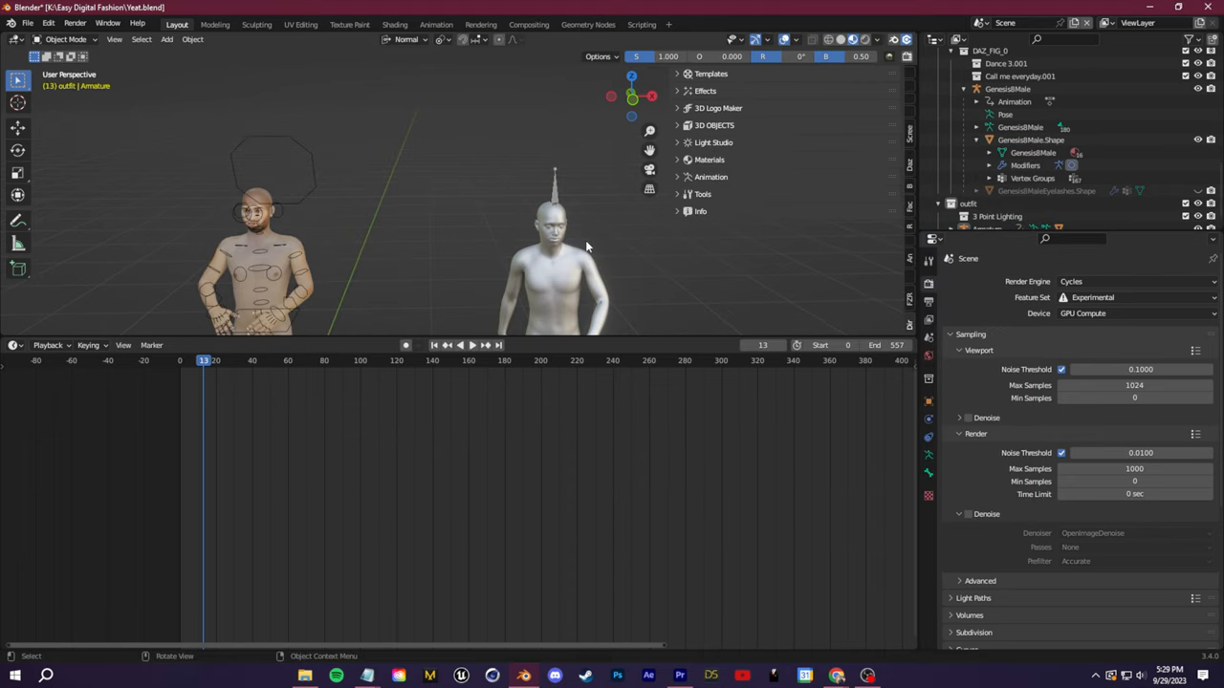
Give the walking figure Genesis 8 Male_Face.001 material and move its armature 159.1 cm on X
click(549, 249)
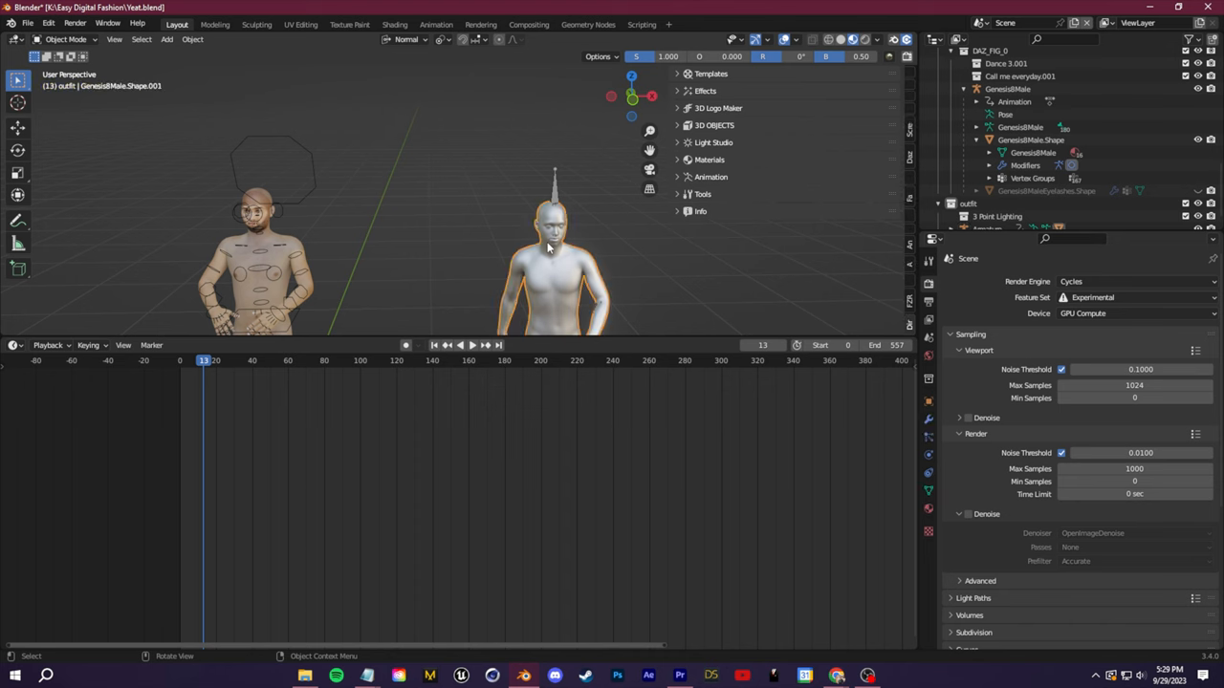
mouse_move(512, 237)
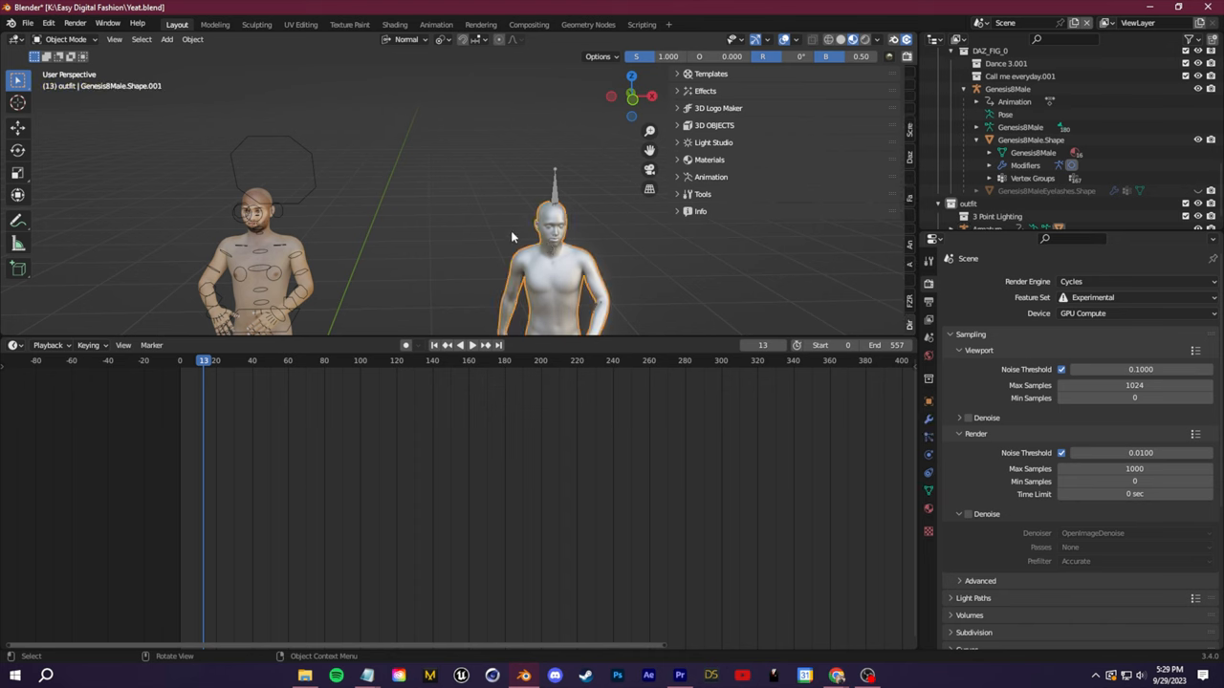
mouse_move(755, 364)
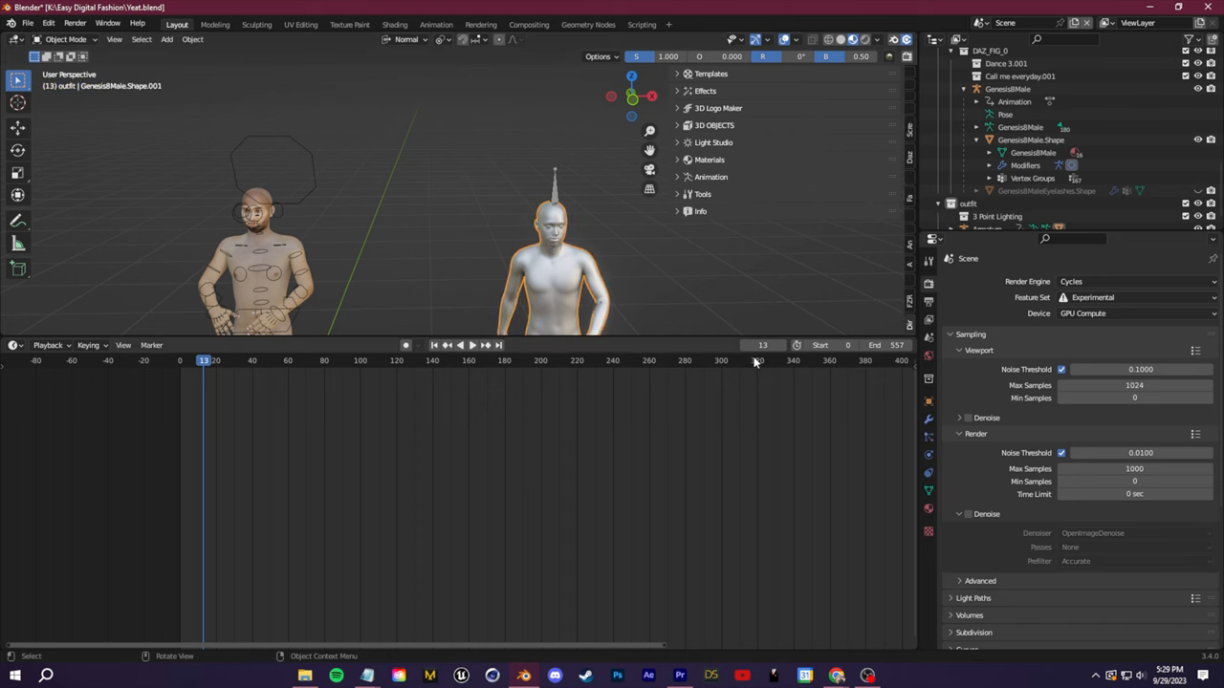
click(927, 508)
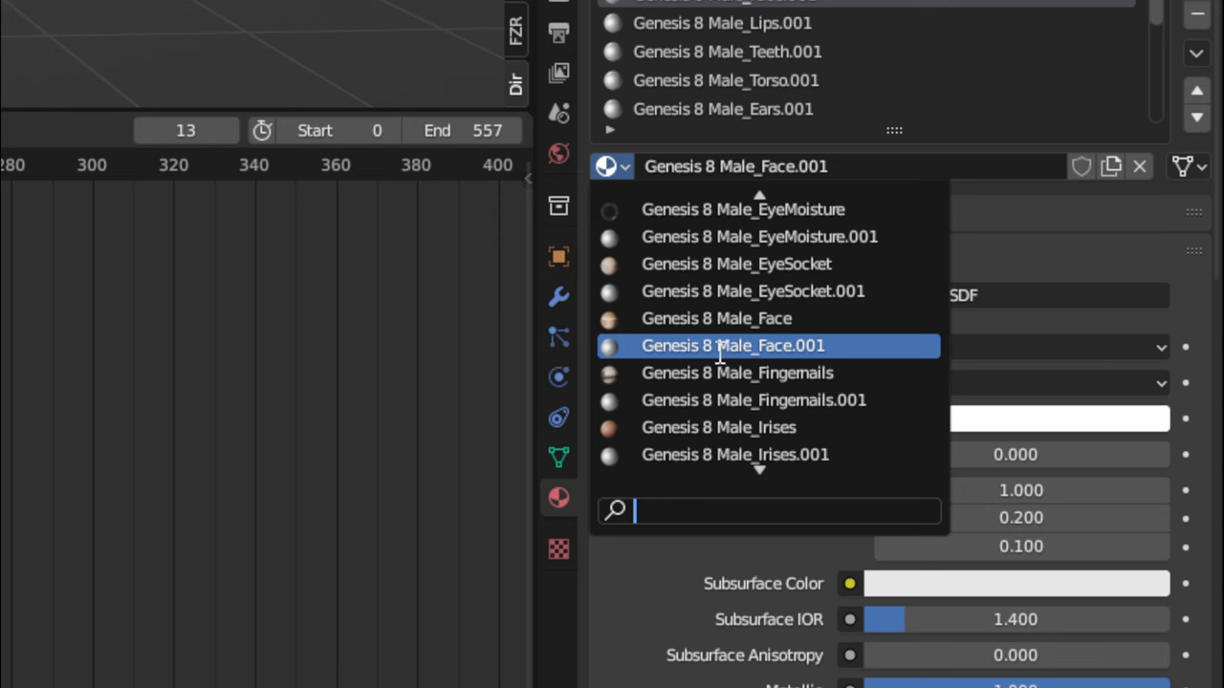
mouse_move(716, 318)
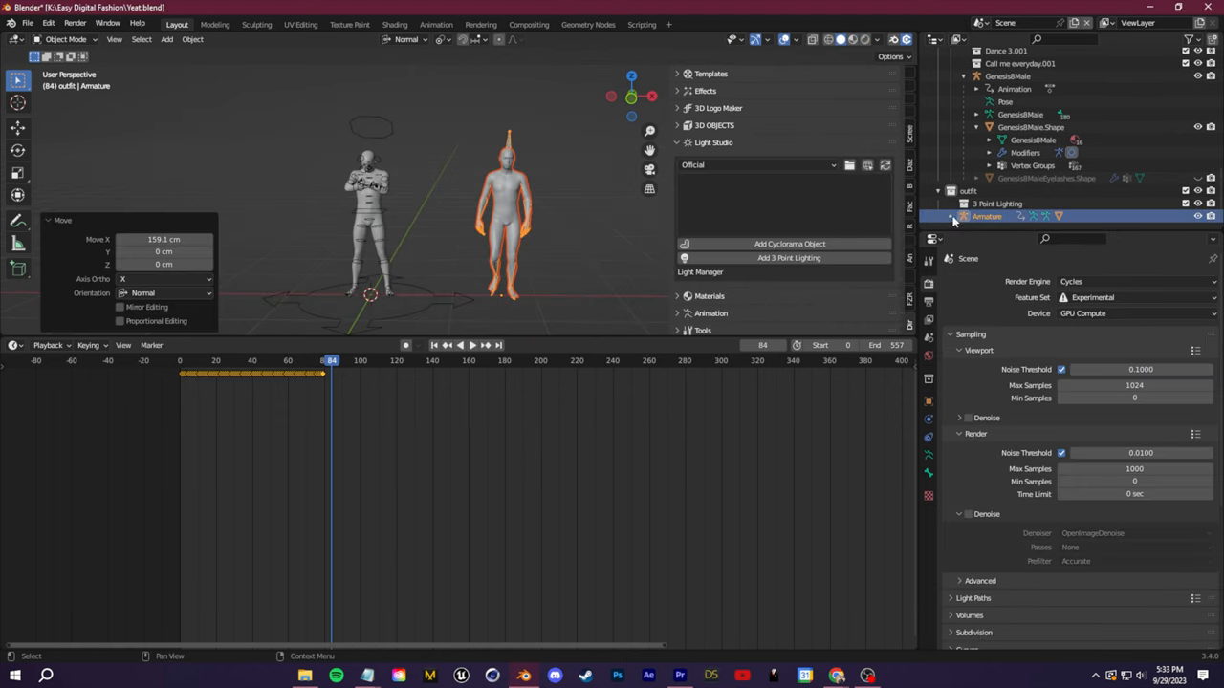
click(963, 216)
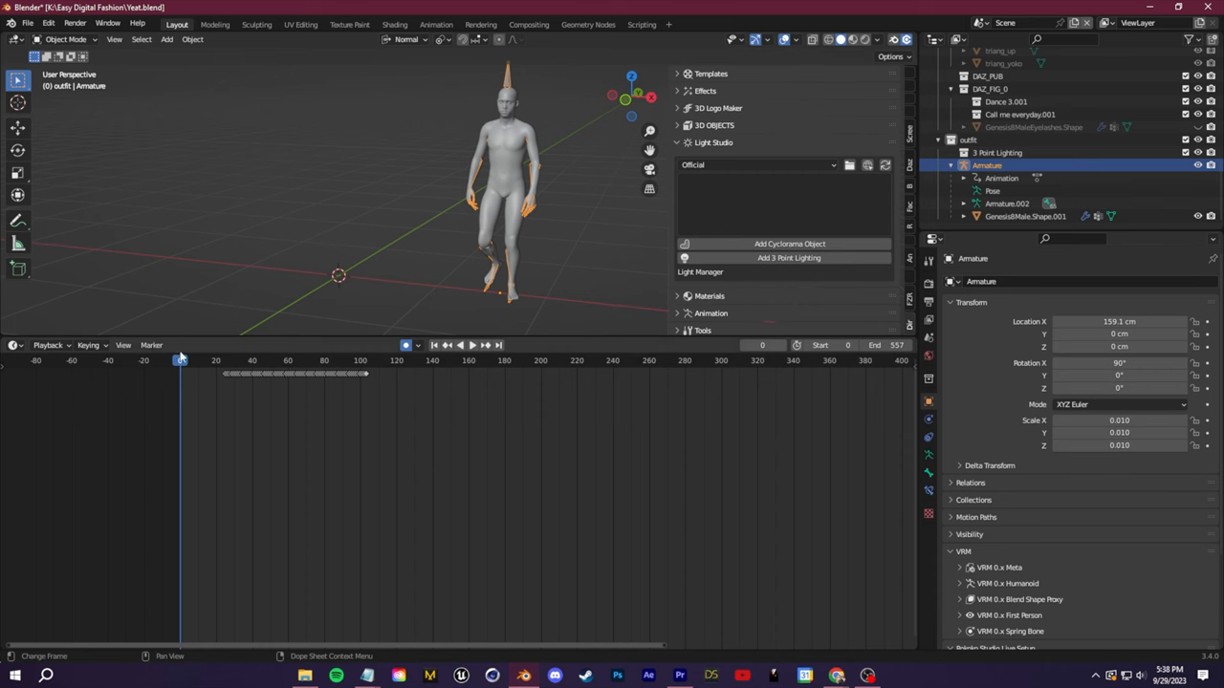
From frame one in Pose Mode, apply Clear Transform > All to restore the T-pose
click(457, 345)
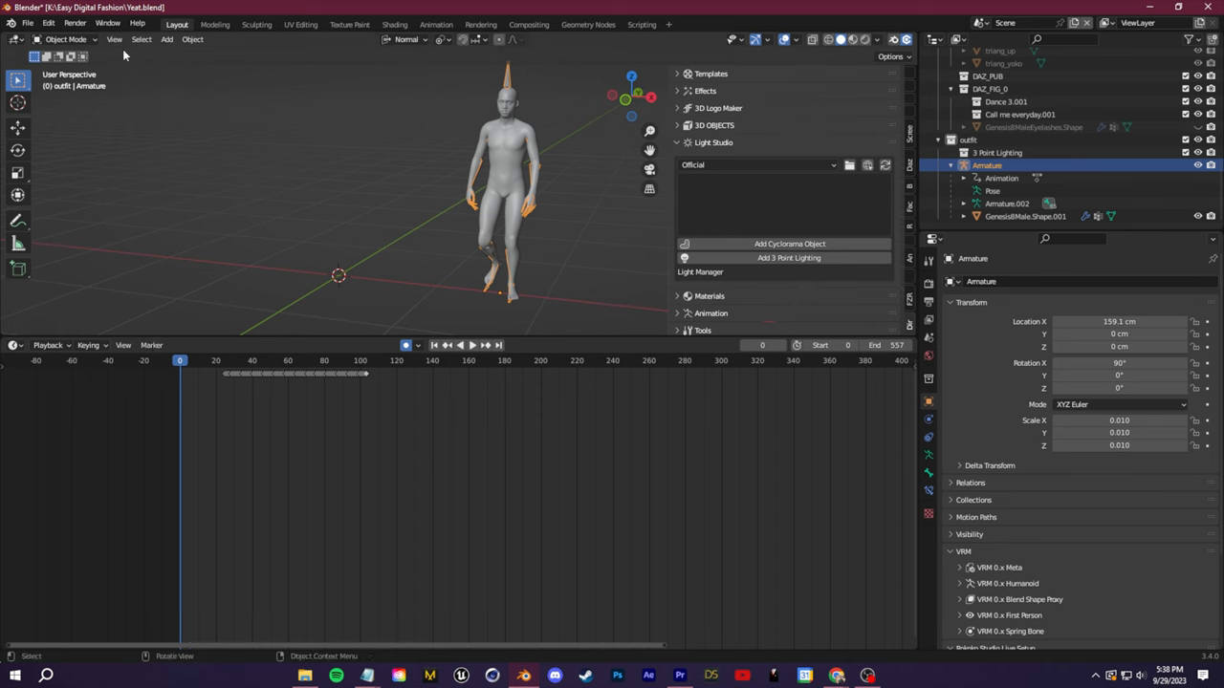
click(67, 39)
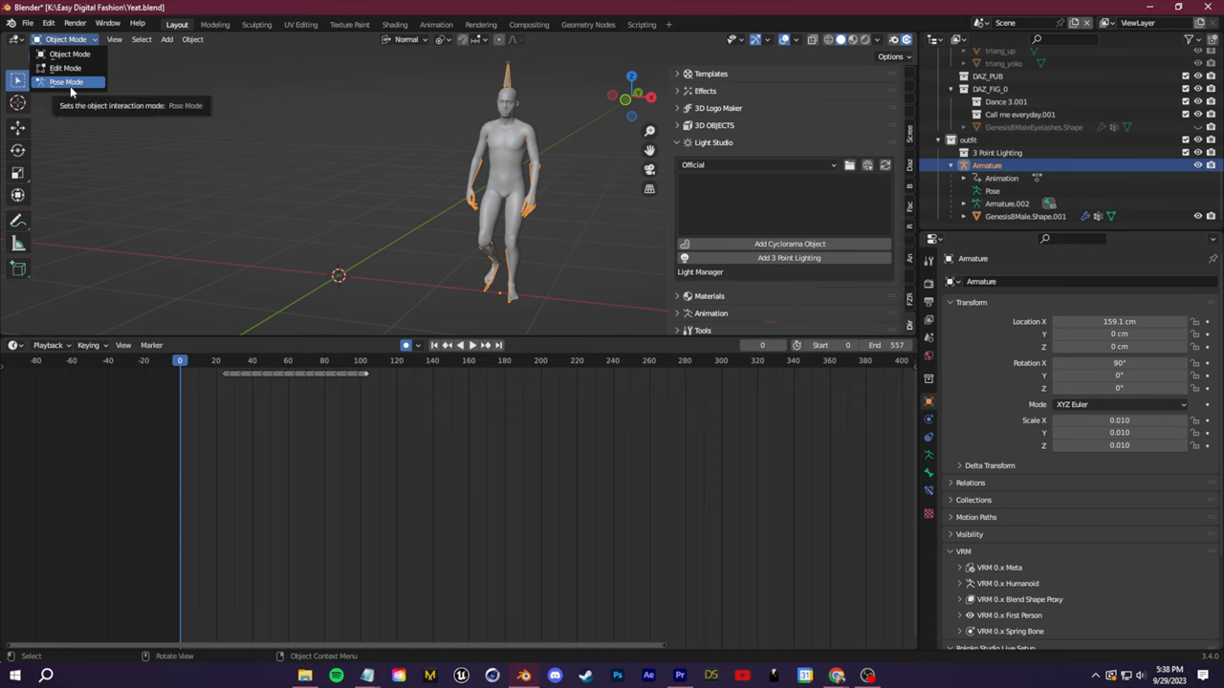
click(66, 81)
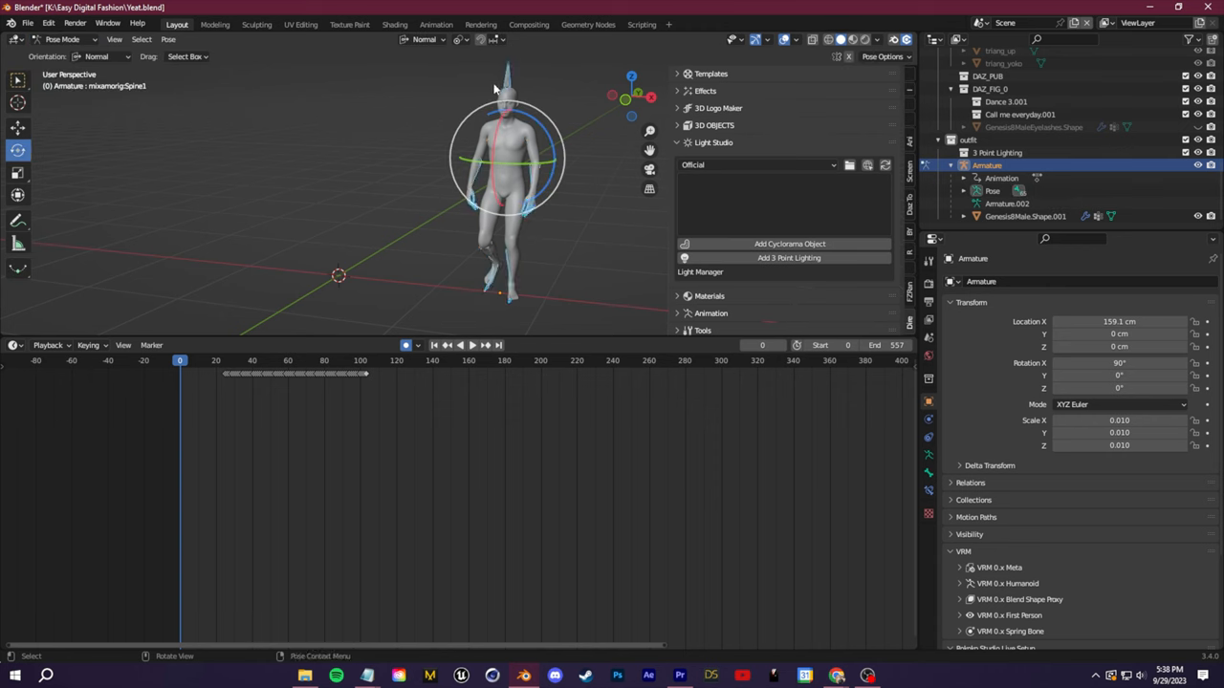
click(169, 40)
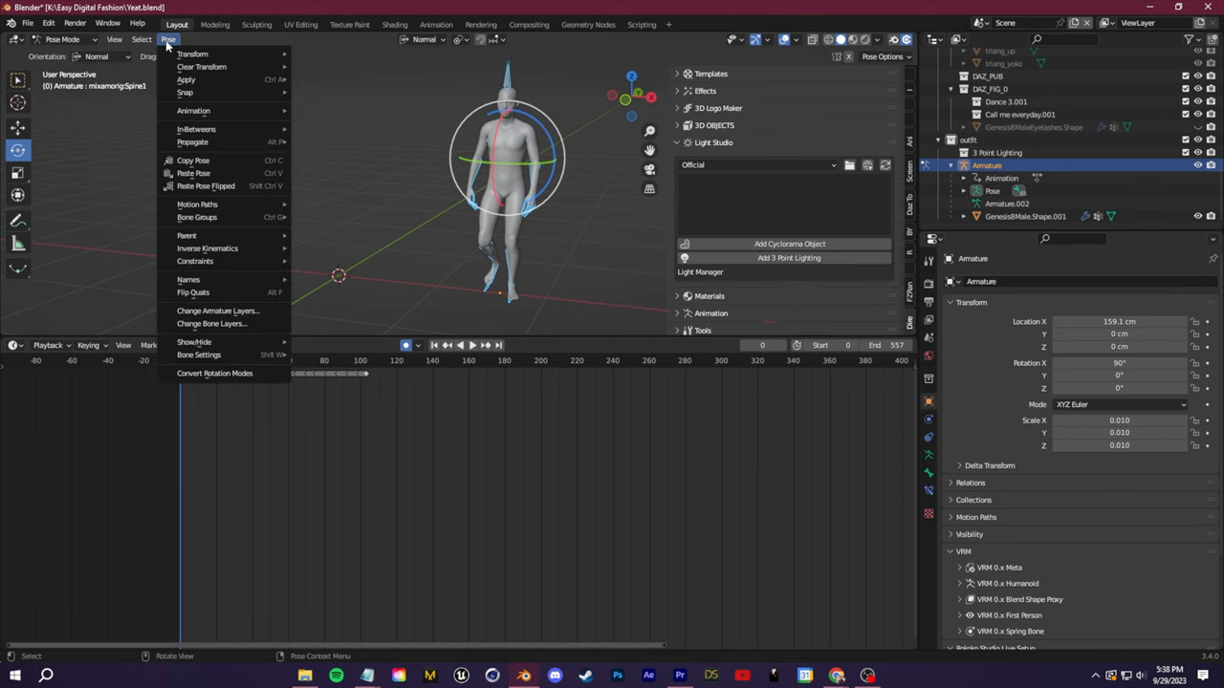
mouse_move(200, 67)
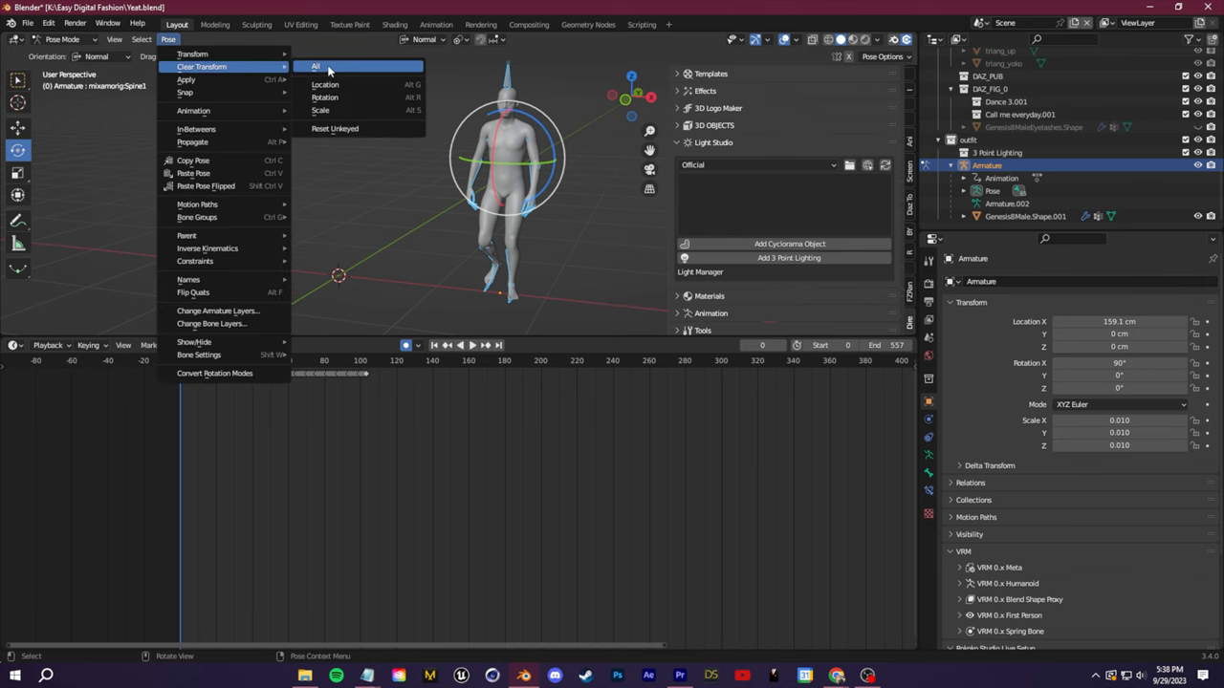
click(316, 66)
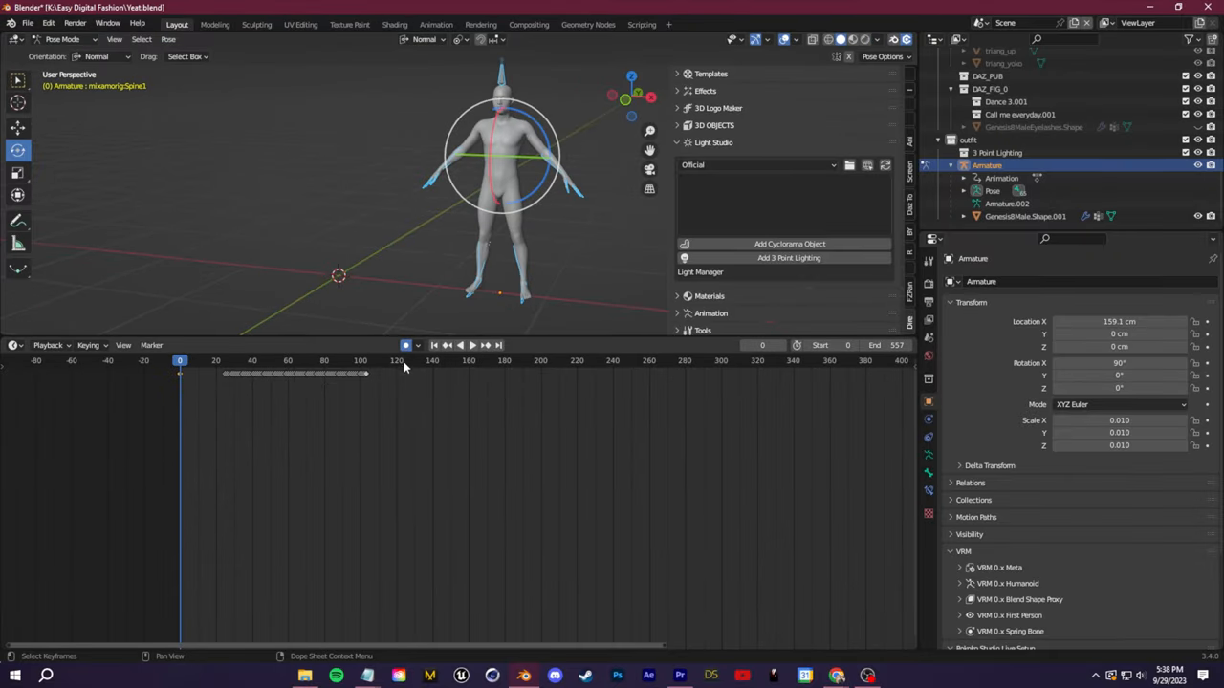
mouse_move(405, 345)
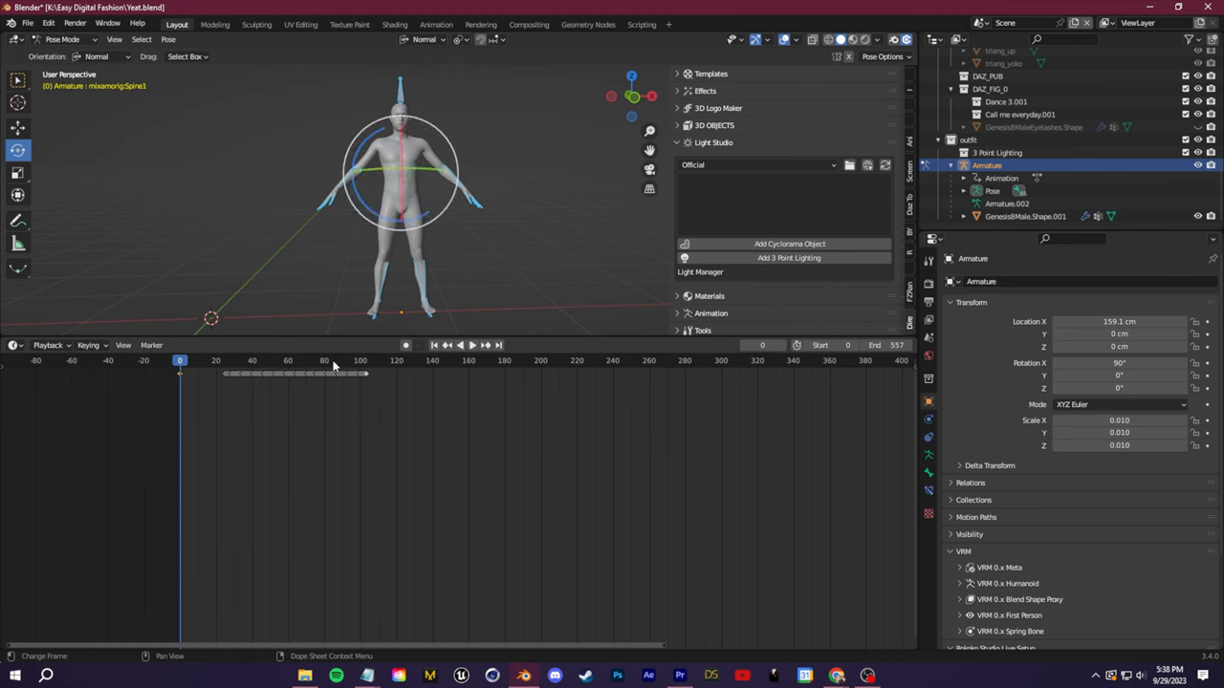
click(471, 345)
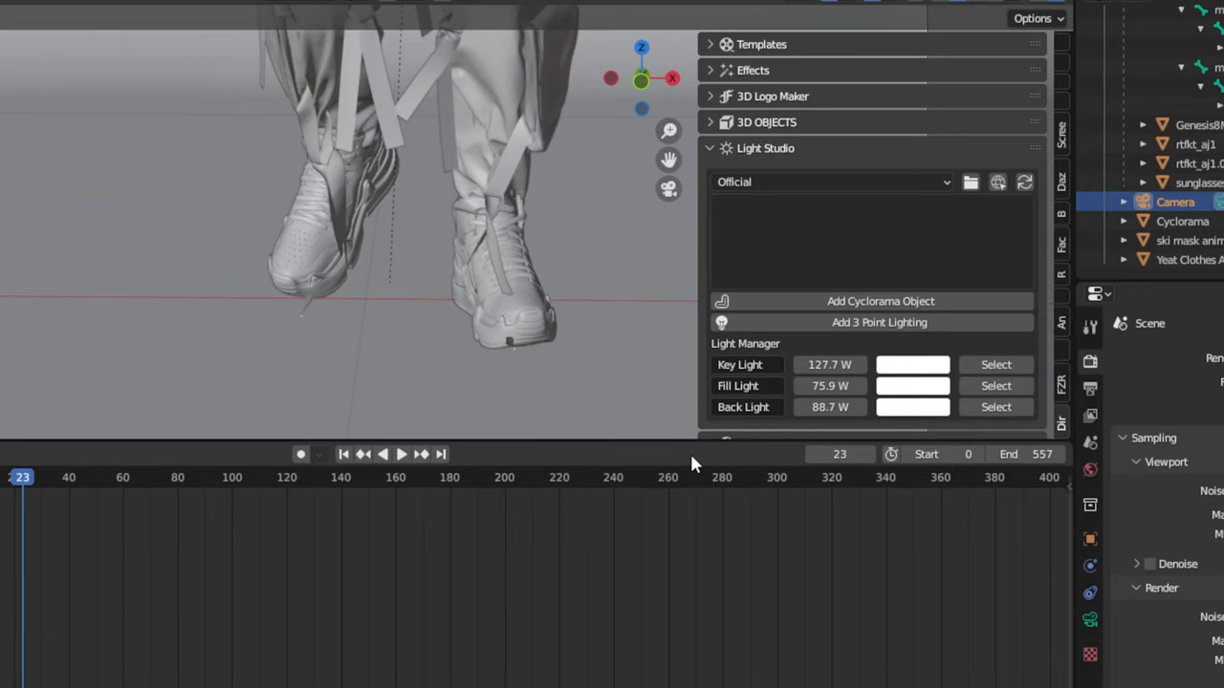
Play and stop the walk, then Shift+D the sneaker onto the bare foot
click(401, 454)
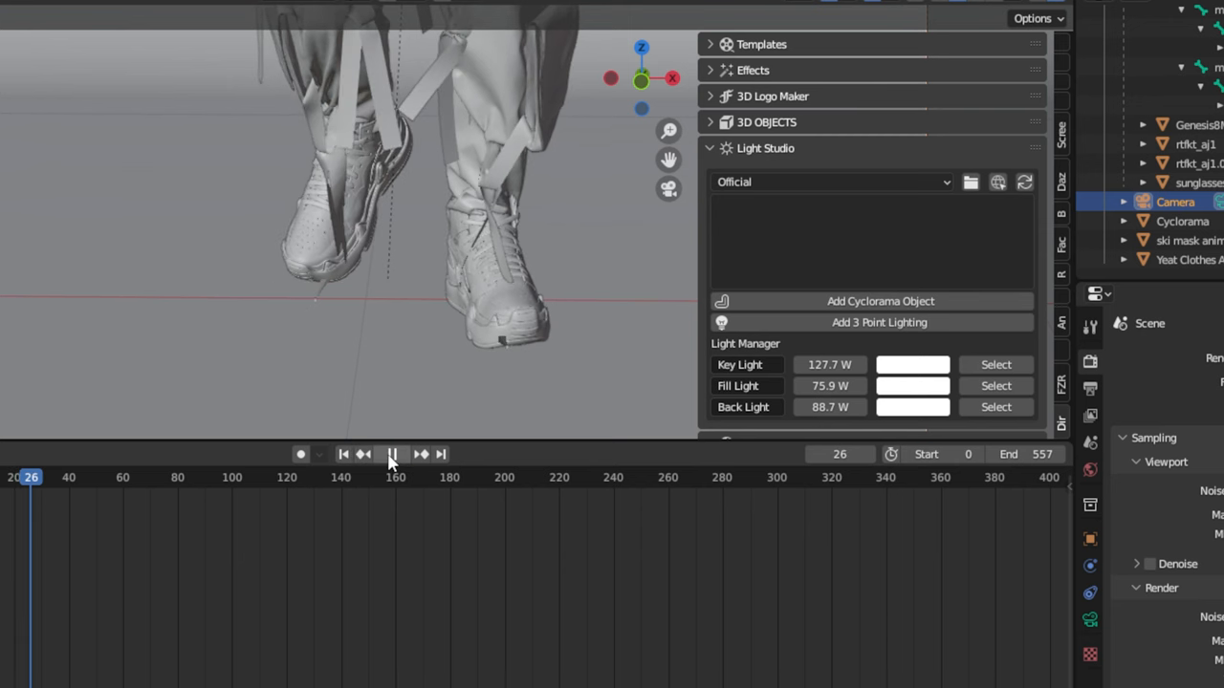
click(392, 454)
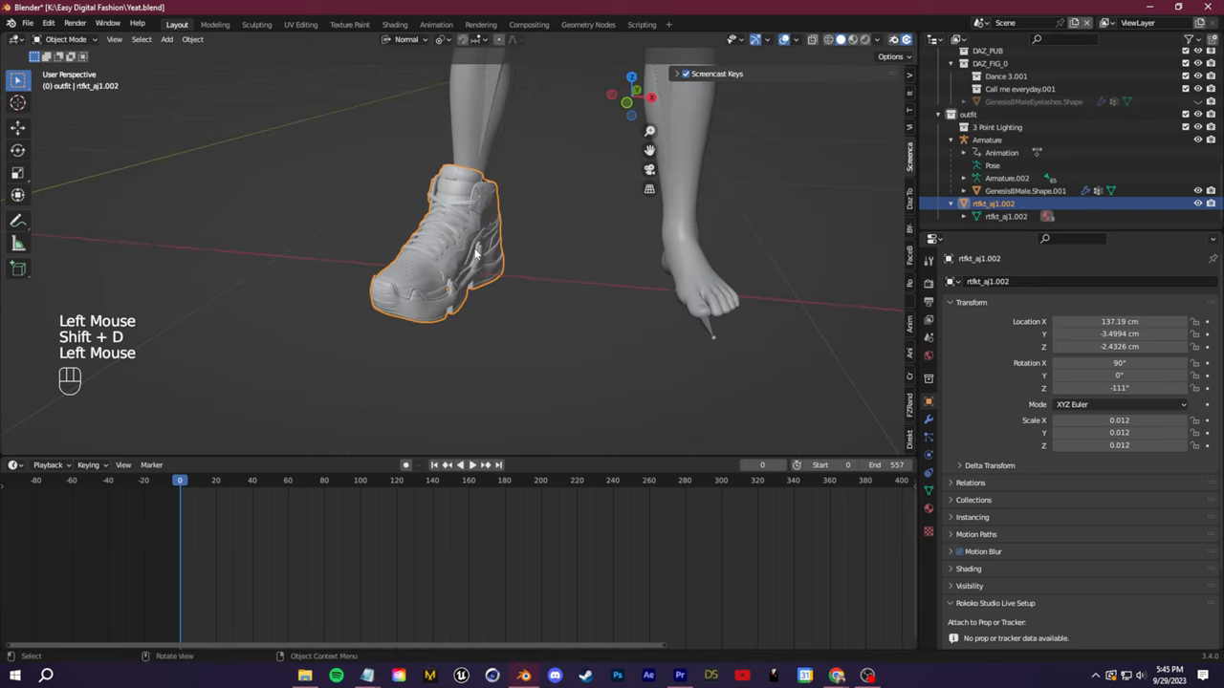
key(shift+d)
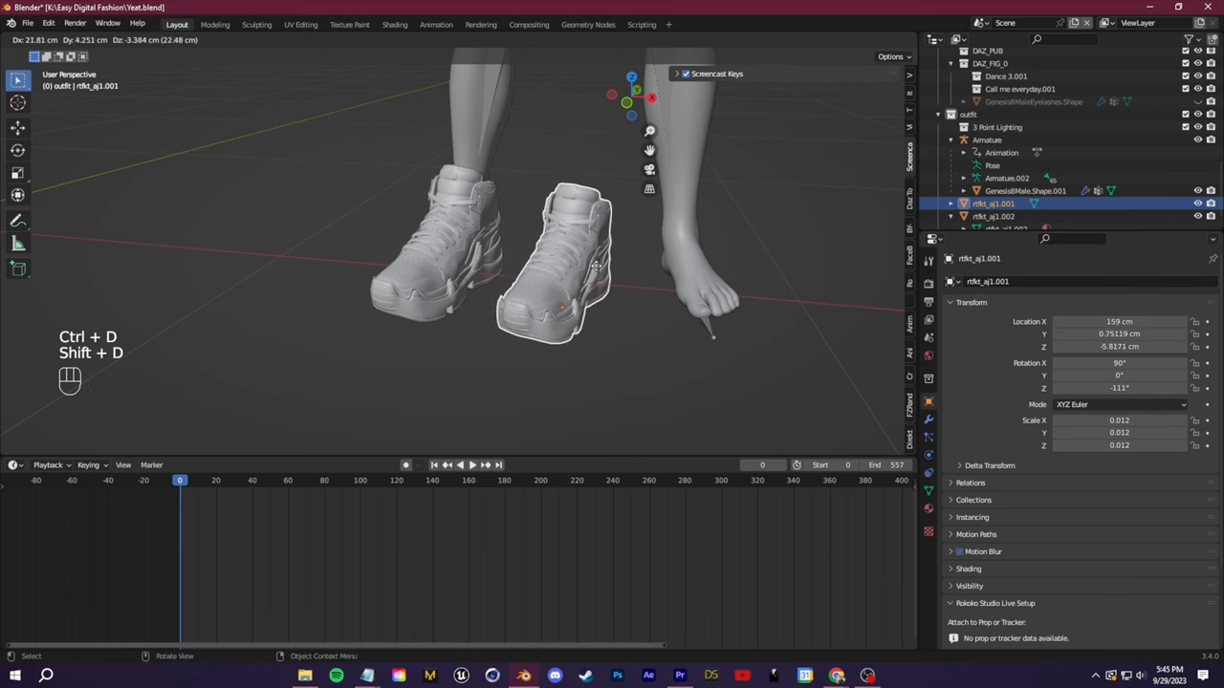
key(shift+d)
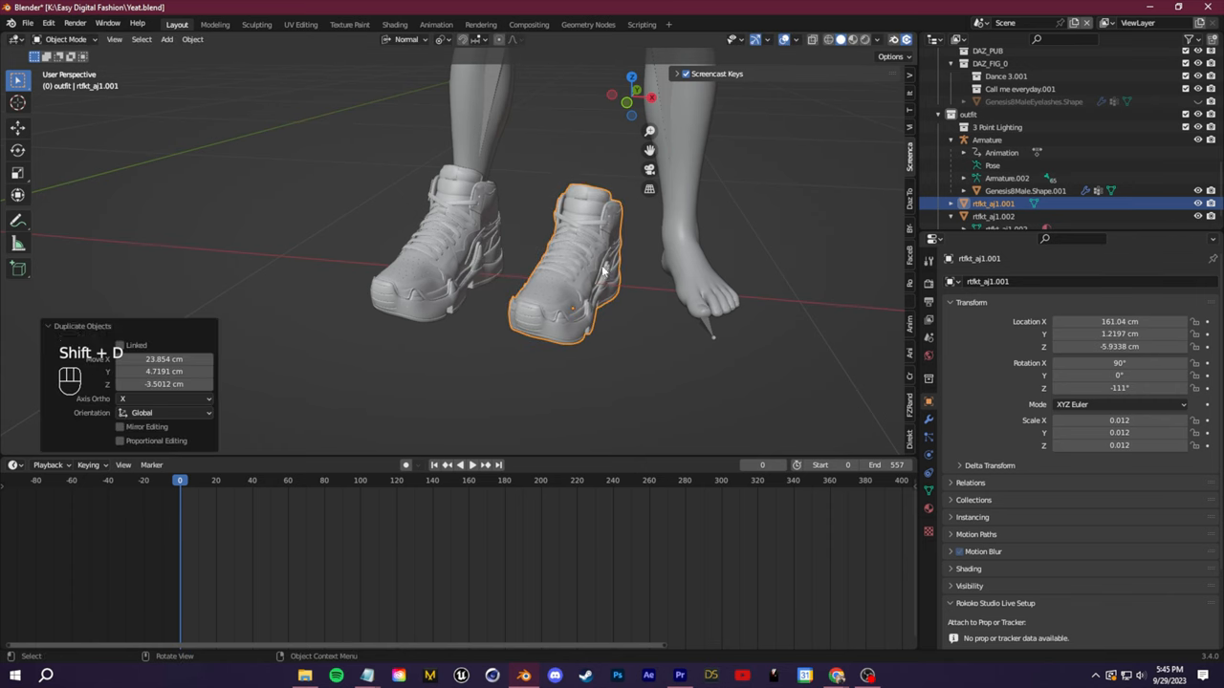
click(1118, 432)
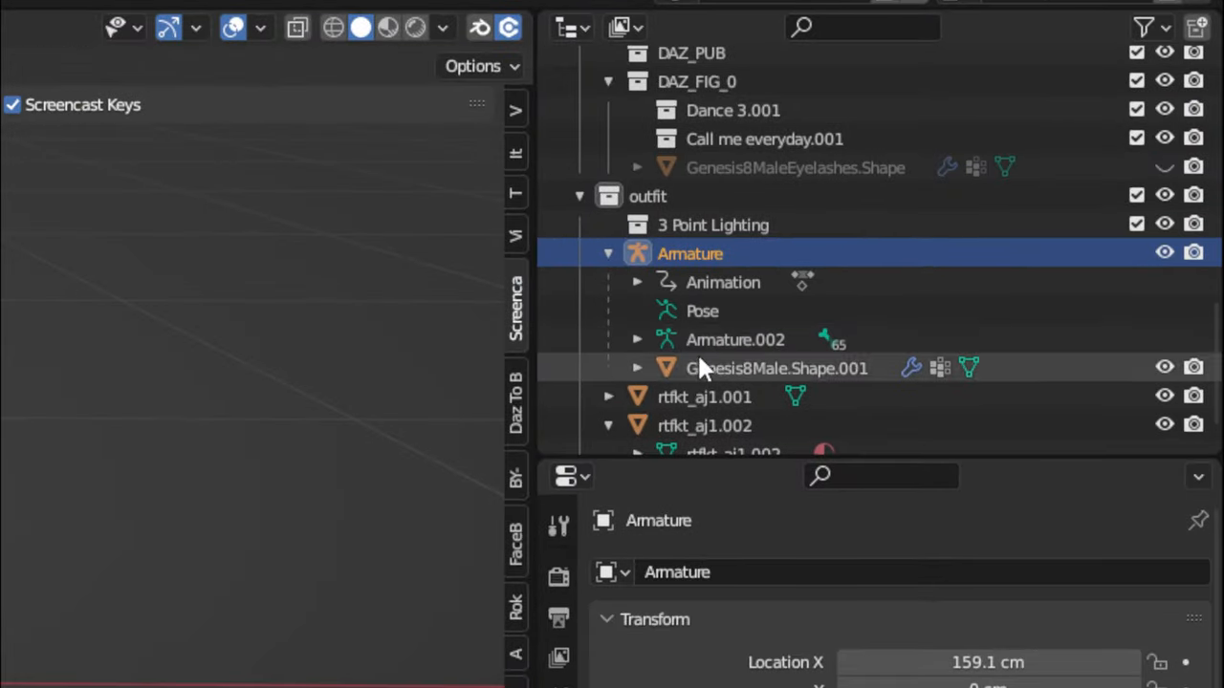
Parent the first RTFKT sneaker to the armature's LeftFoot bone
click(637, 339)
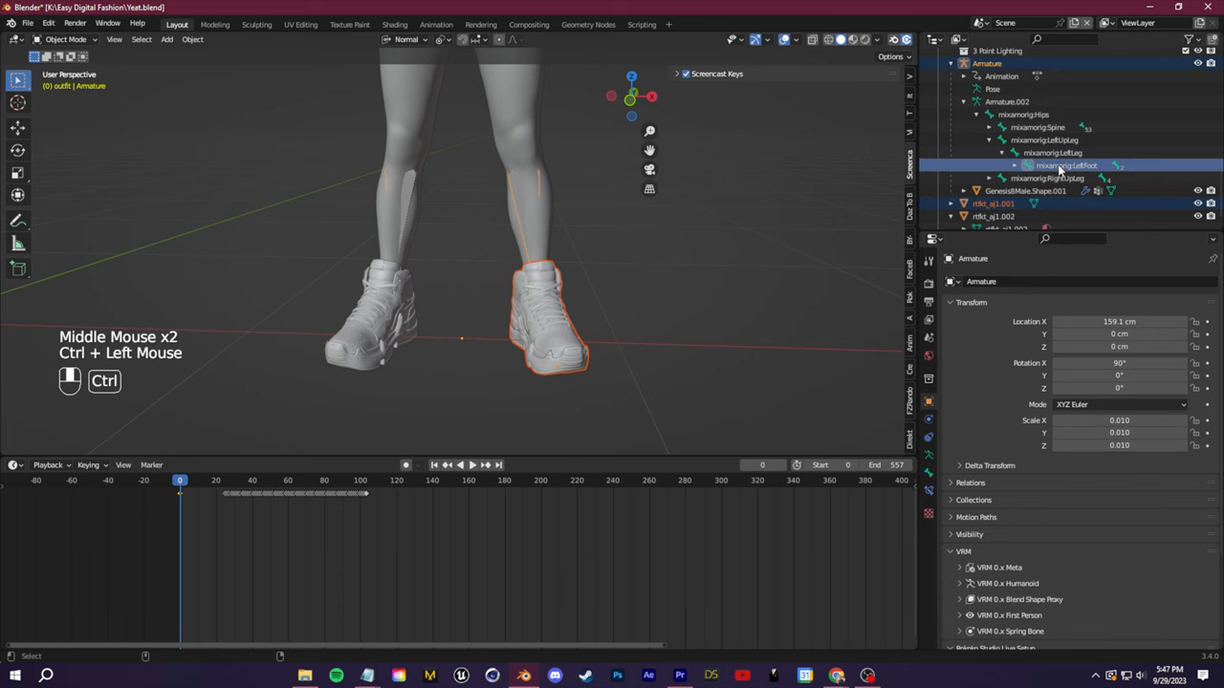
key(Ctrl+P)
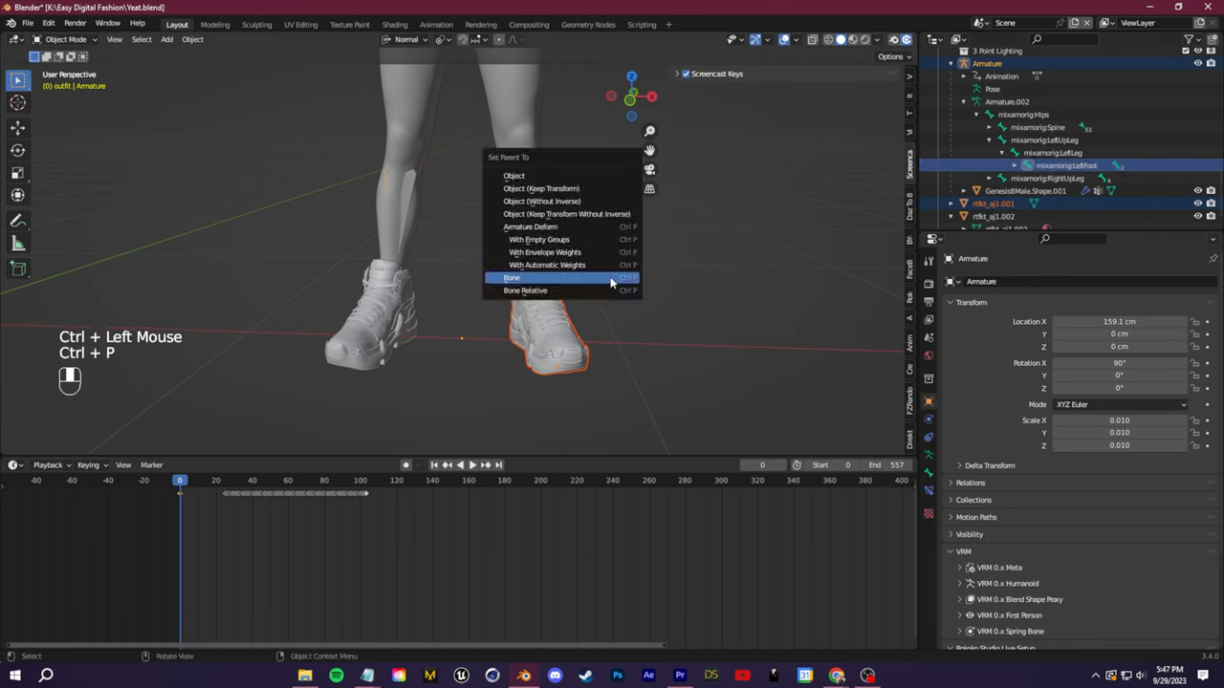
click(511, 277)
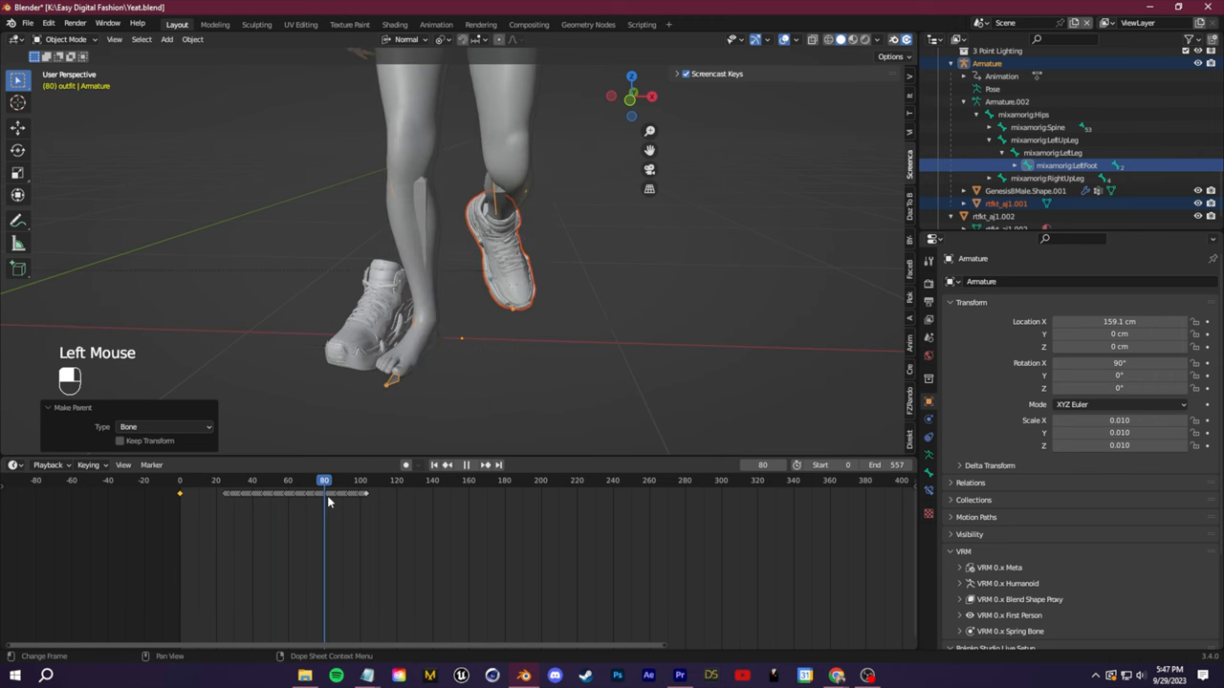
Return to the first frame and parent the other sneaker to the RightFoot bone
click(180, 480)
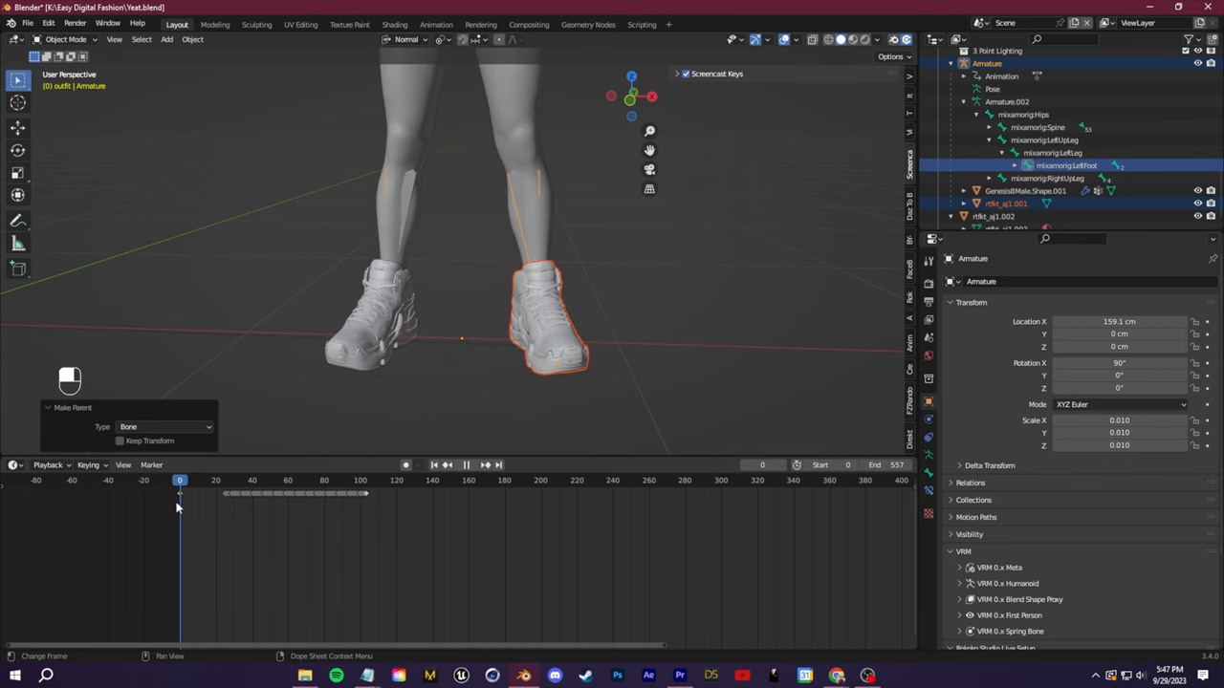
double_click(1006, 216)
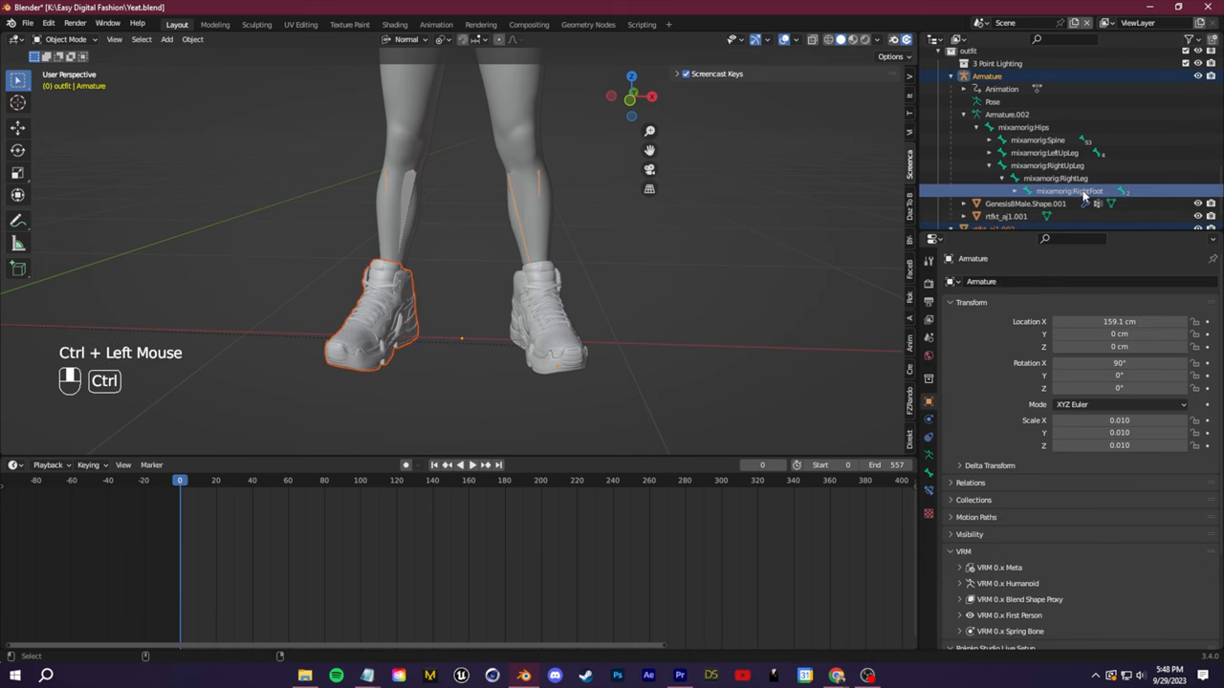
key(ctrl+p)
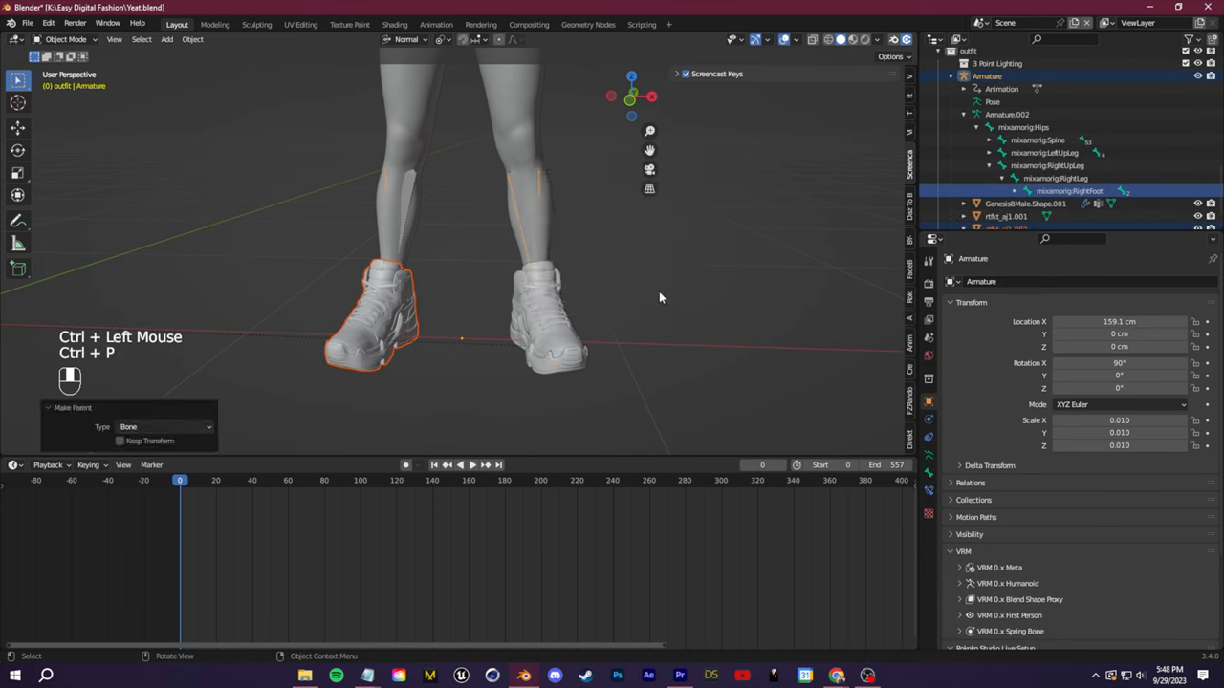
click(263, 479)
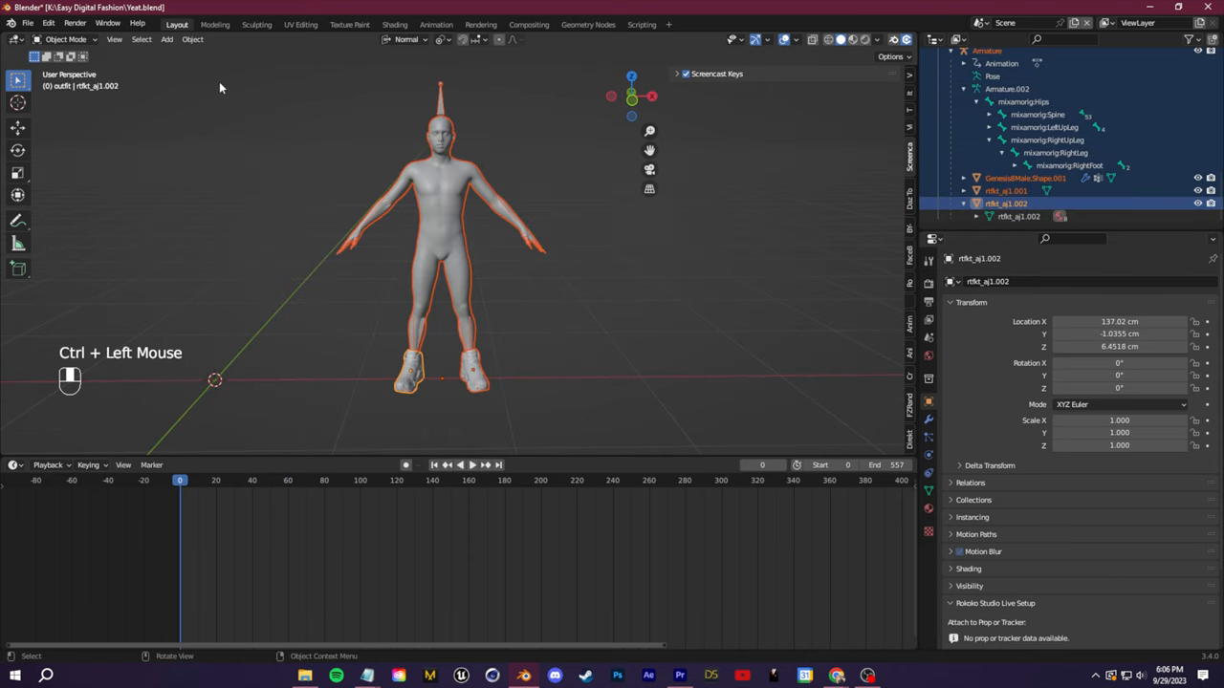
Choose Alembic (.abc) from Blender's File > Export formats
click(28, 22)
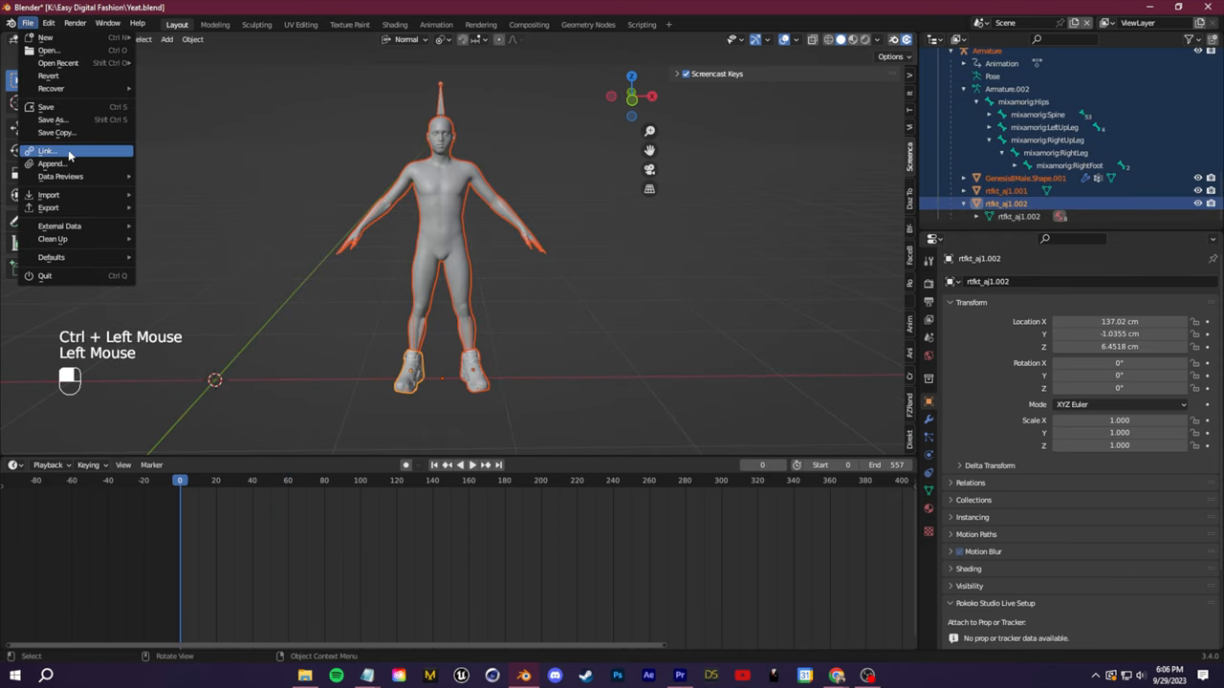
click(49, 207)
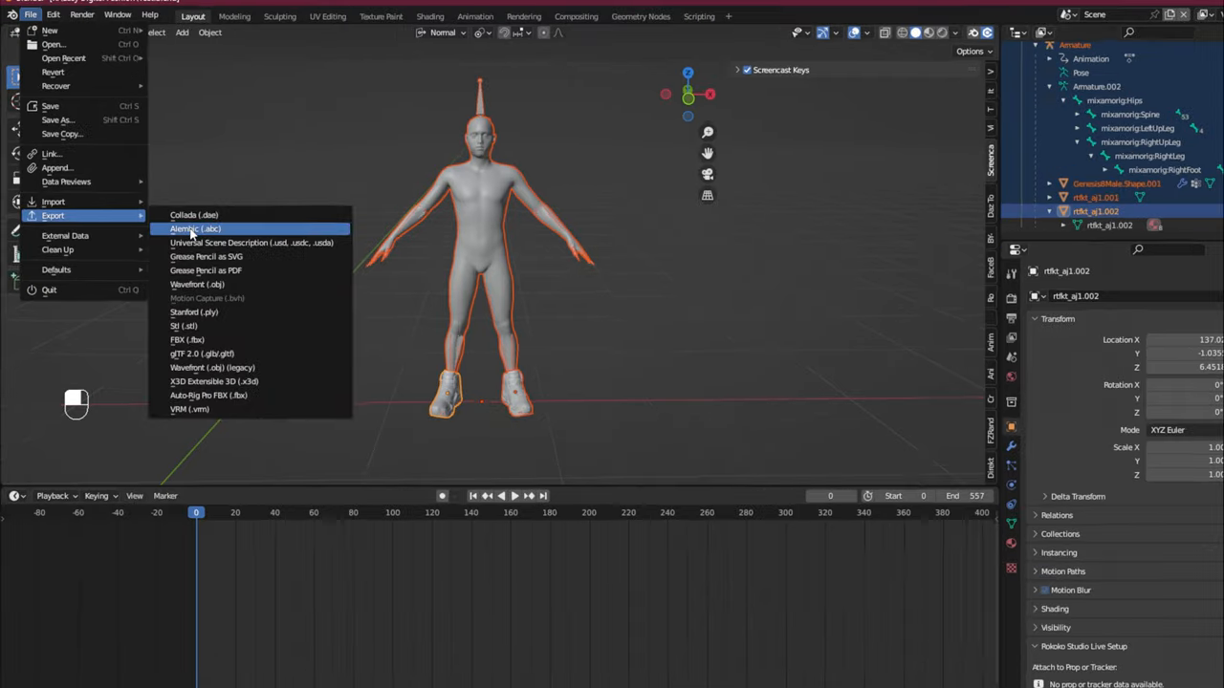
click(195, 229)
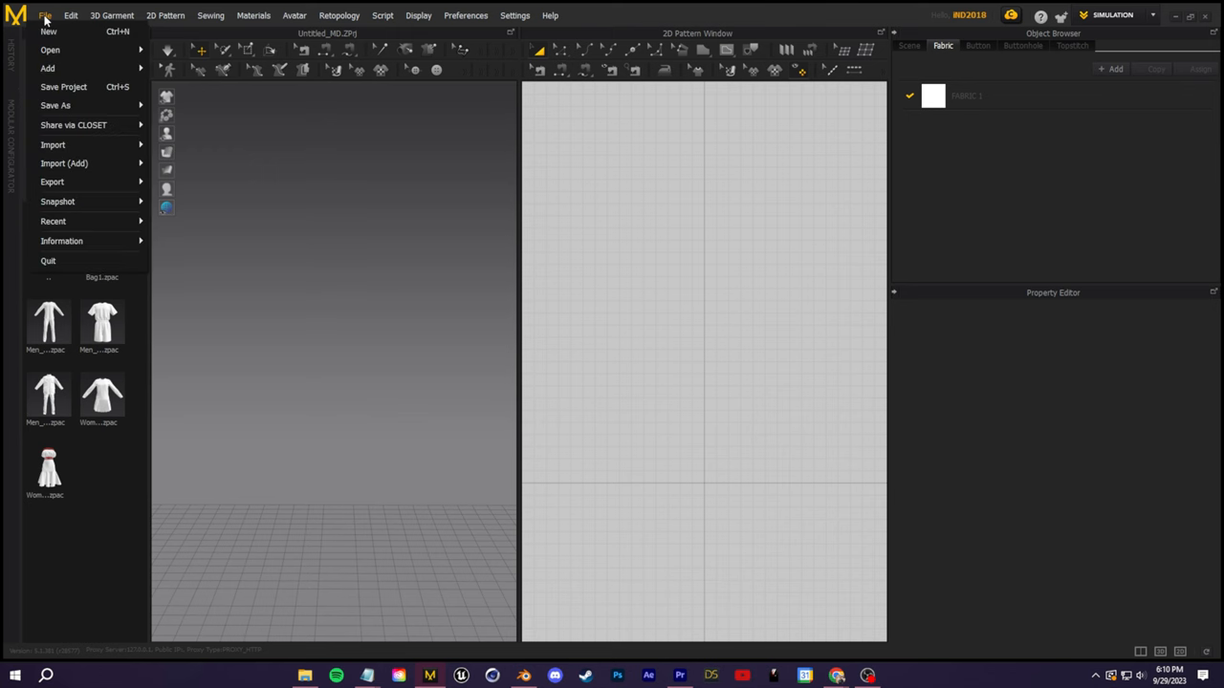
mouse_move(64, 163)
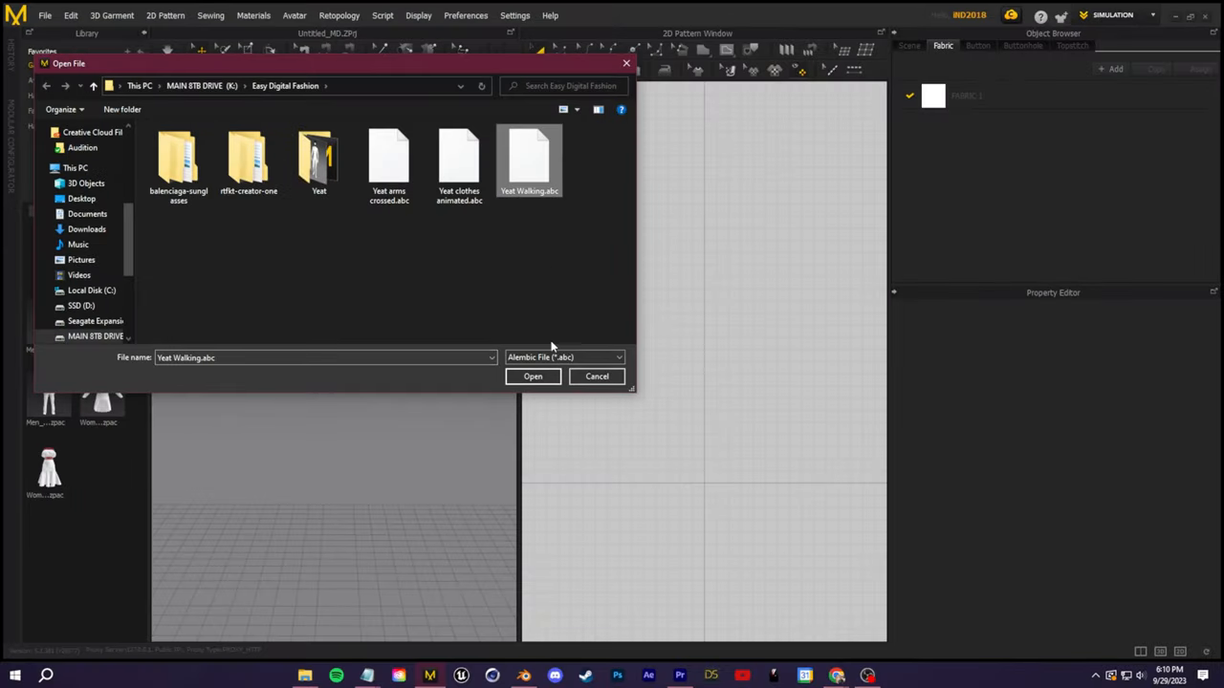
Open Yeat Walking.abc and confirm the import at 30 FPS and centimetre scale
click(533, 375)
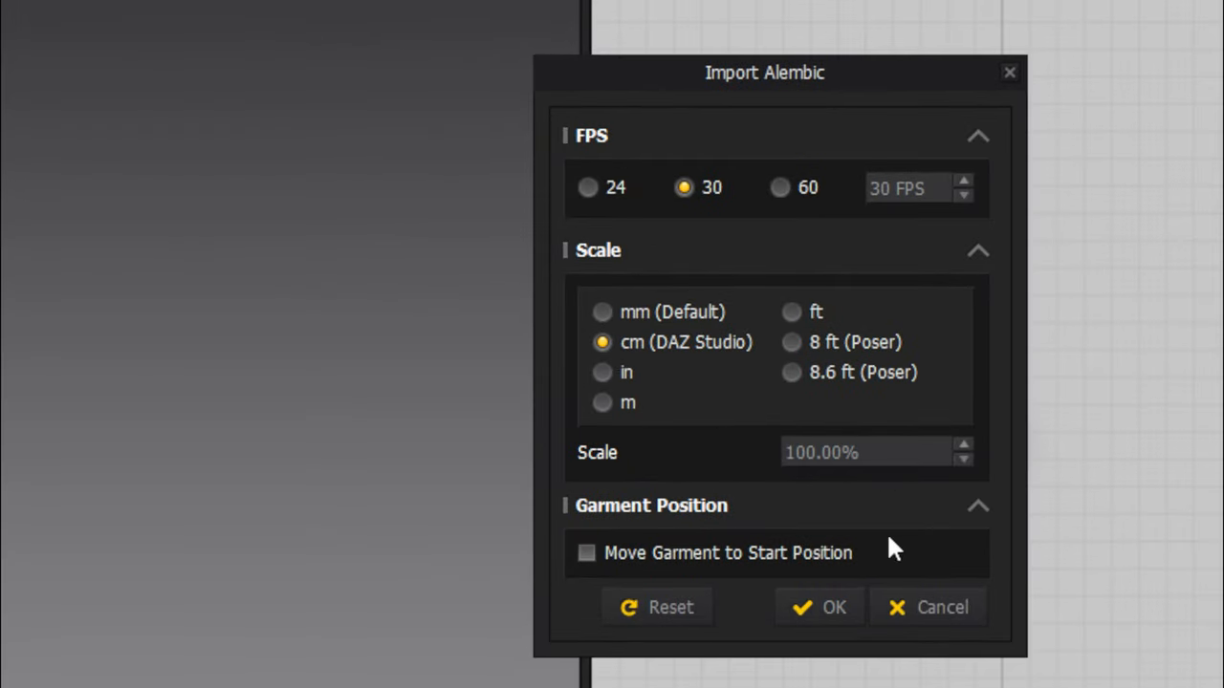
click(819, 607)
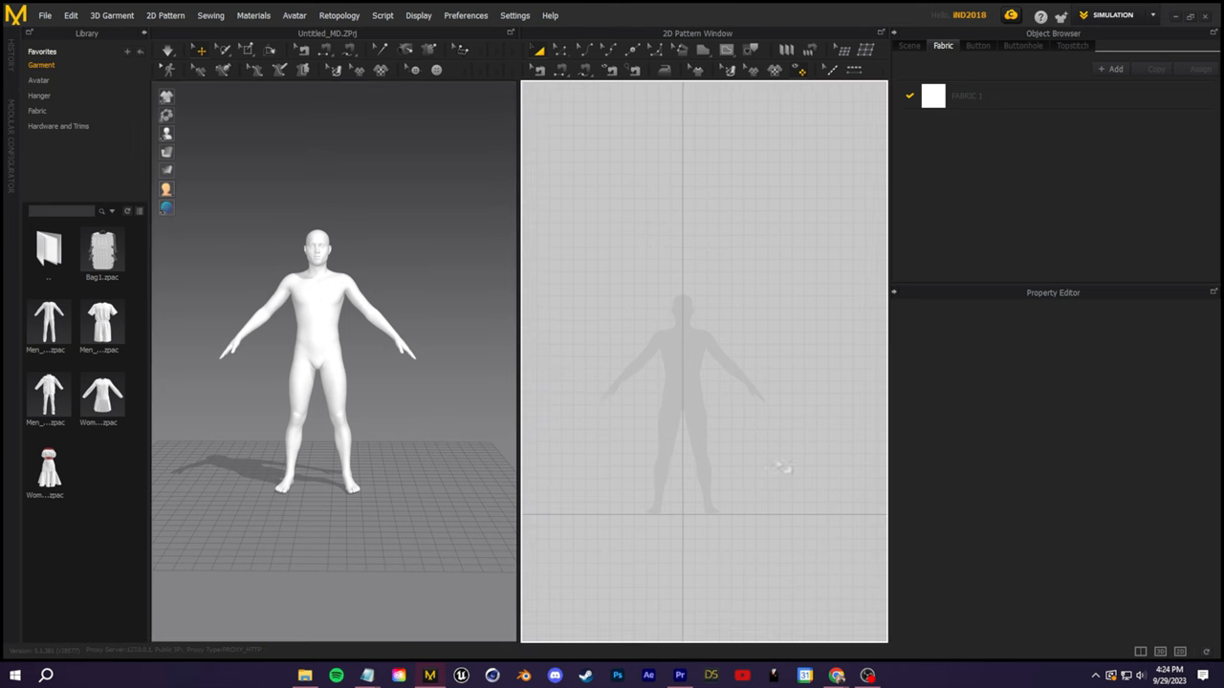
mouse_move(593, 323)
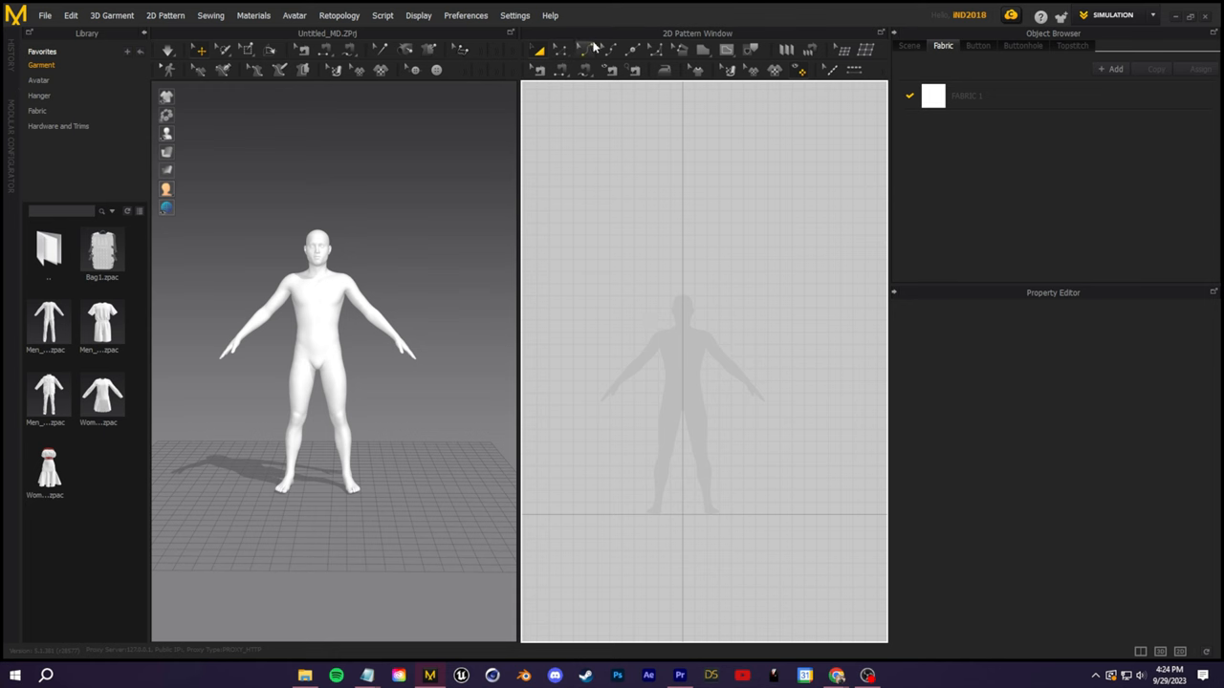
mouse_move(702, 50)
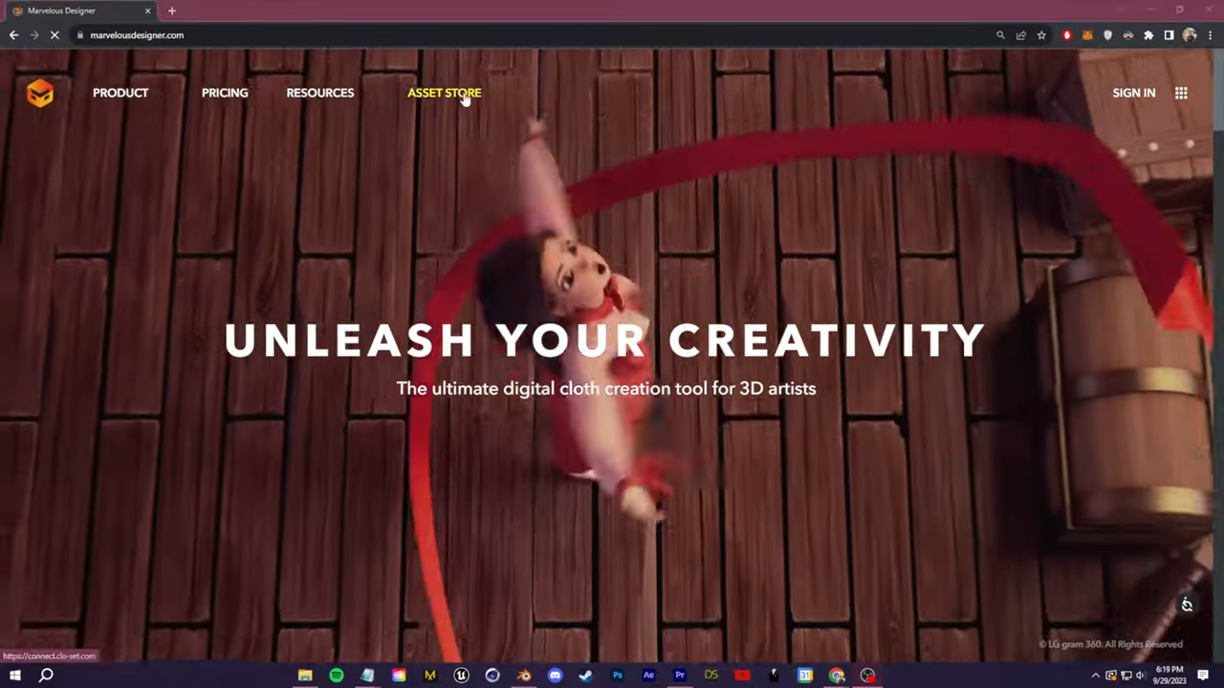
In the CLO-SET Connect jacket search, uncheck Paid to leave 219 free items
click(444, 93)
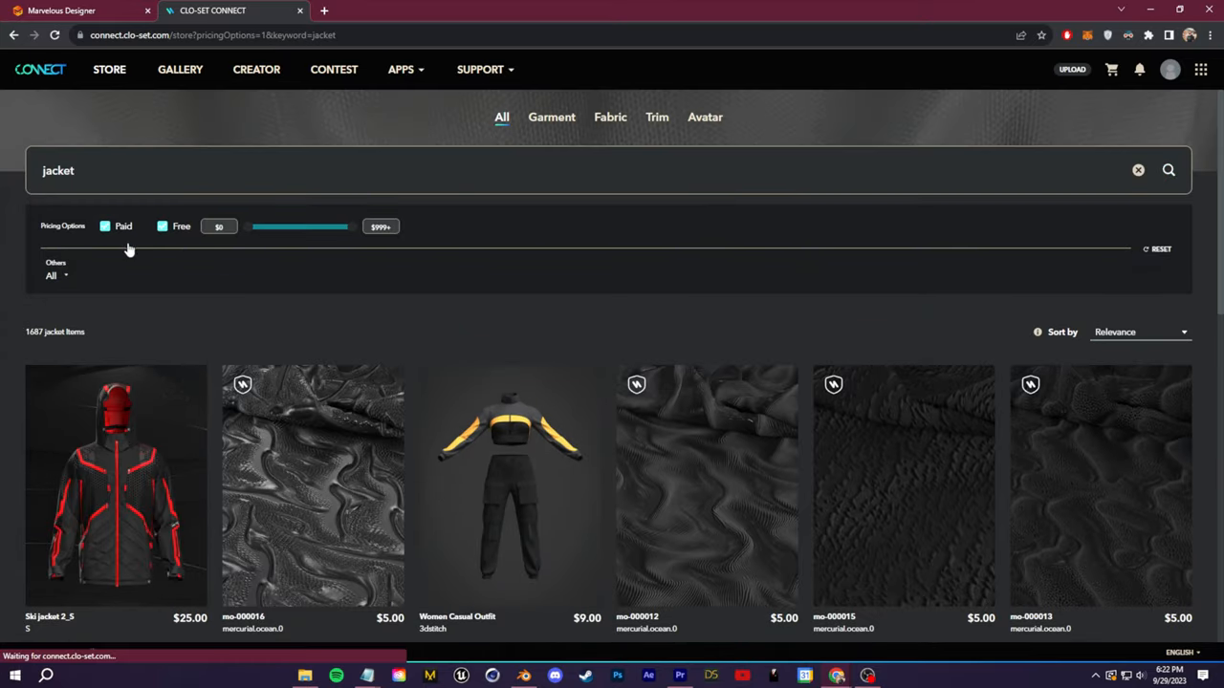
click(105, 225)
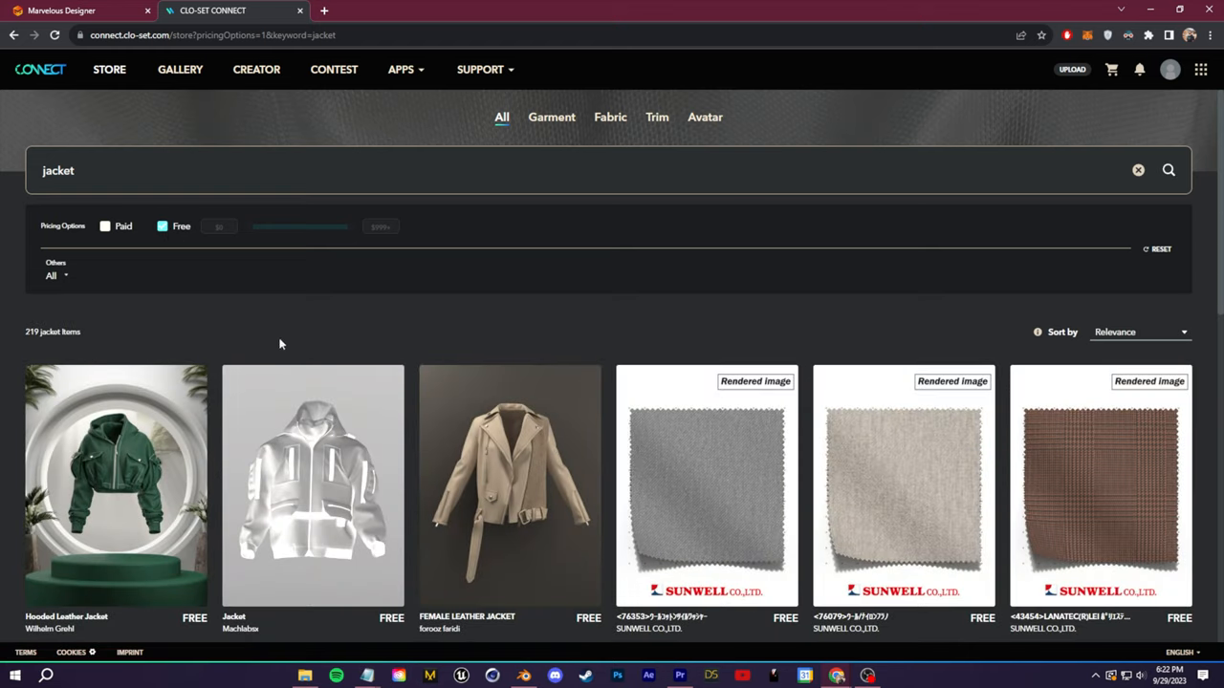
click(60, 10)
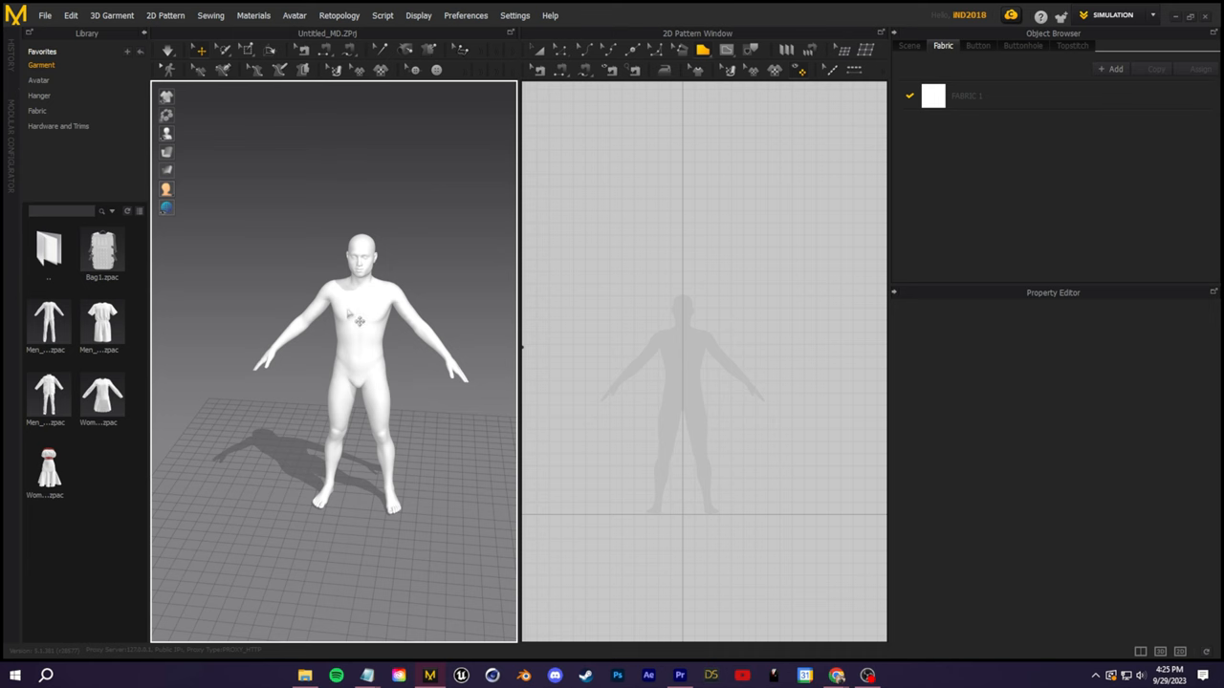
Start opening a saved garment and list the file types in the browser
click(44, 15)
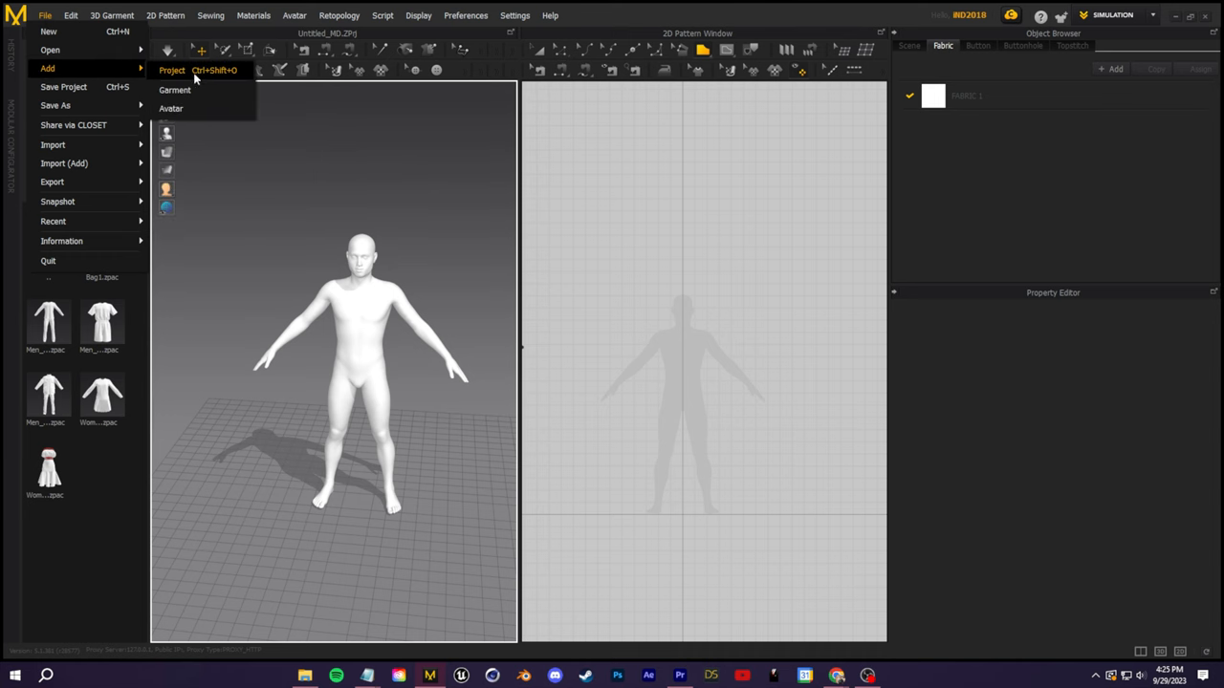
click(174, 89)
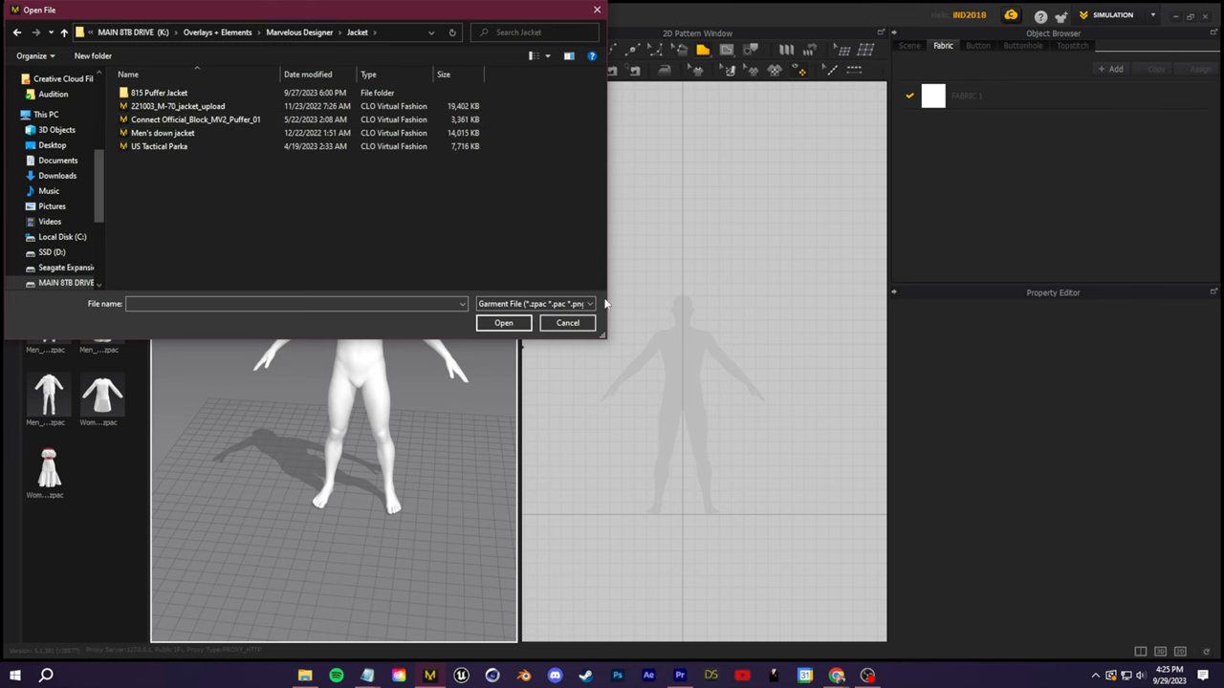
click(533, 303)
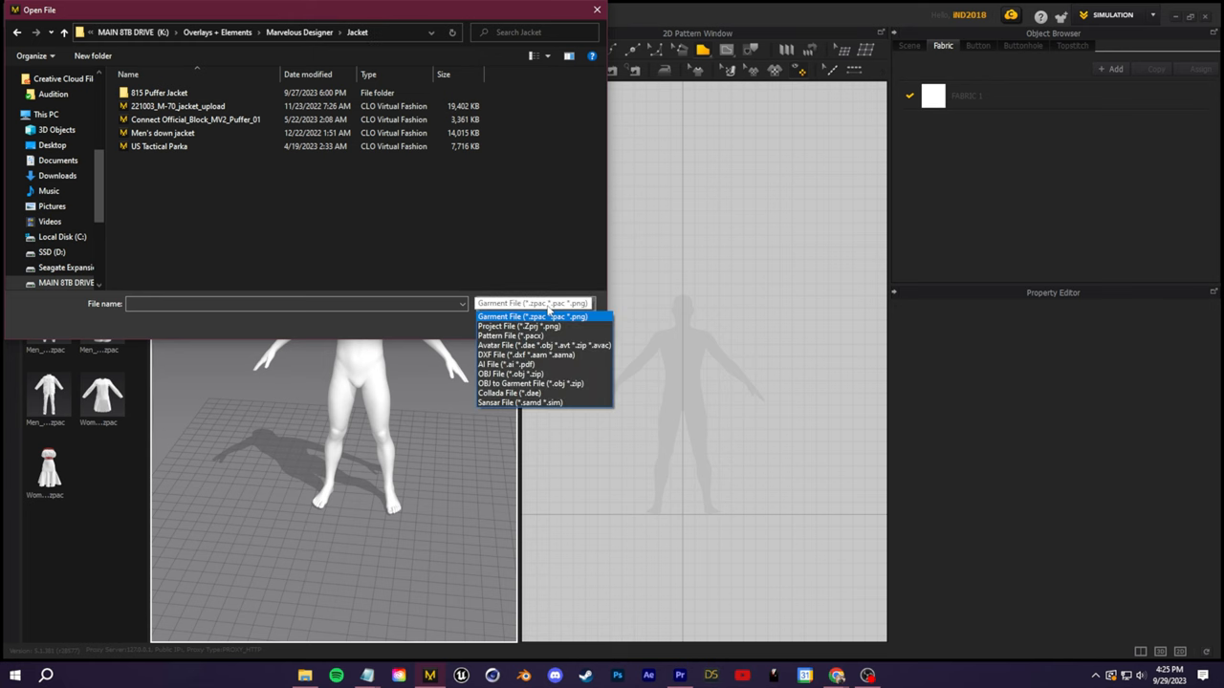
mouse_move(513, 325)
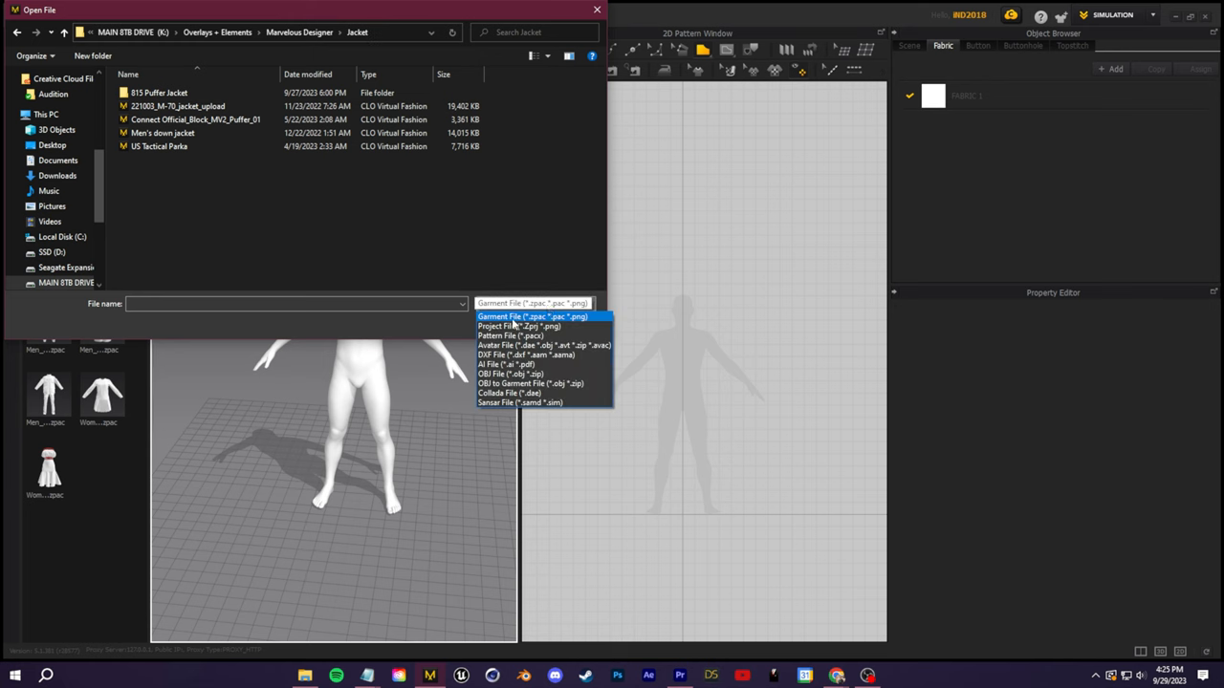
mouse_move(519, 326)
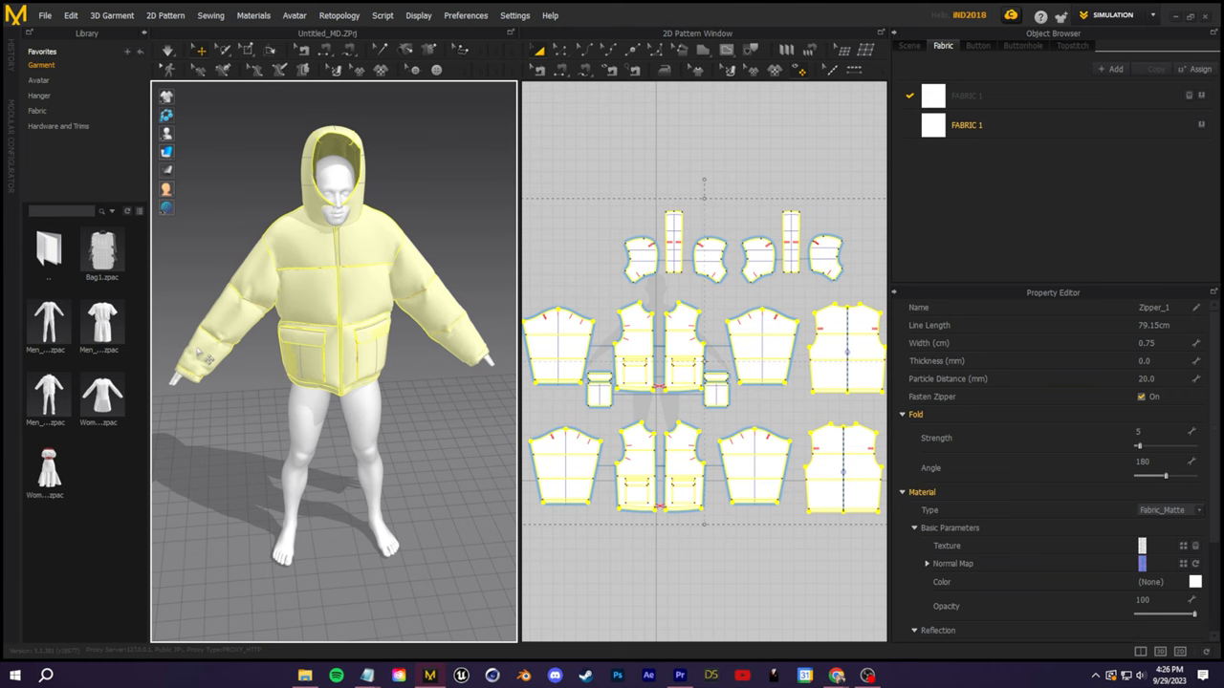
mouse_move(356, 193)
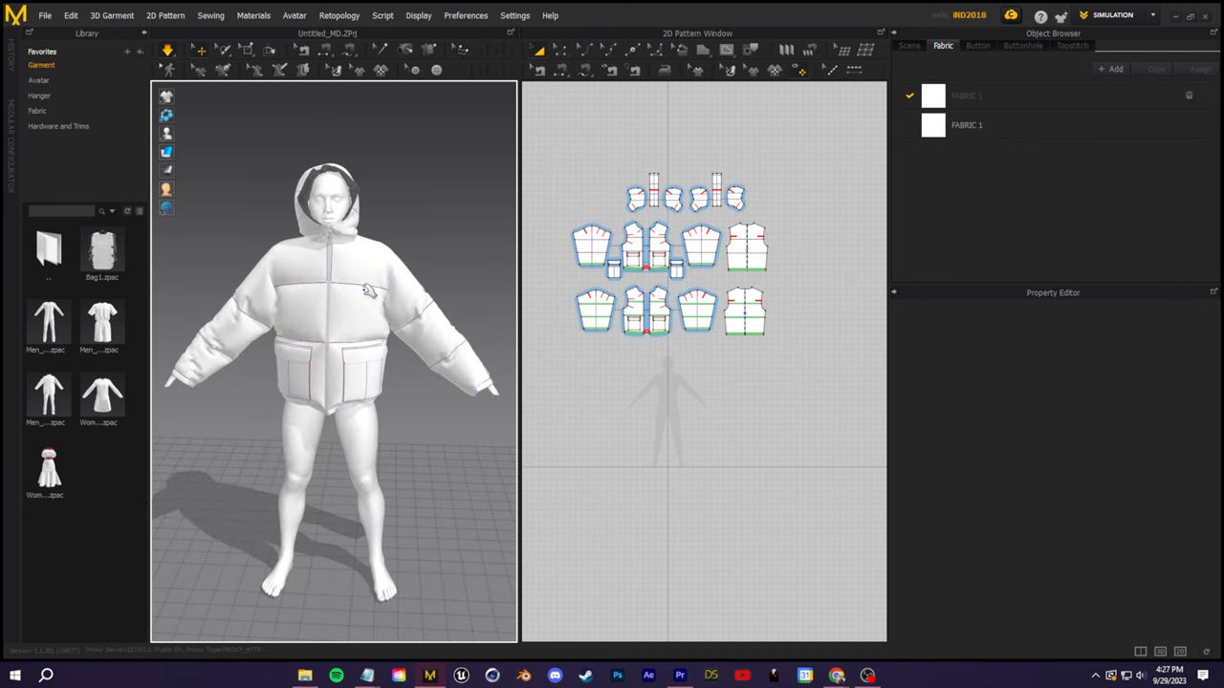
Add the medium-length workwear pants project from the Pants folder to the scene
click(44, 15)
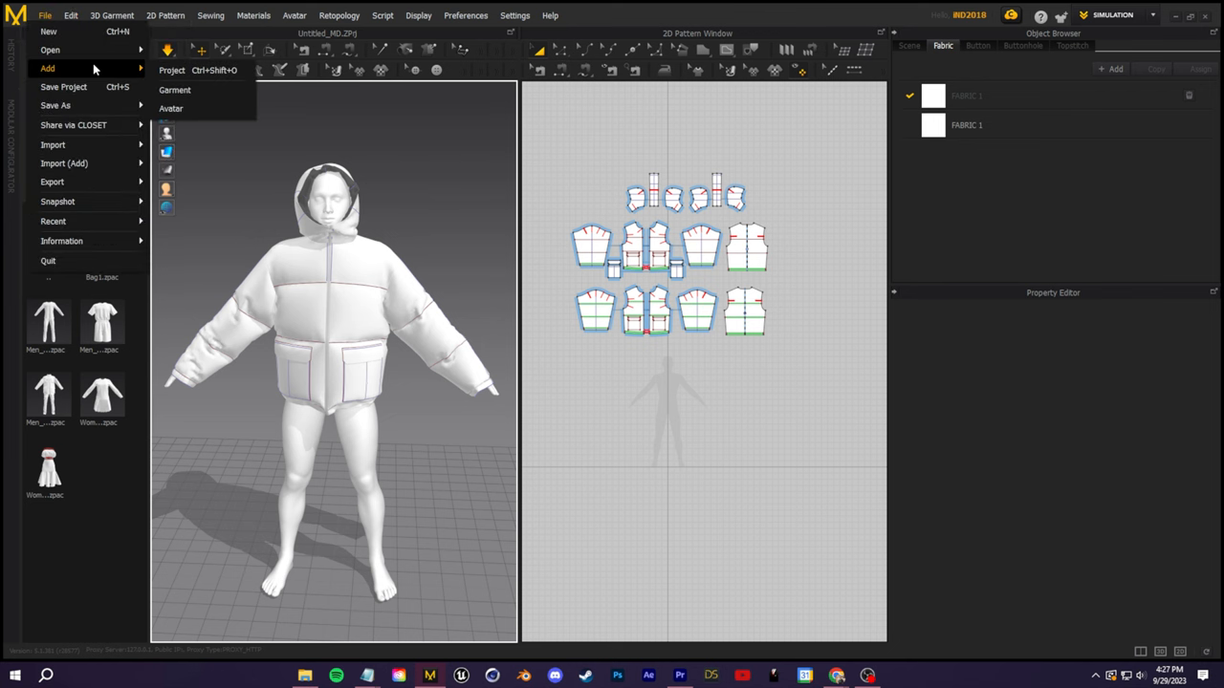
click(171, 70)
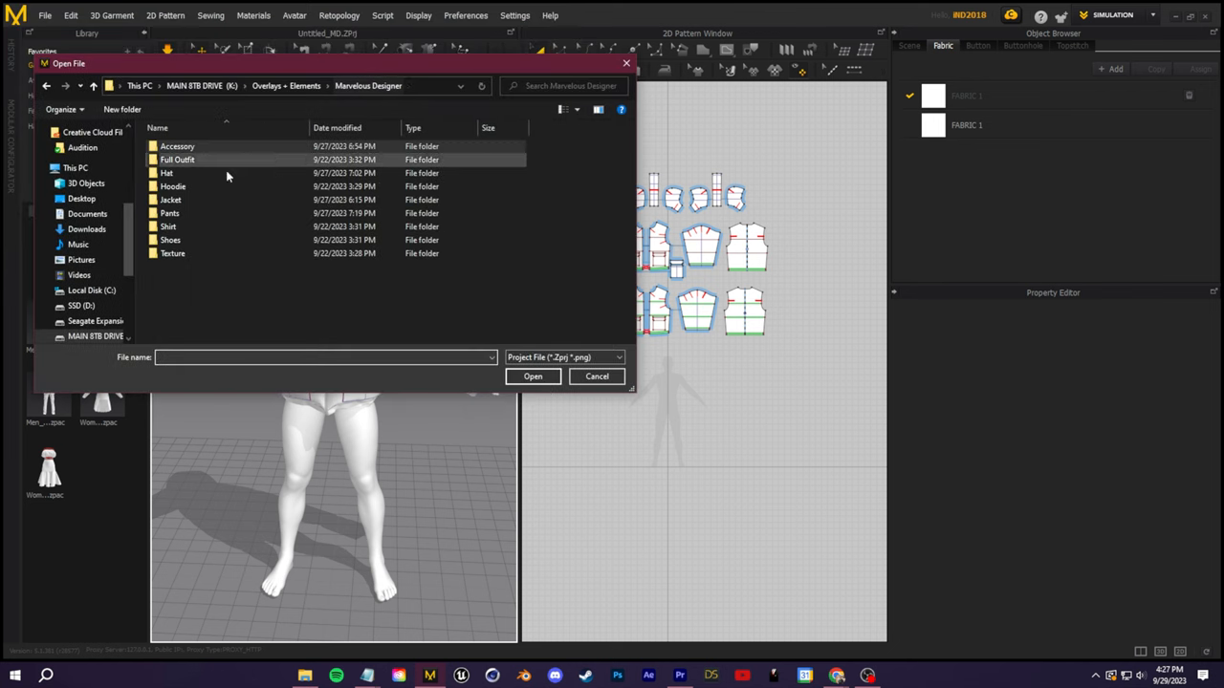
double_click(170, 212)
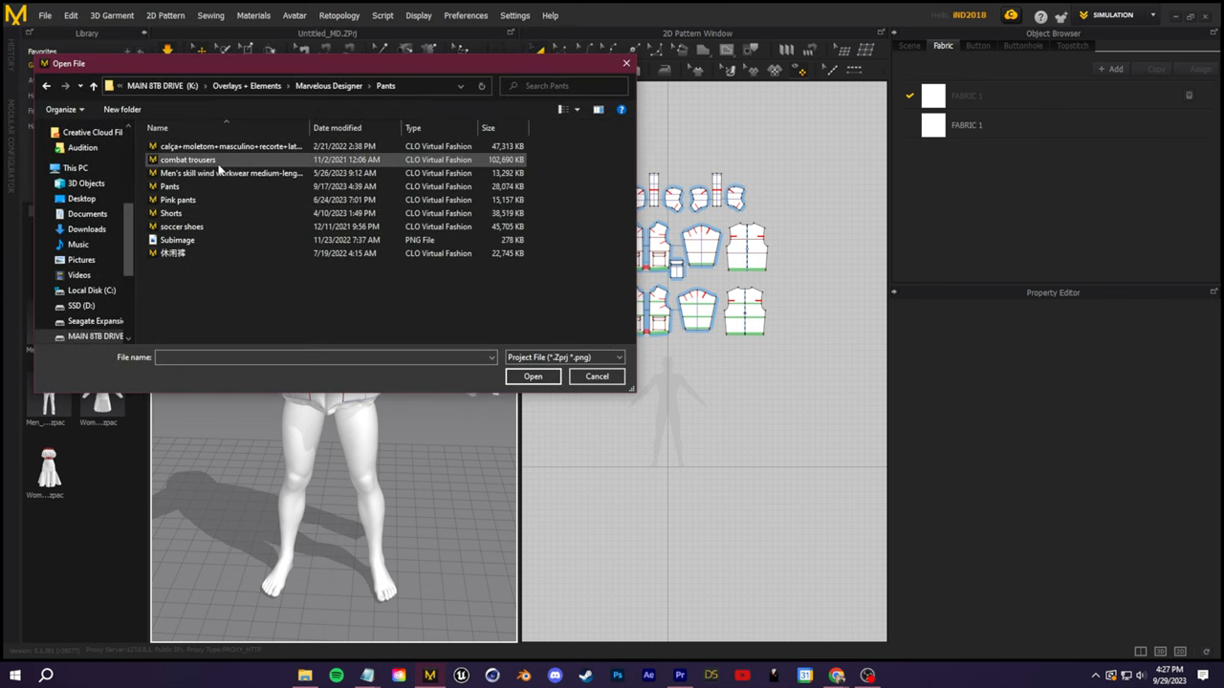
click(229, 173)
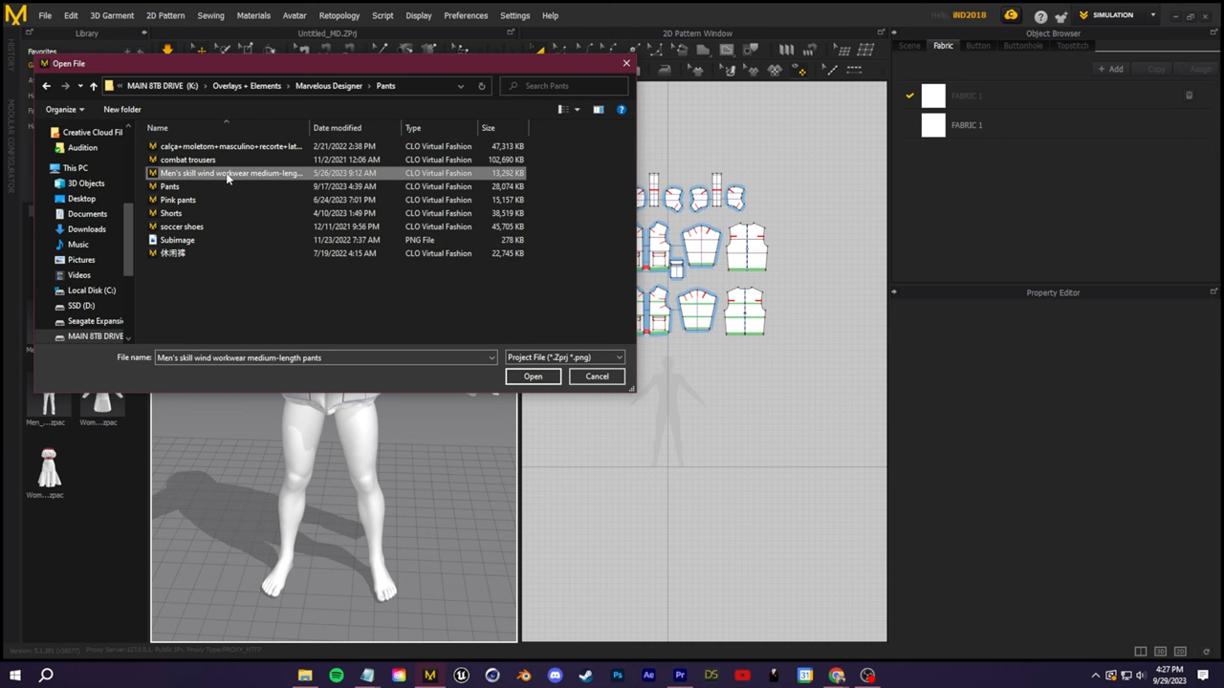
click(532, 376)
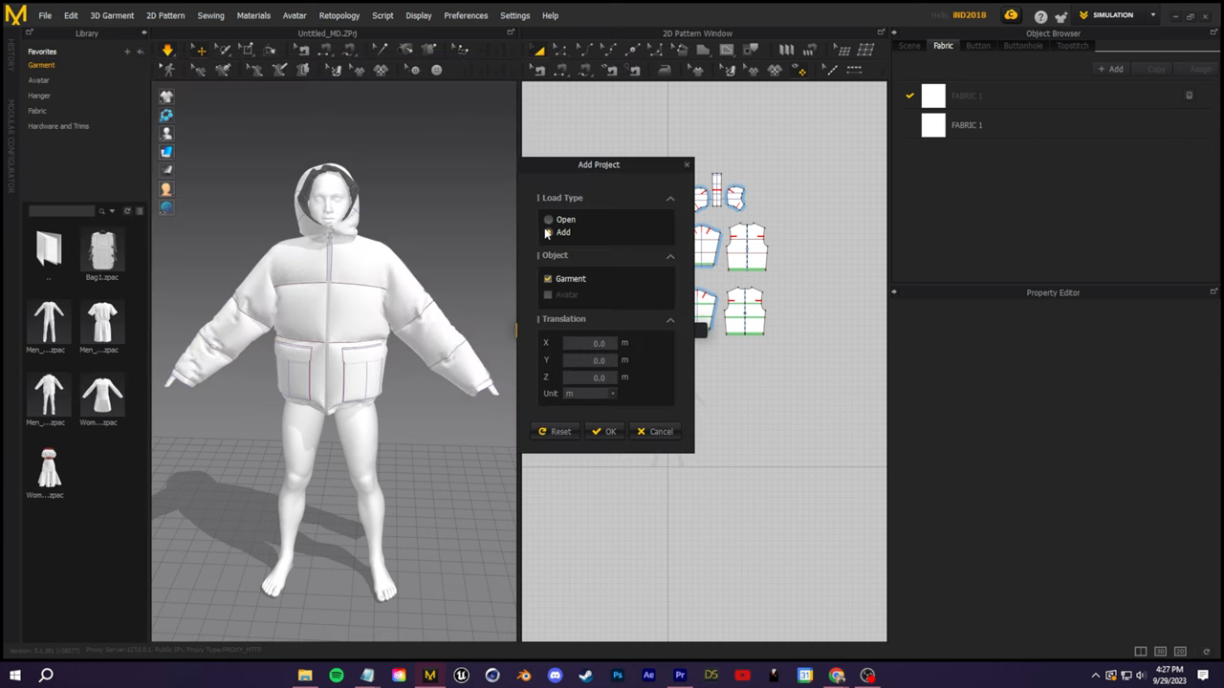
click(609, 431)
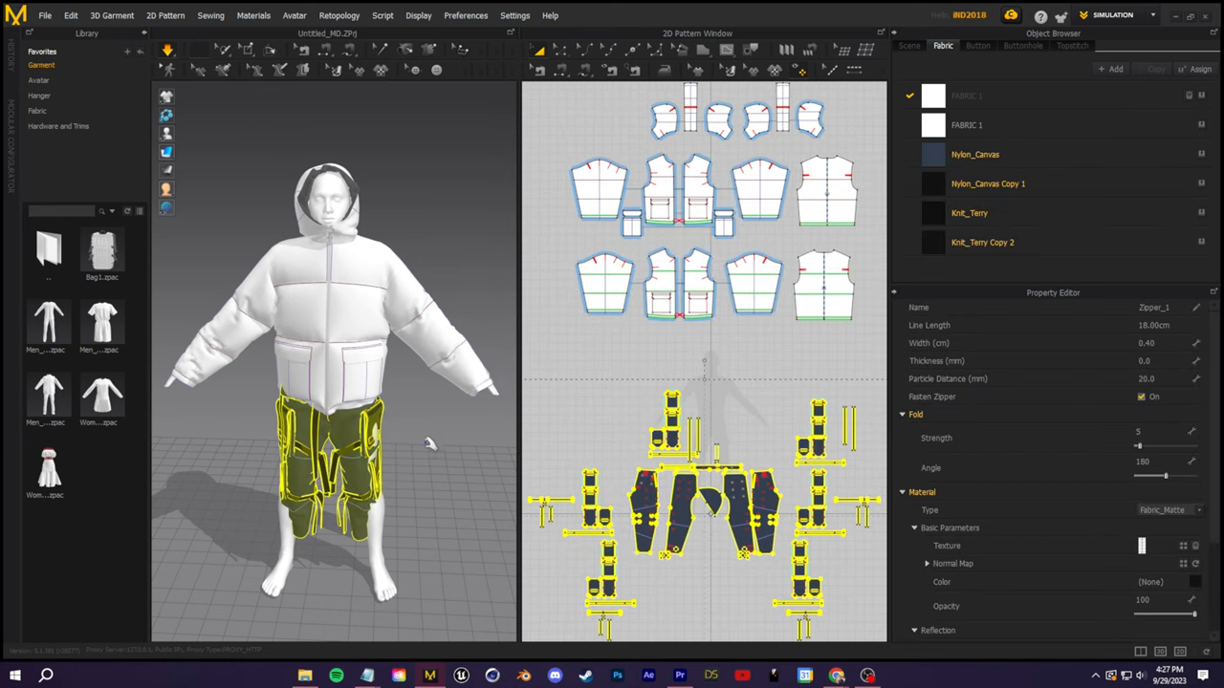
mouse_move(438, 387)
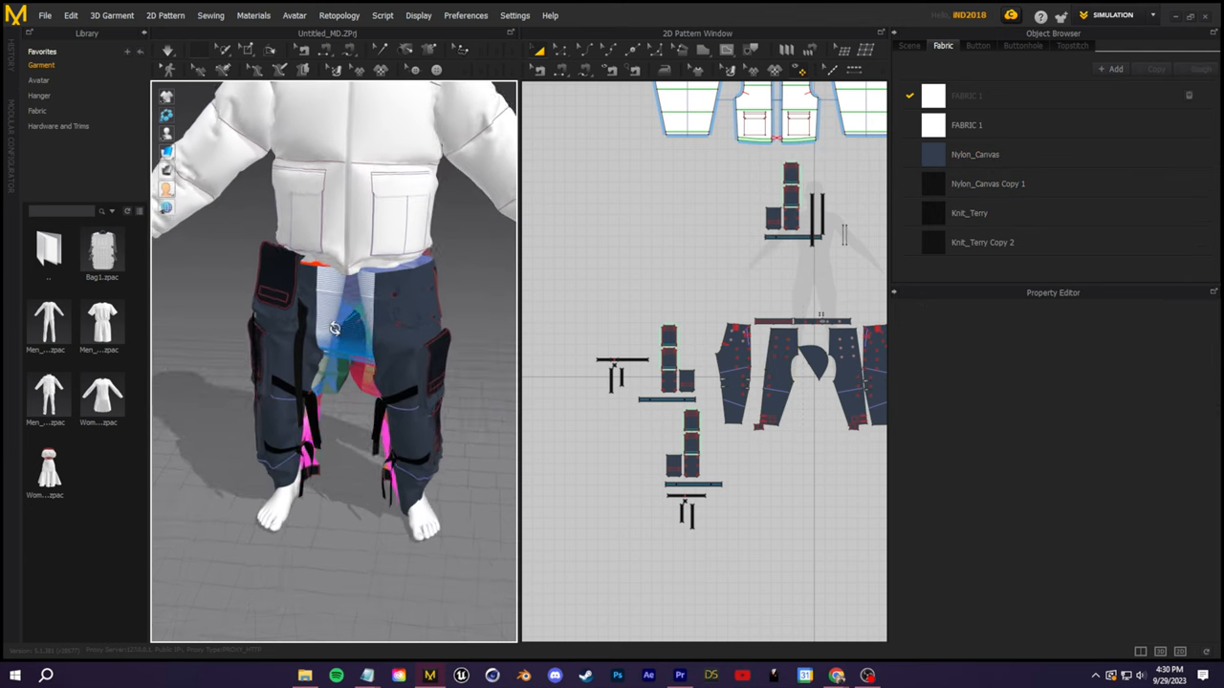
Select all jacket patterns, set their Layer to 1, and dismiss the notice
click(779, 373)
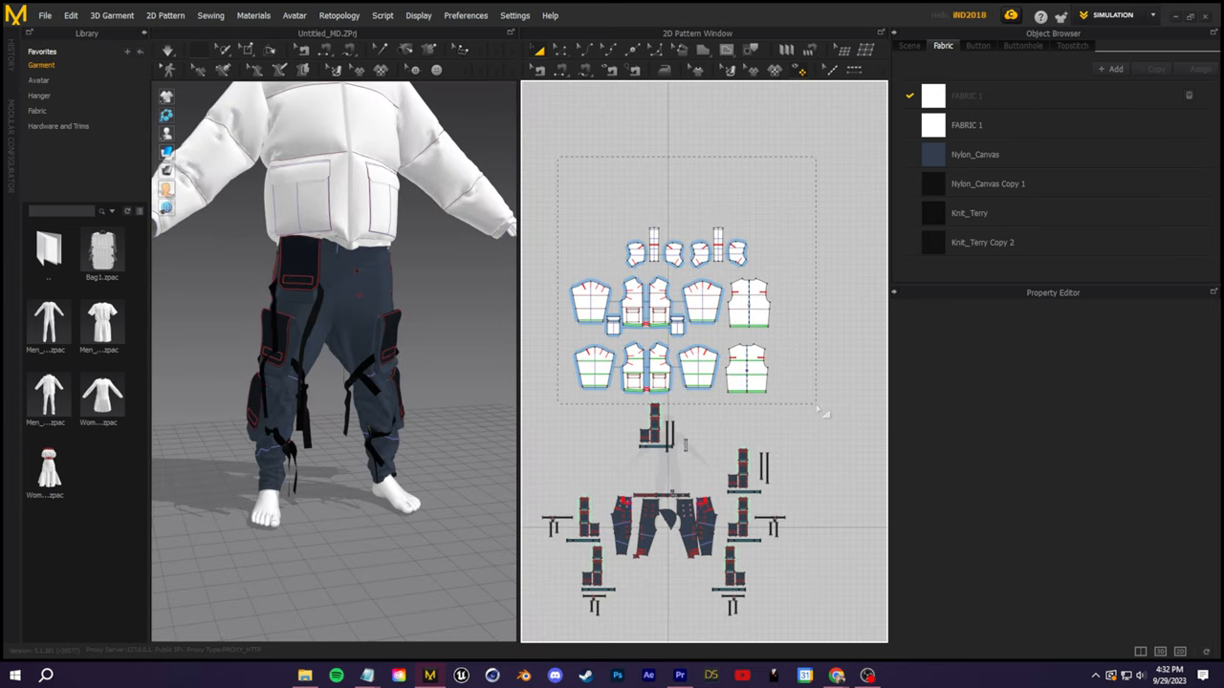
click(669, 306)
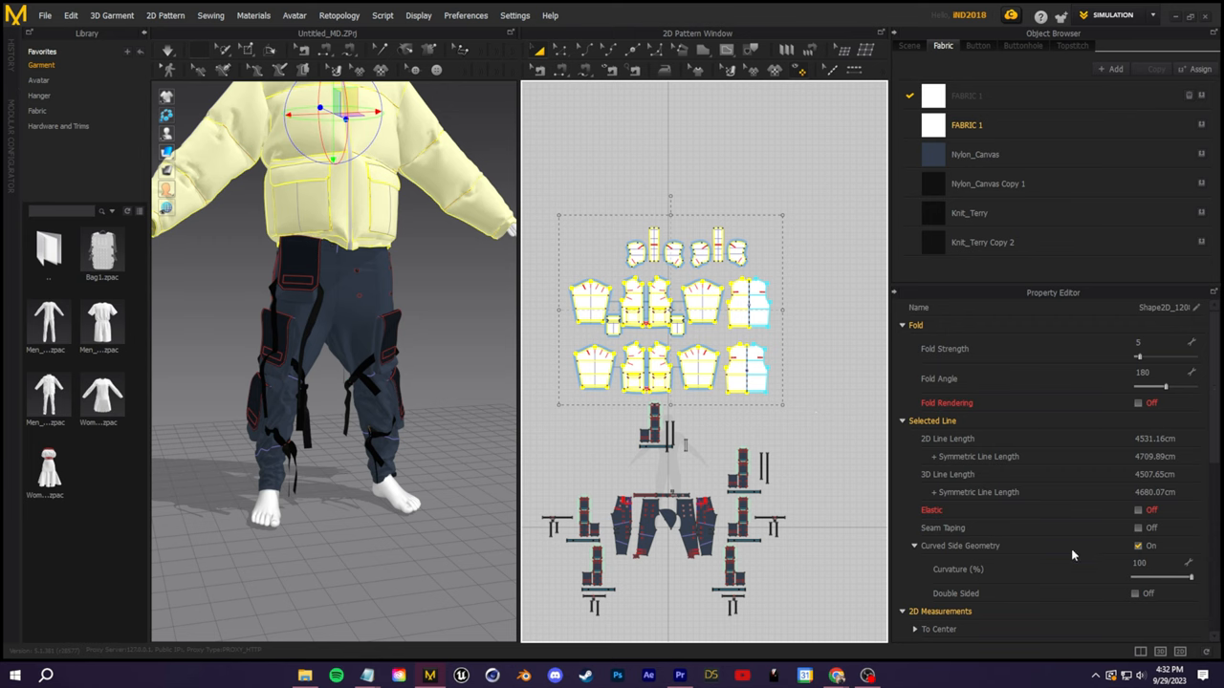
scroll(down, 3)
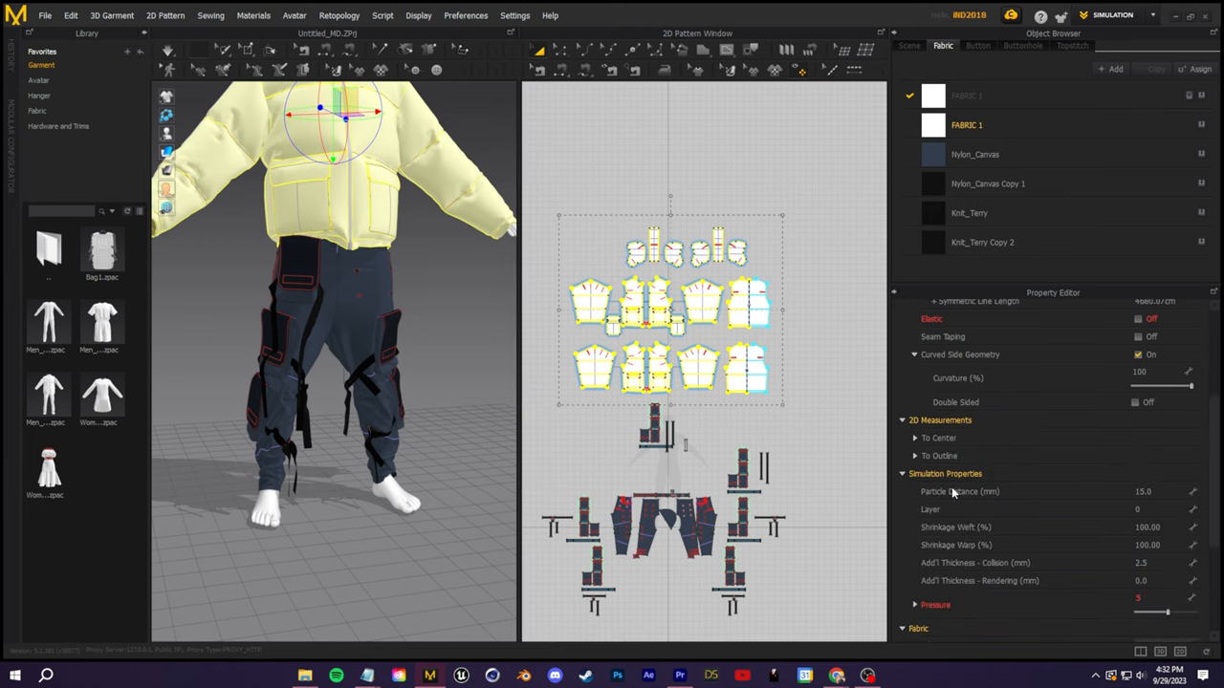
click(1157, 509)
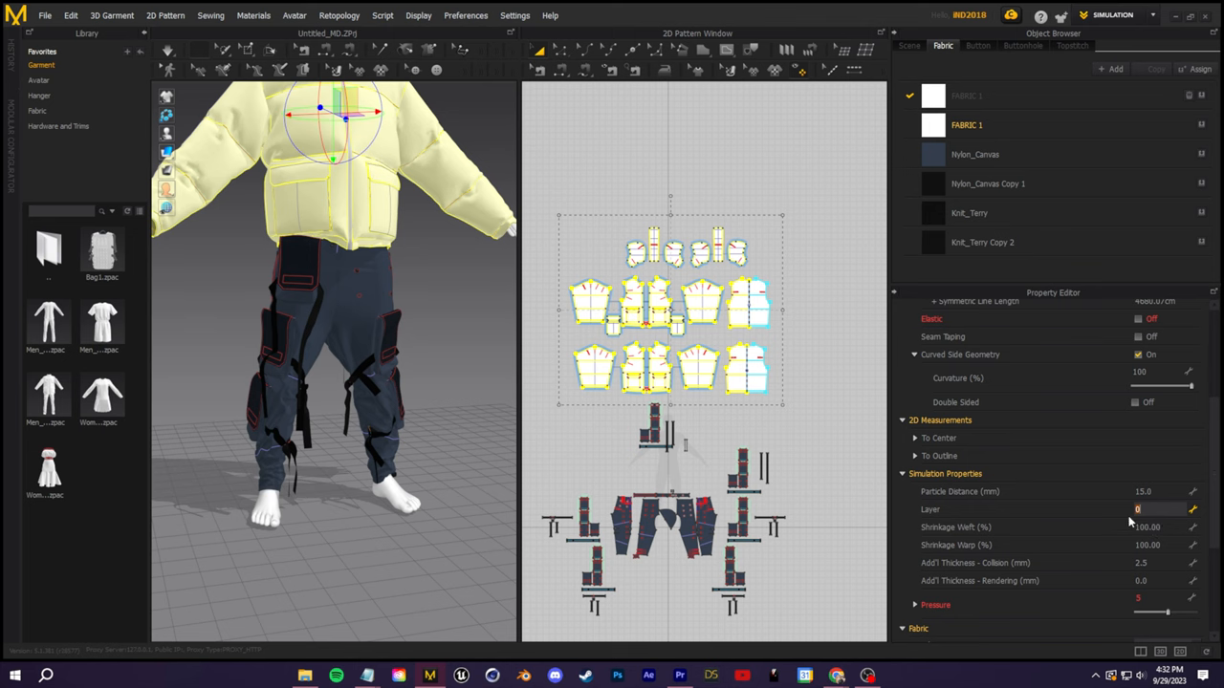
click(1137, 508)
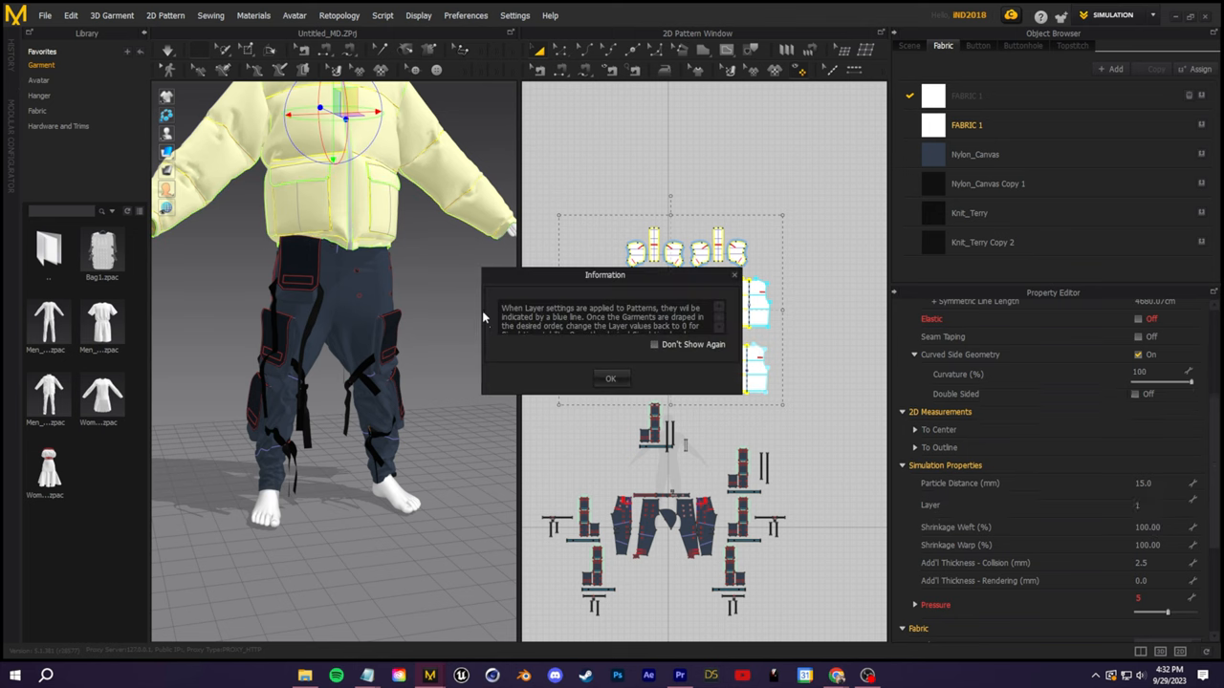
click(610, 377)
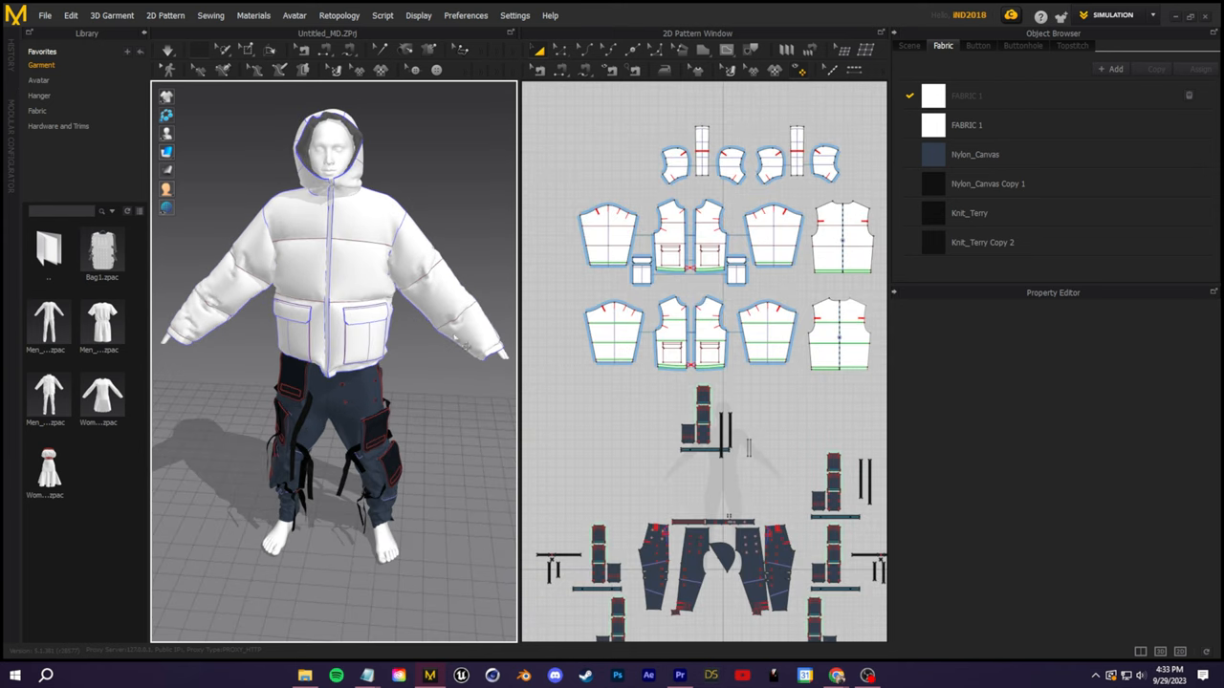
Select the sleeve pattern, switch to Edit Pattern, and orbit to the avatar's front
click(774, 234)
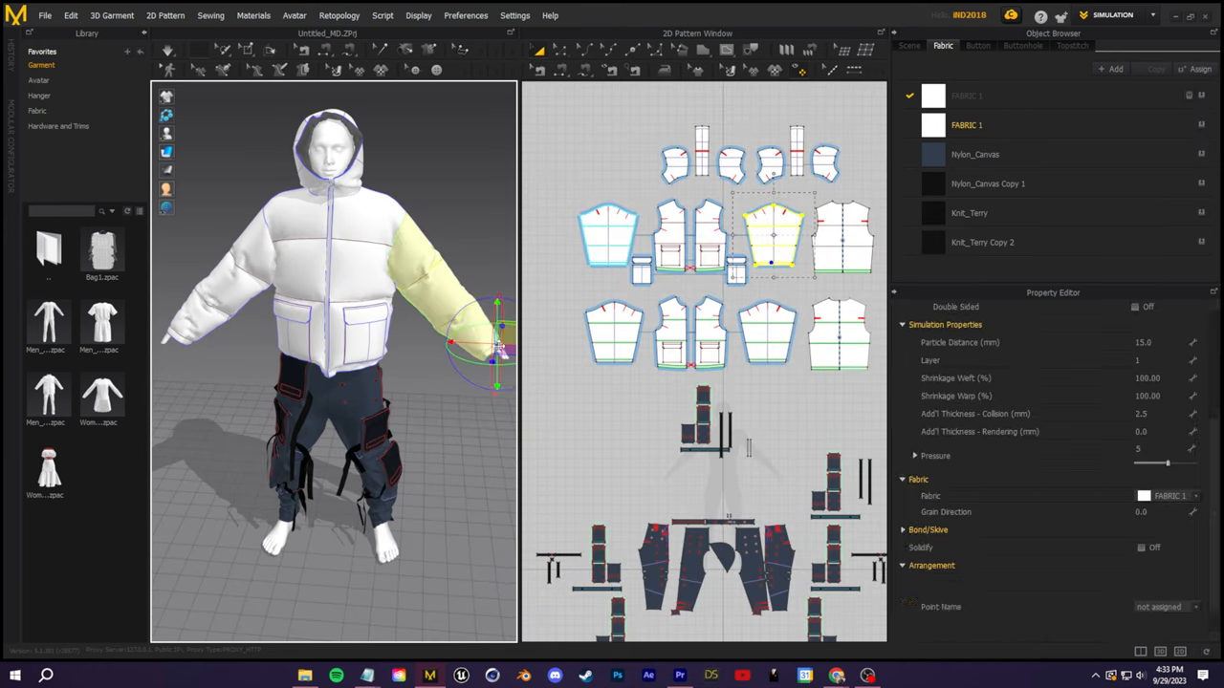
right_click(774, 234)
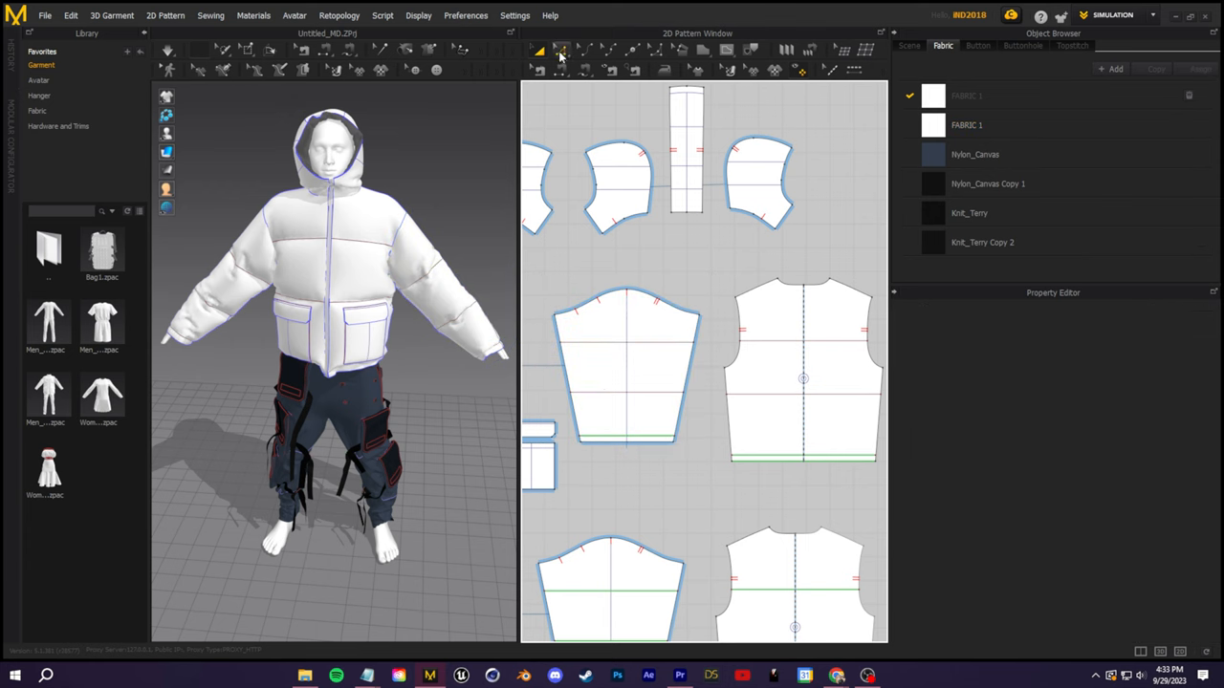
click(560, 50)
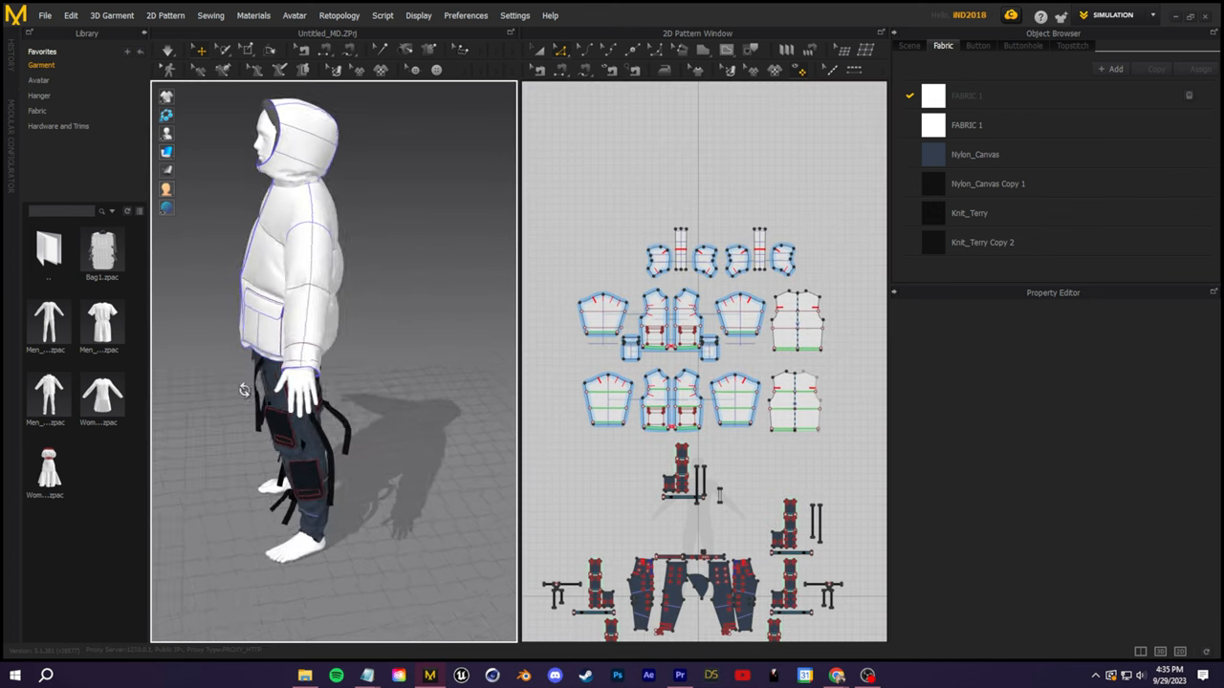
drag(243, 389, 420, 377)
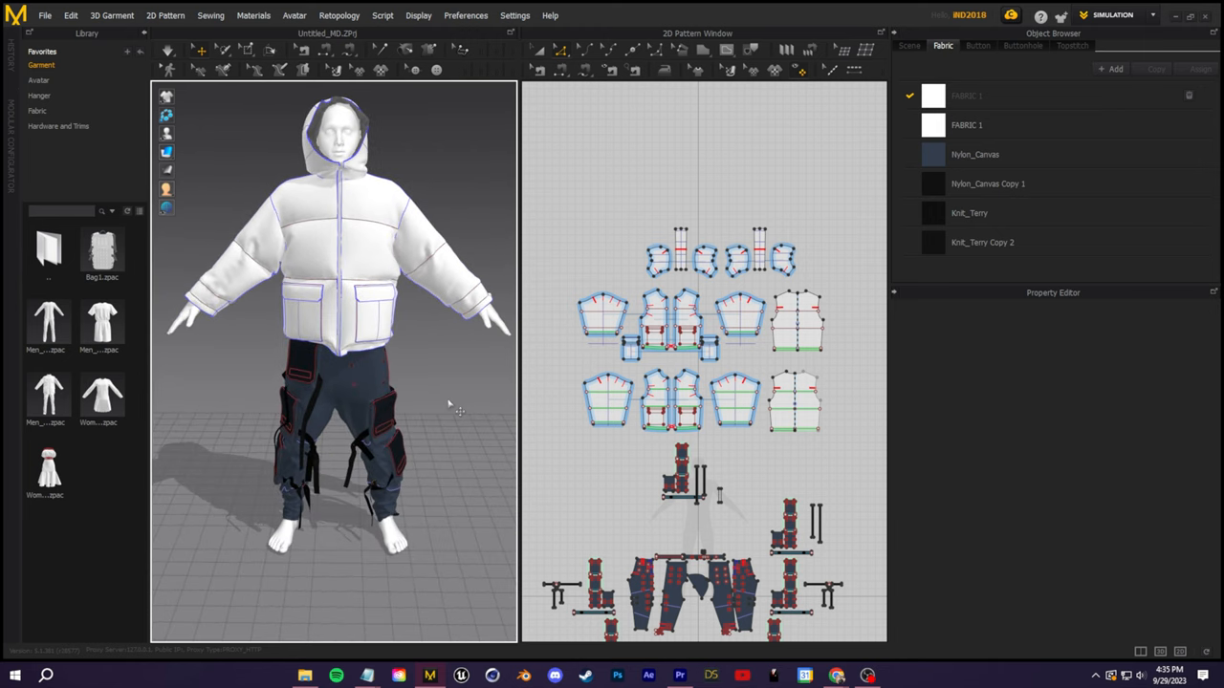
mouse_move(435, 373)
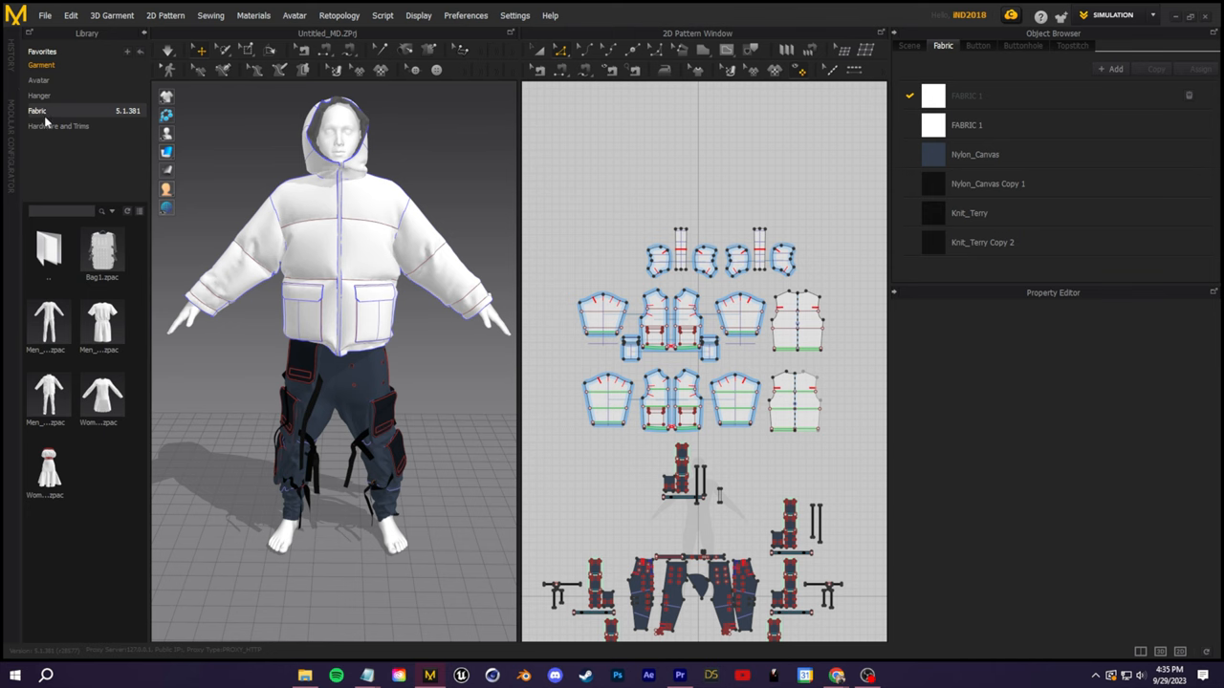
Search the fabric library for 'poly' and assign the polyester taffeta to all jacket pieces
click(37, 111)
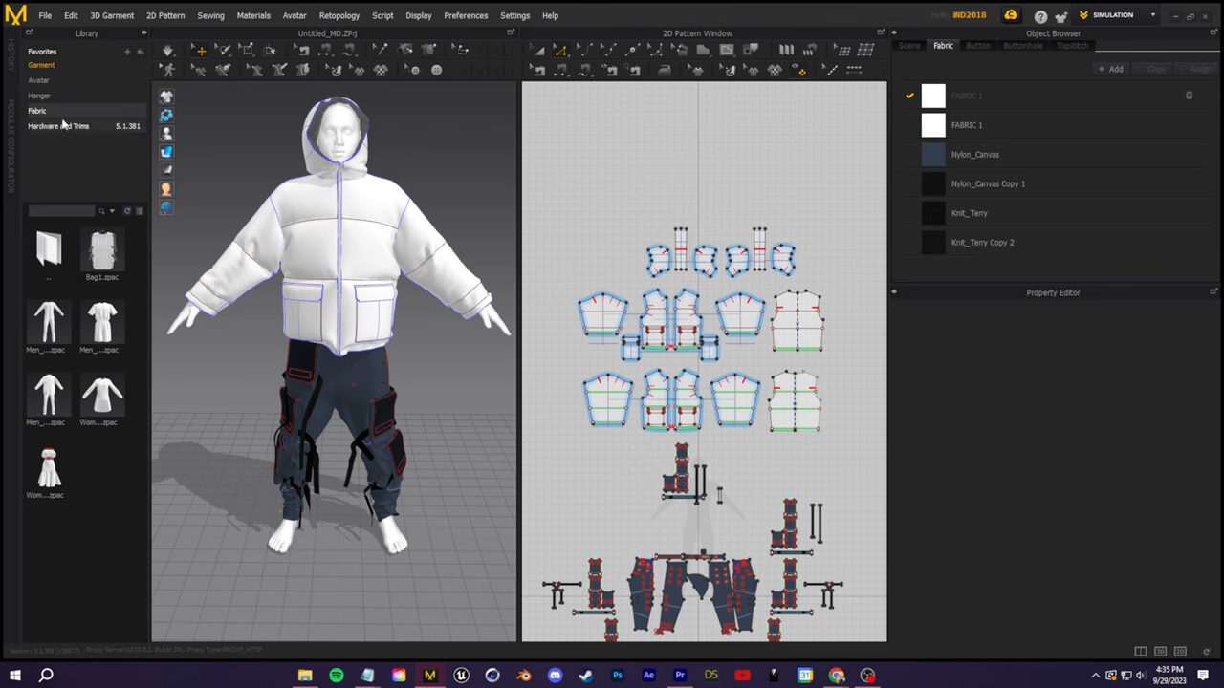
click(36, 110)
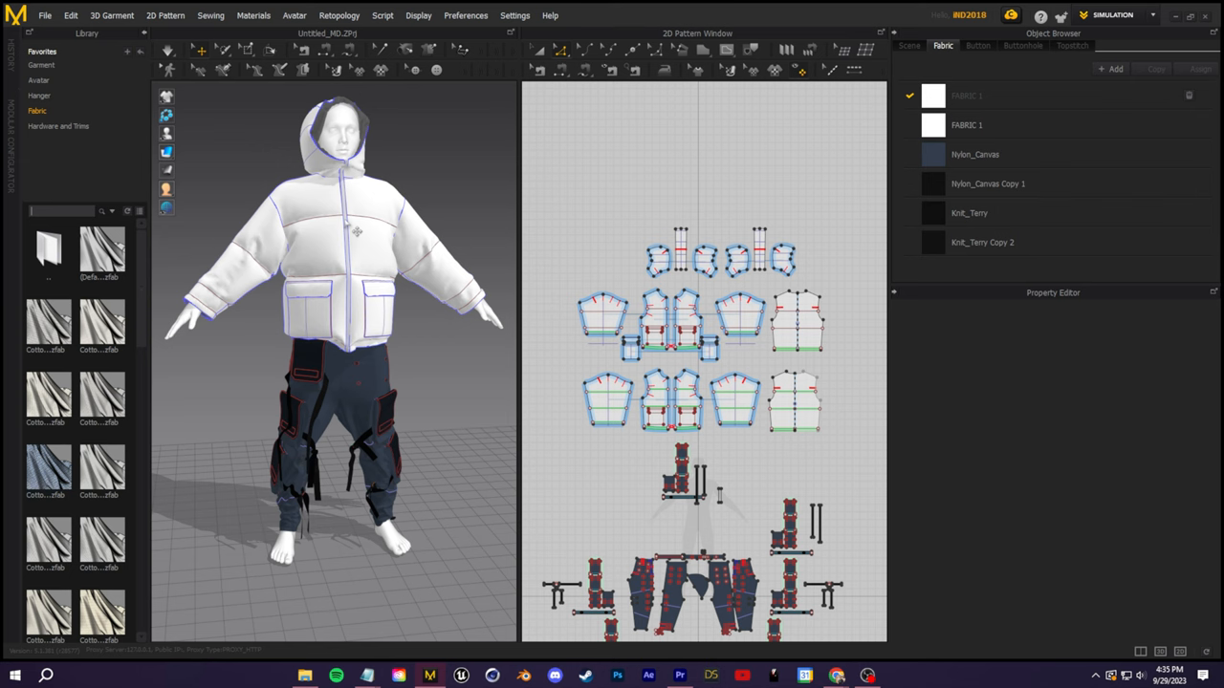
text(poly)
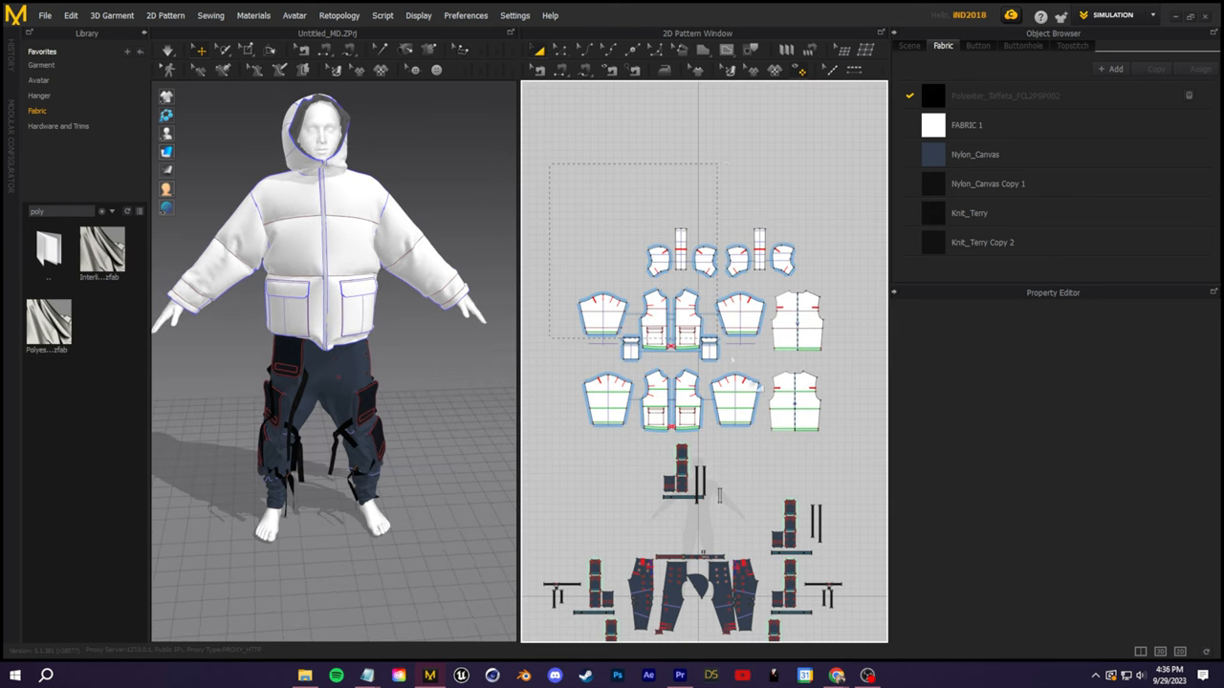
click(966, 125)
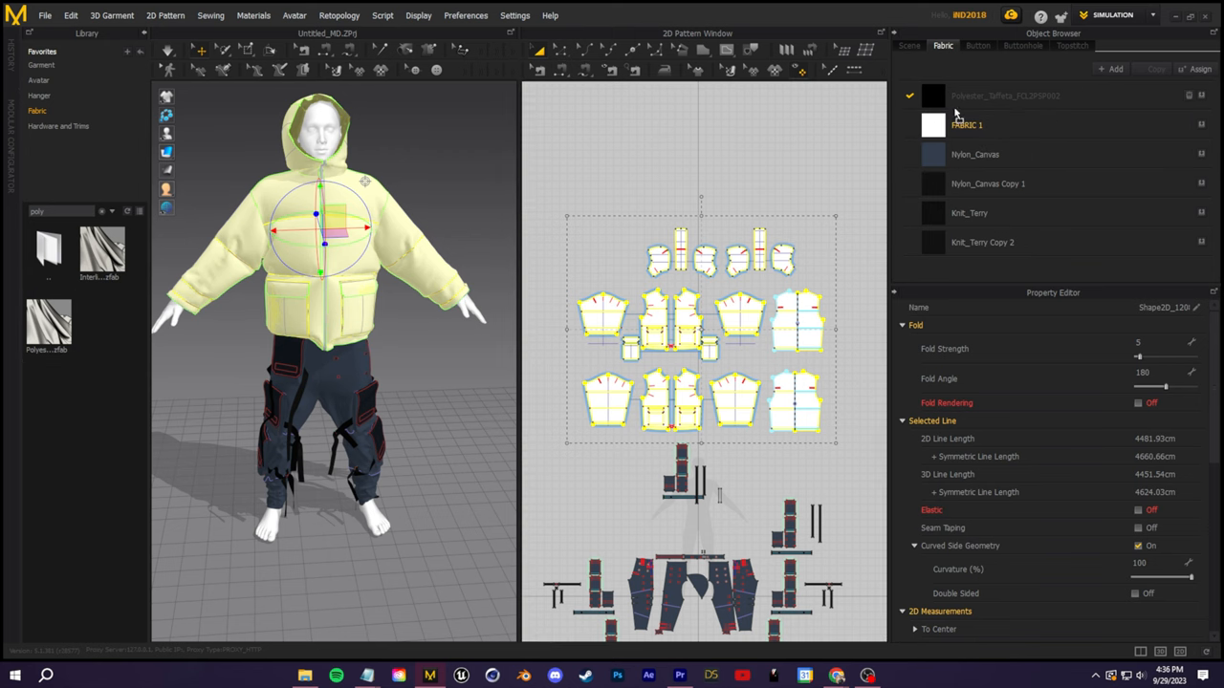
click(1004, 124)
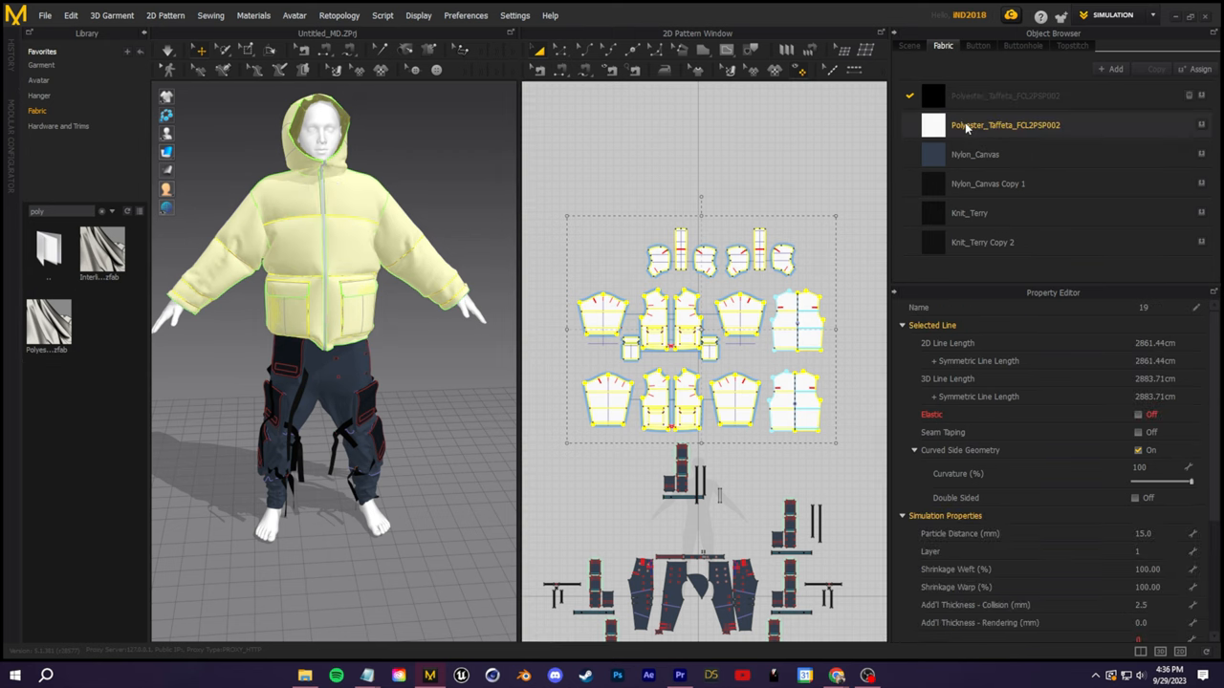
click(1005, 124)
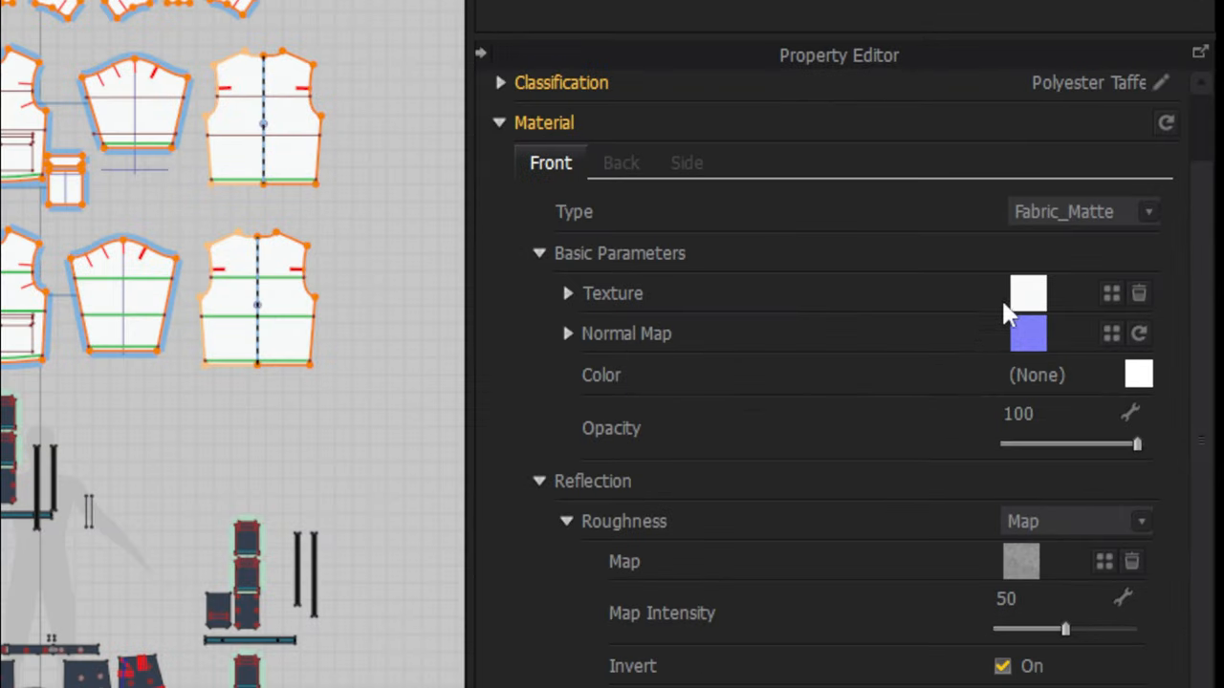
mouse_move(1147, 387)
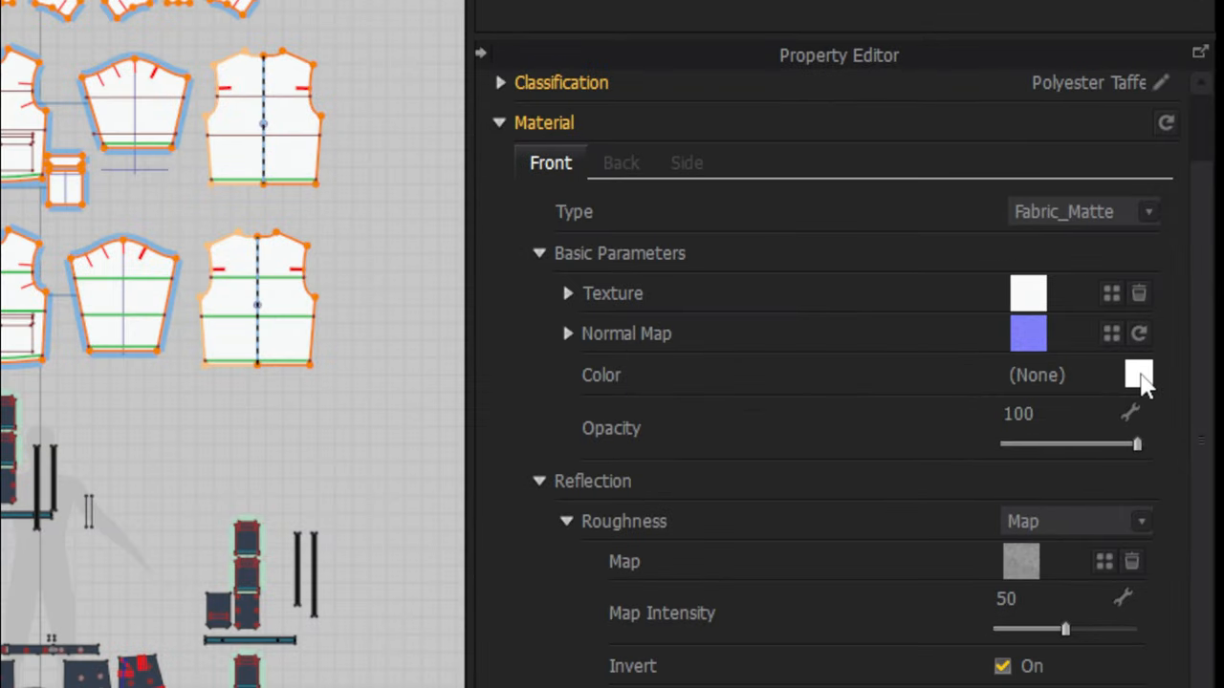
Make the taffeta fabric black, raise roughness map intensity to 82, and inspect the shine
click(1138, 375)
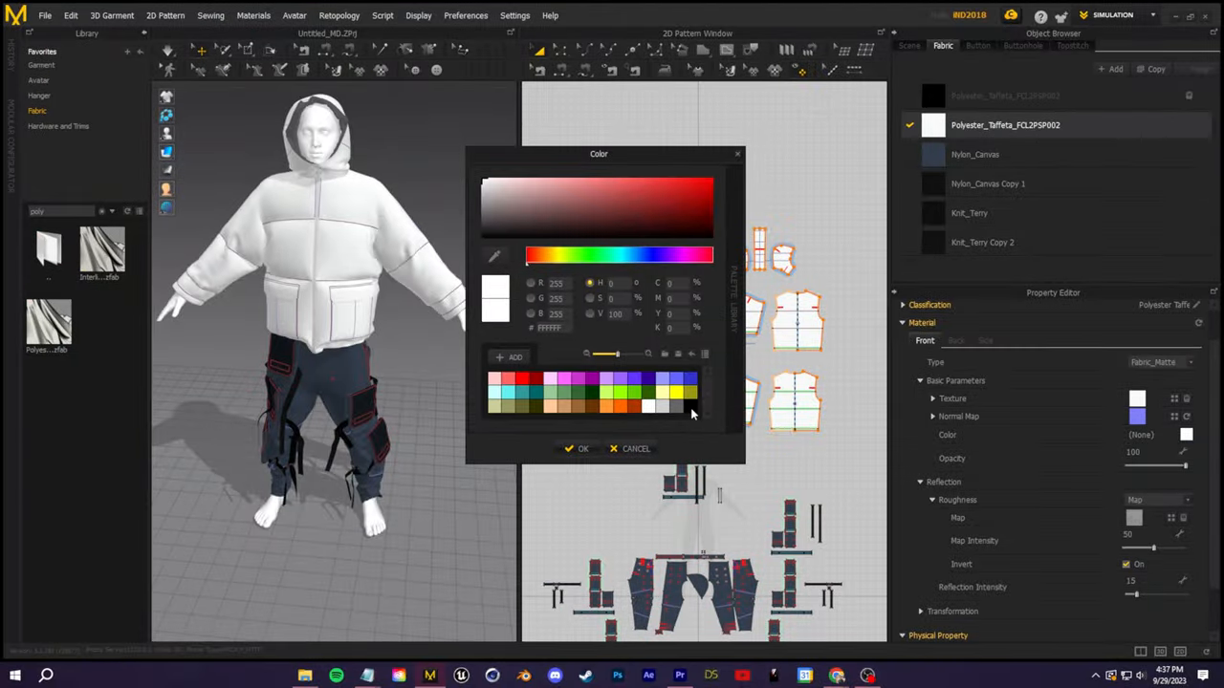
click(678, 404)
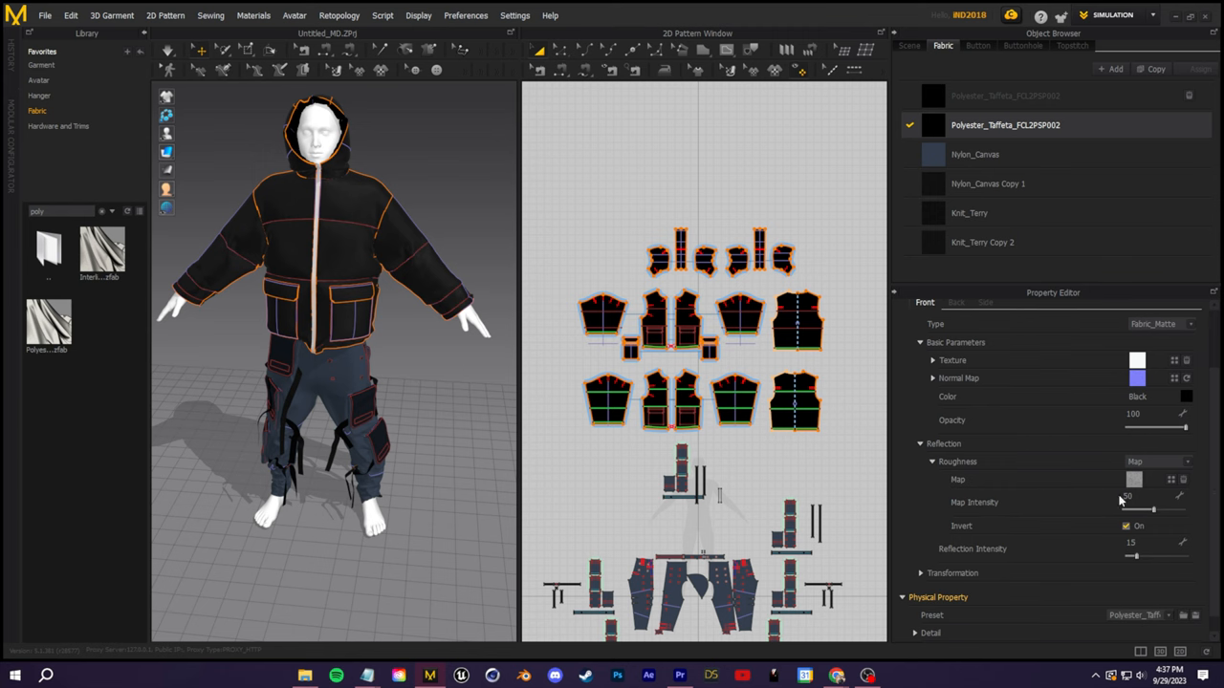
drag(1147, 510, 1164, 510)
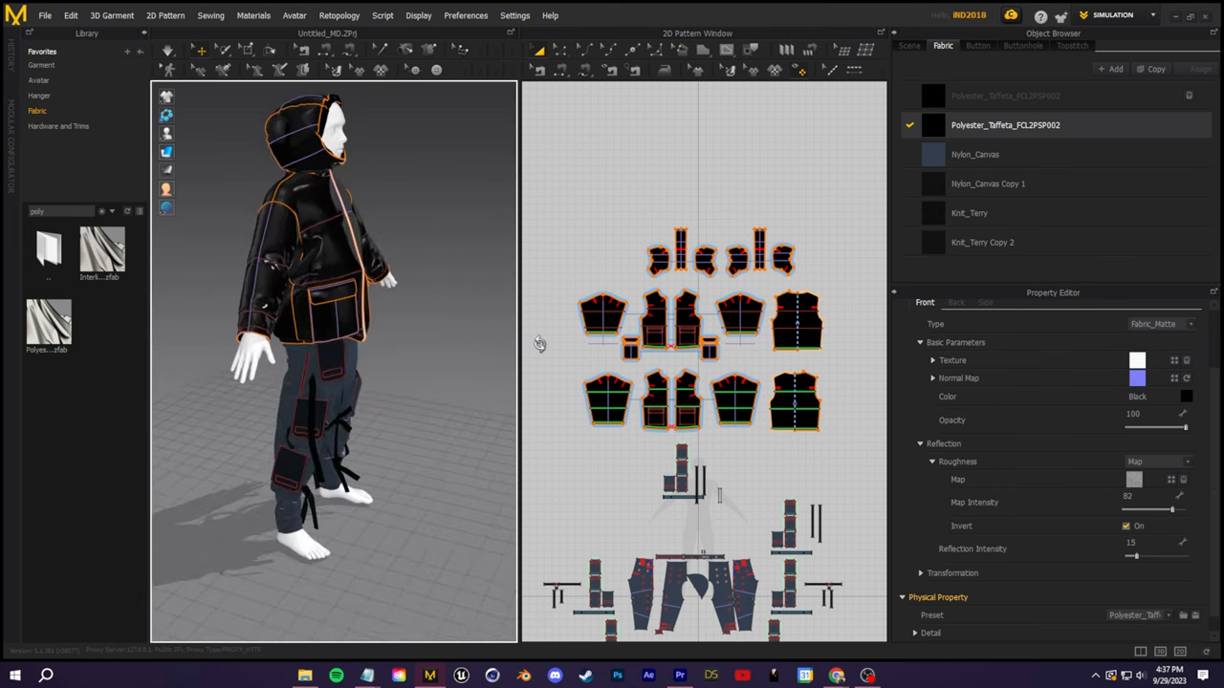
drag(1136, 558, 1147, 558)
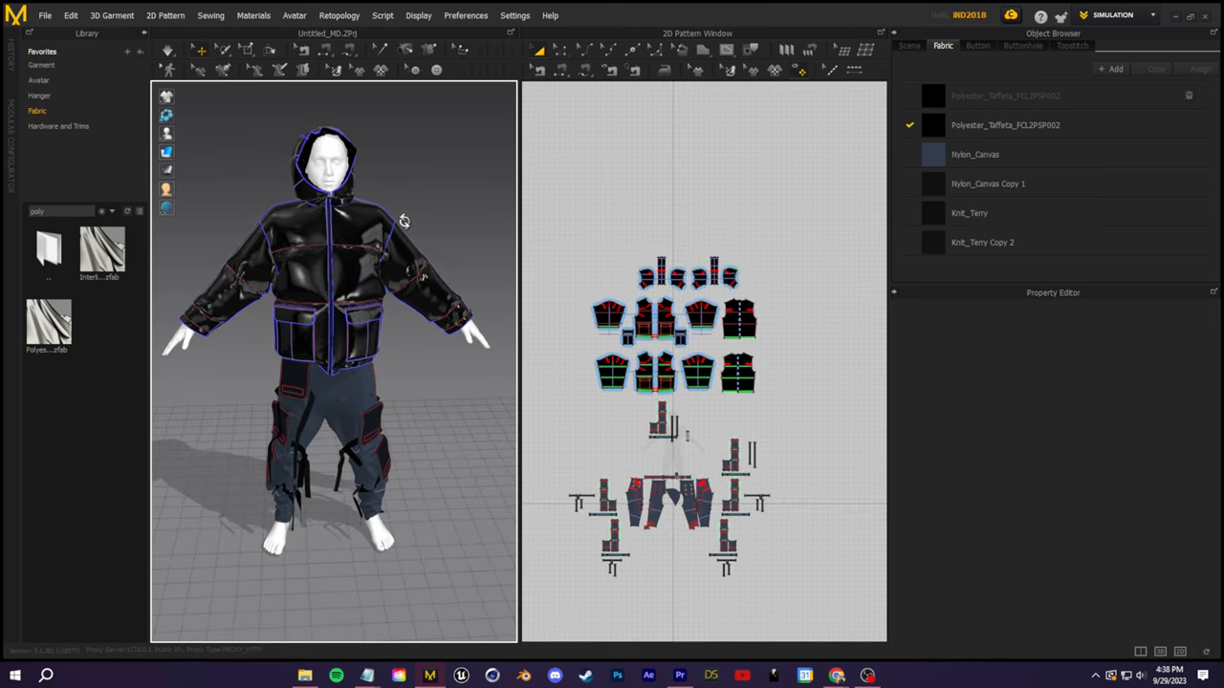
mouse_move(355, 239)
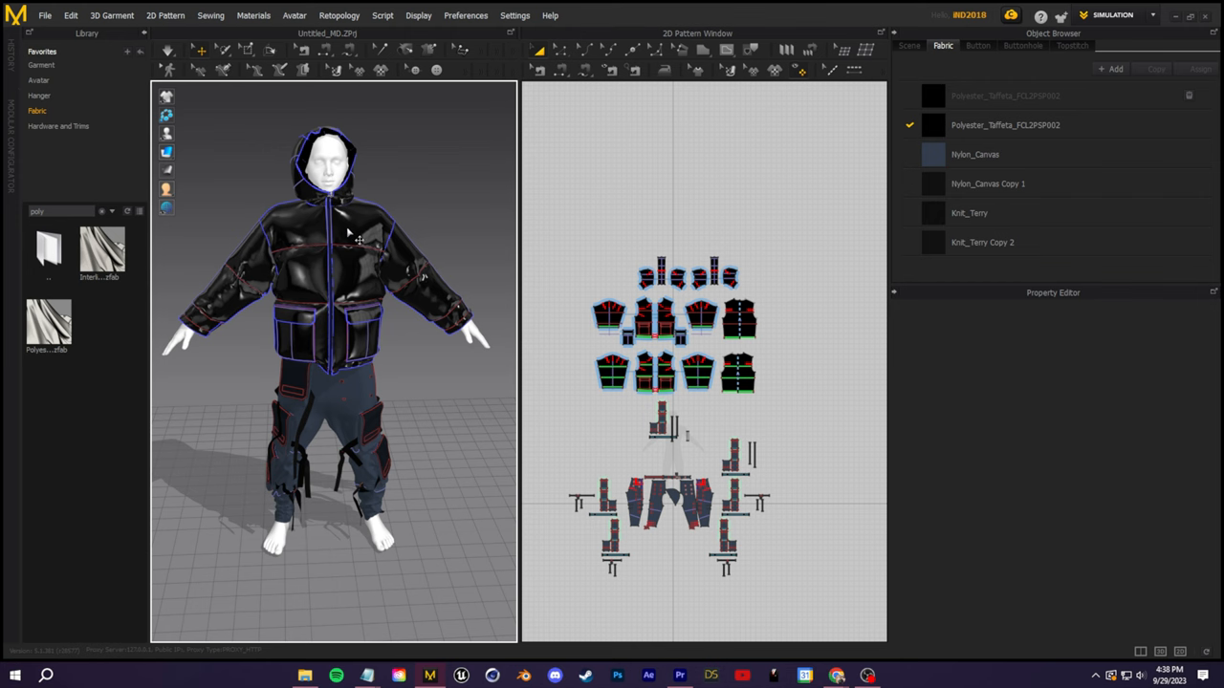
Add the openskimask_mv2_toshi garment file so the mask sits on the avatar's head
click(44, 15)
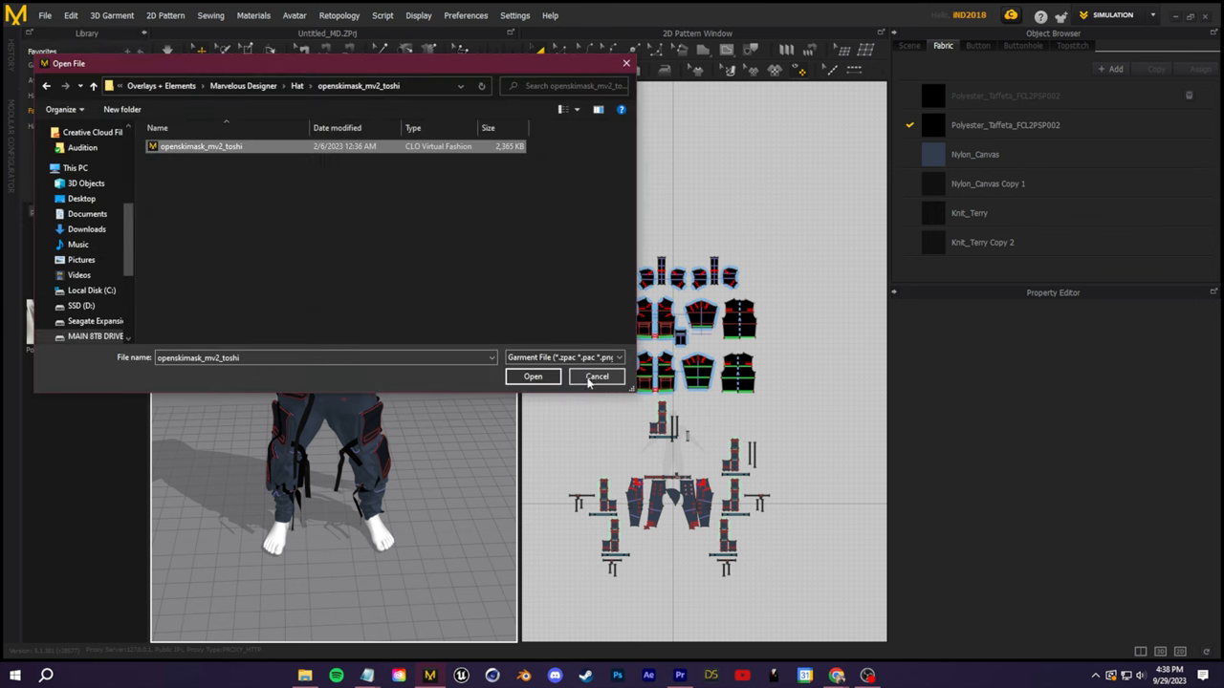
click(532, 375)
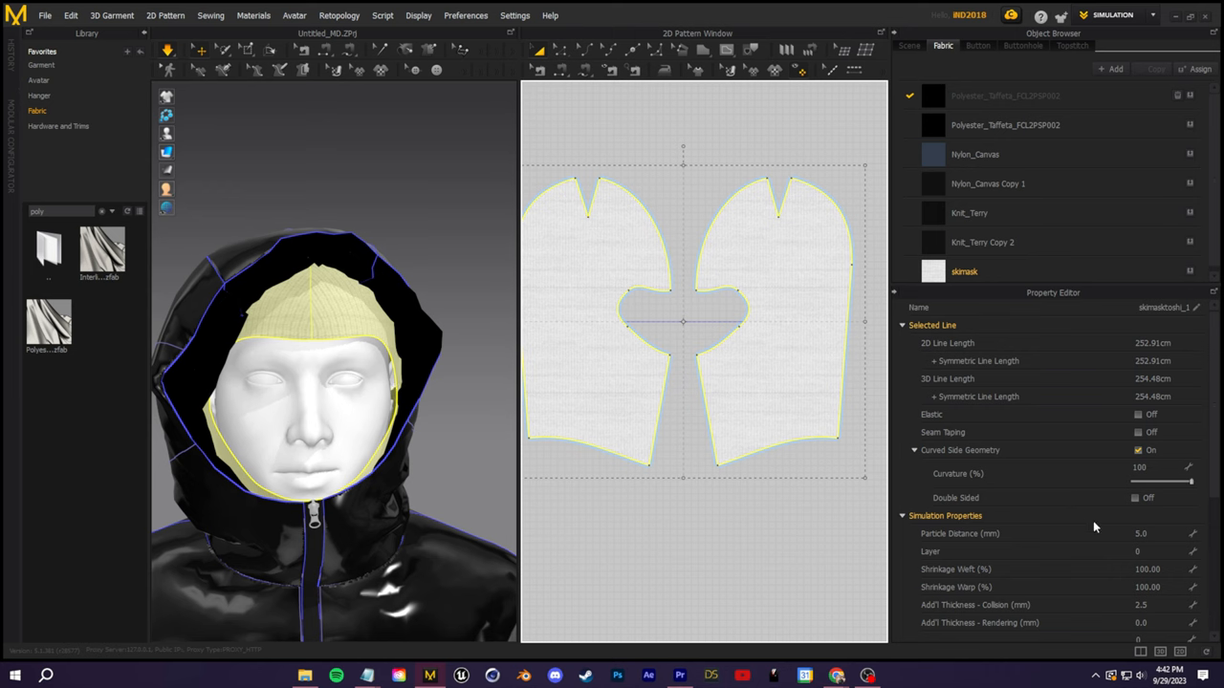
Make the ski mask's edge line elastic with strength 10 and ratio 80
scroll(down, 3)
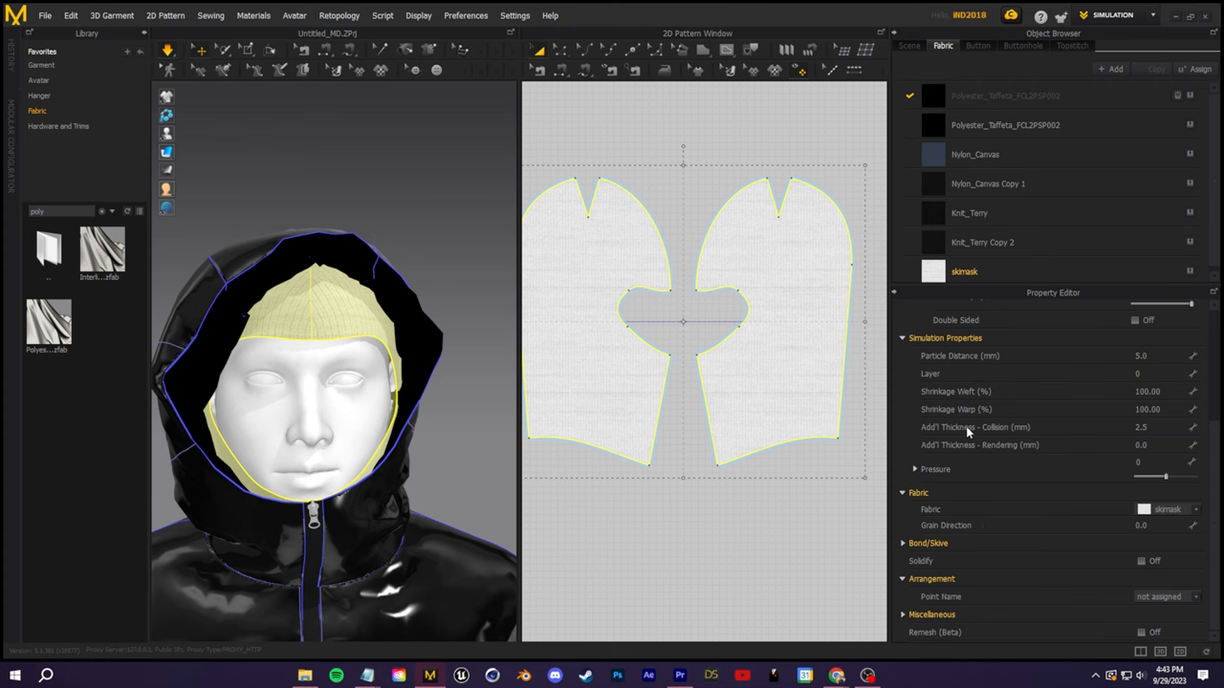
mouse_move(1128, 427)
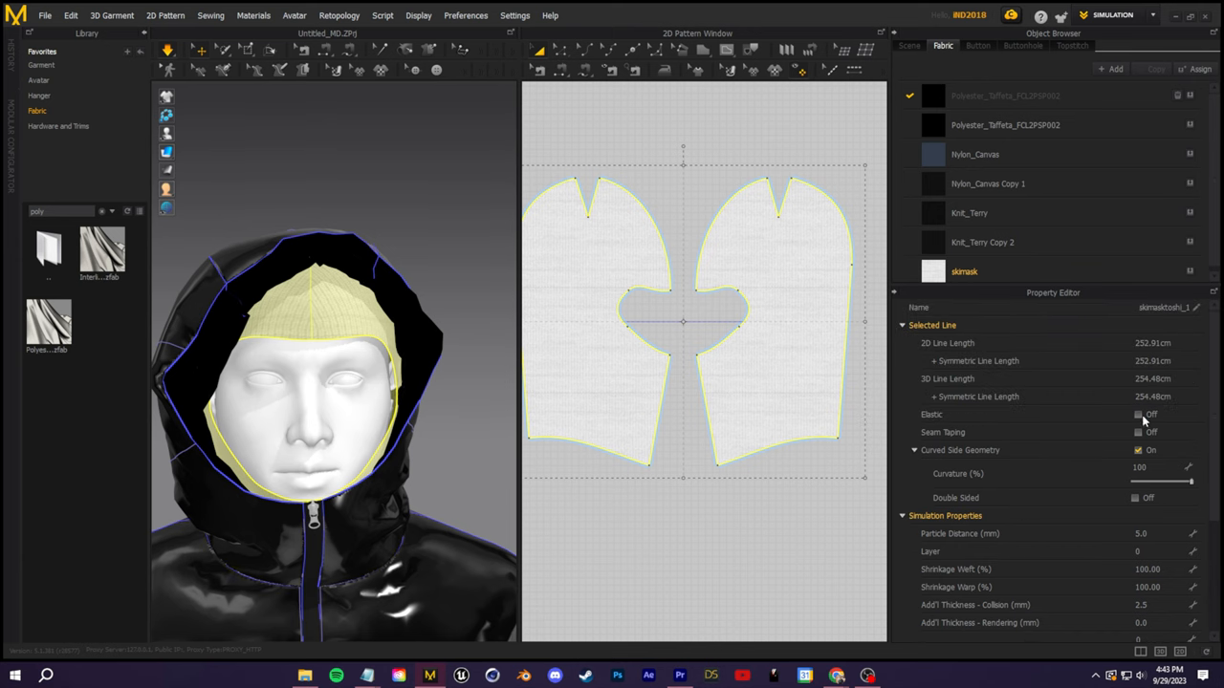
click(1137, 414)
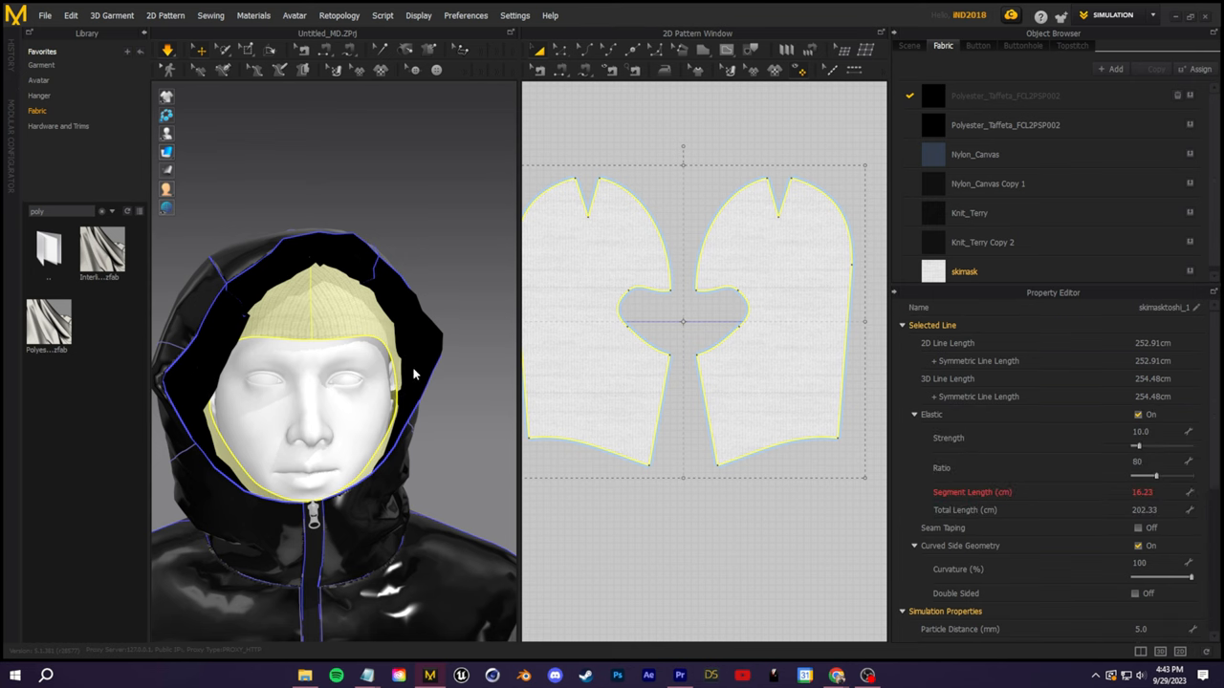
mouse_move(387, 378)
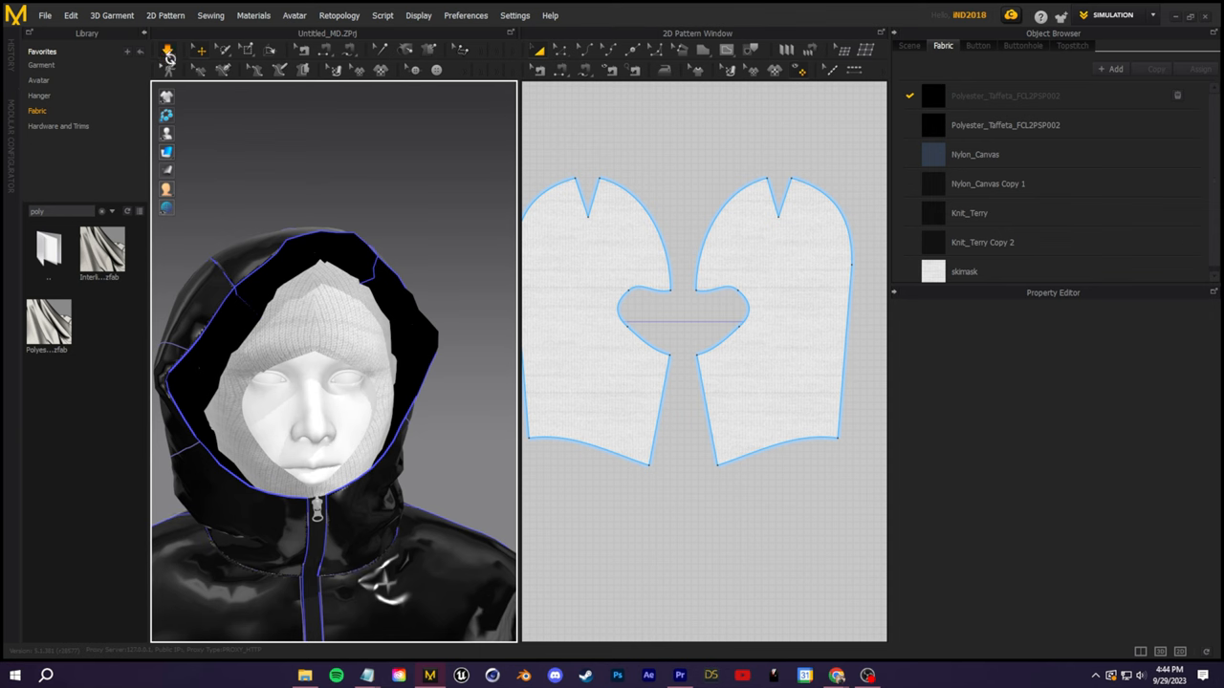
Set the skimask fabric's colour to black
click(775, 287)
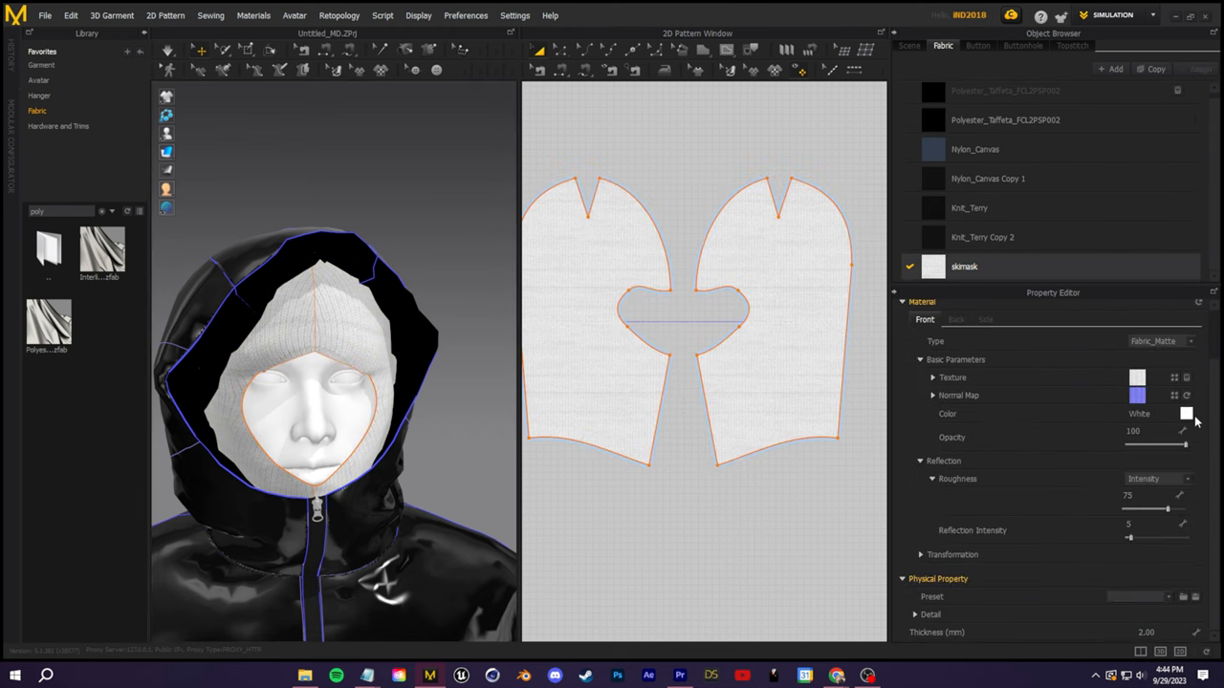
click(1185, 413)
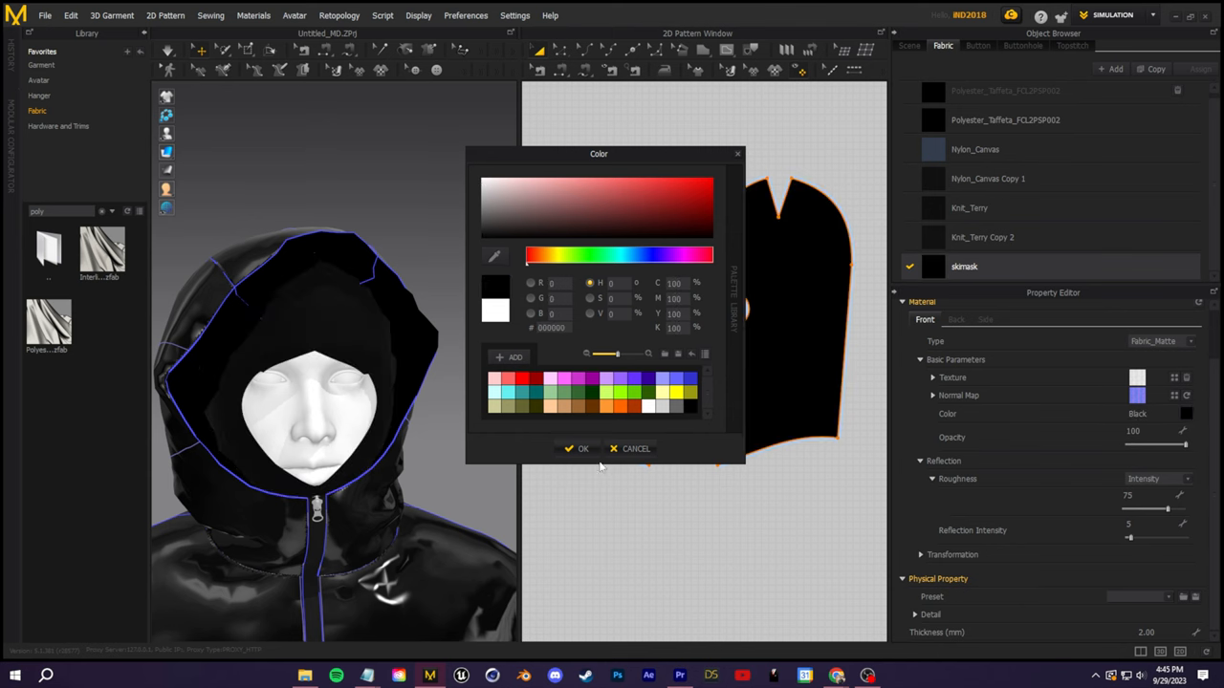
click(582, 448)
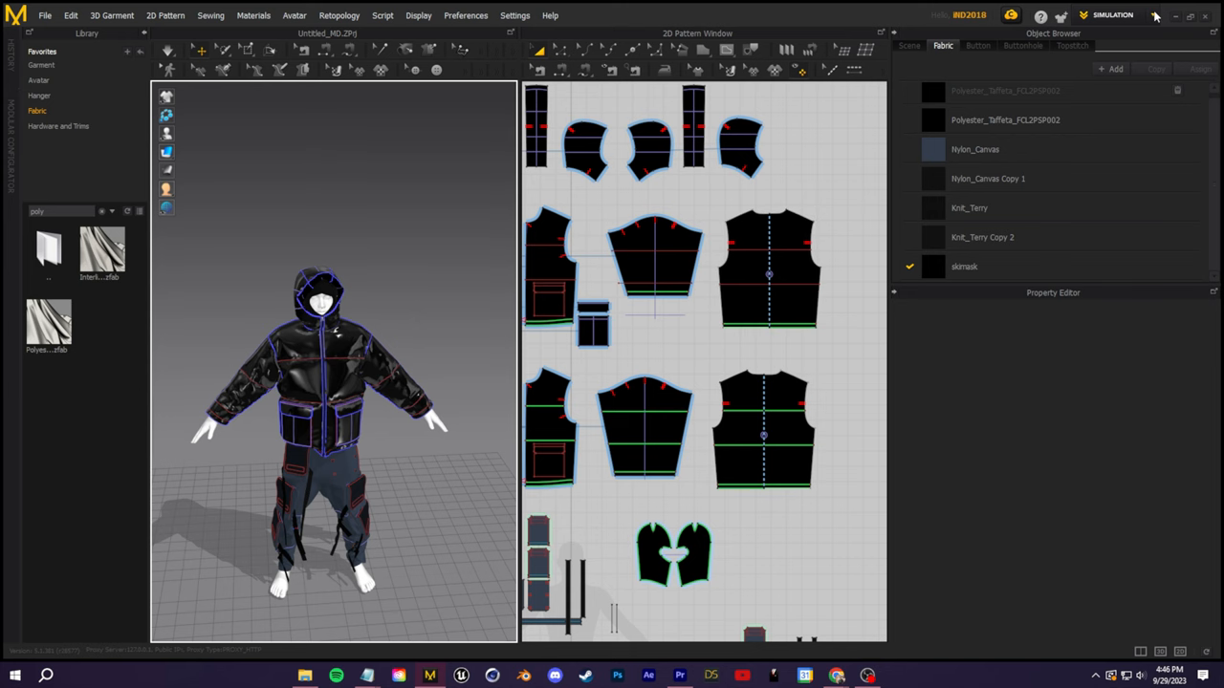
Switch to ANIMATION mode, import Yeat Walking.abc, and scrub the timeline back to frame 0
click(1112, 15)
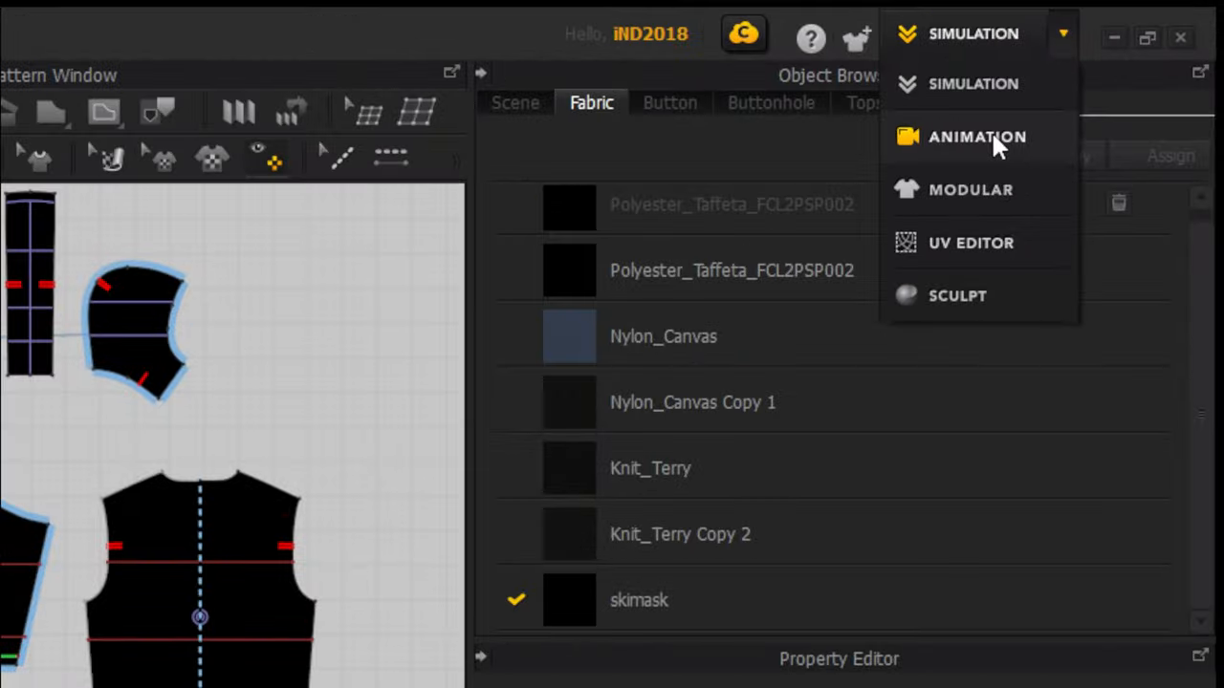
click(976, 136)
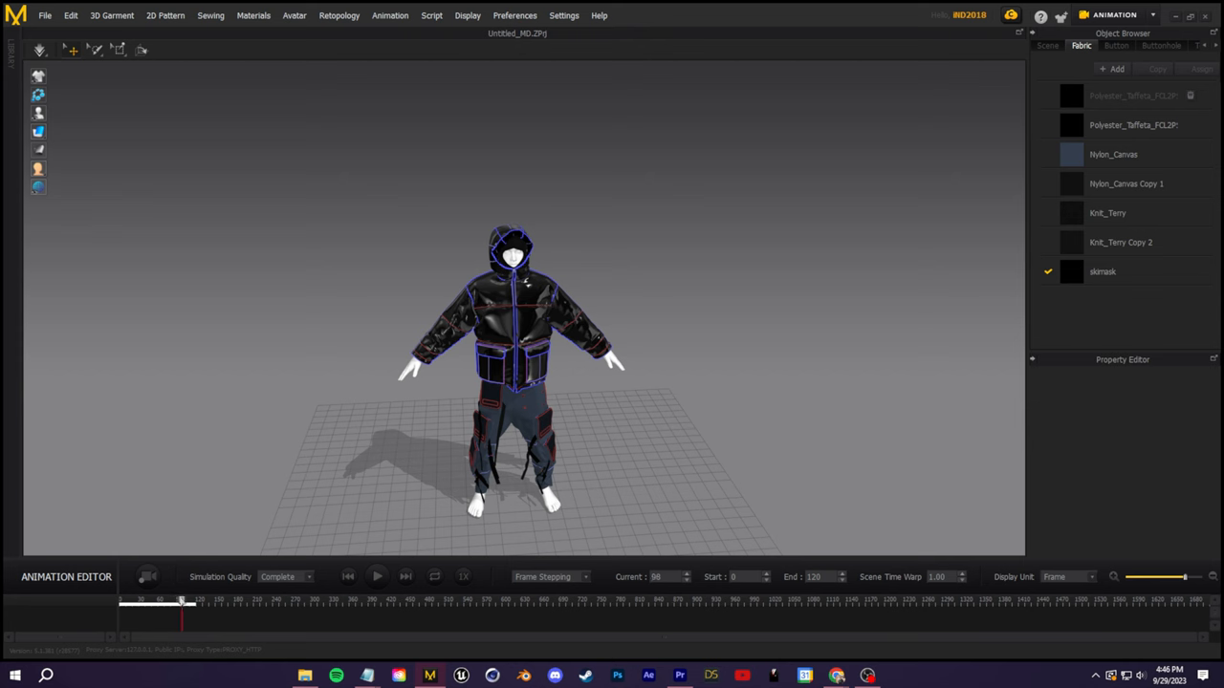
click(44, 16)
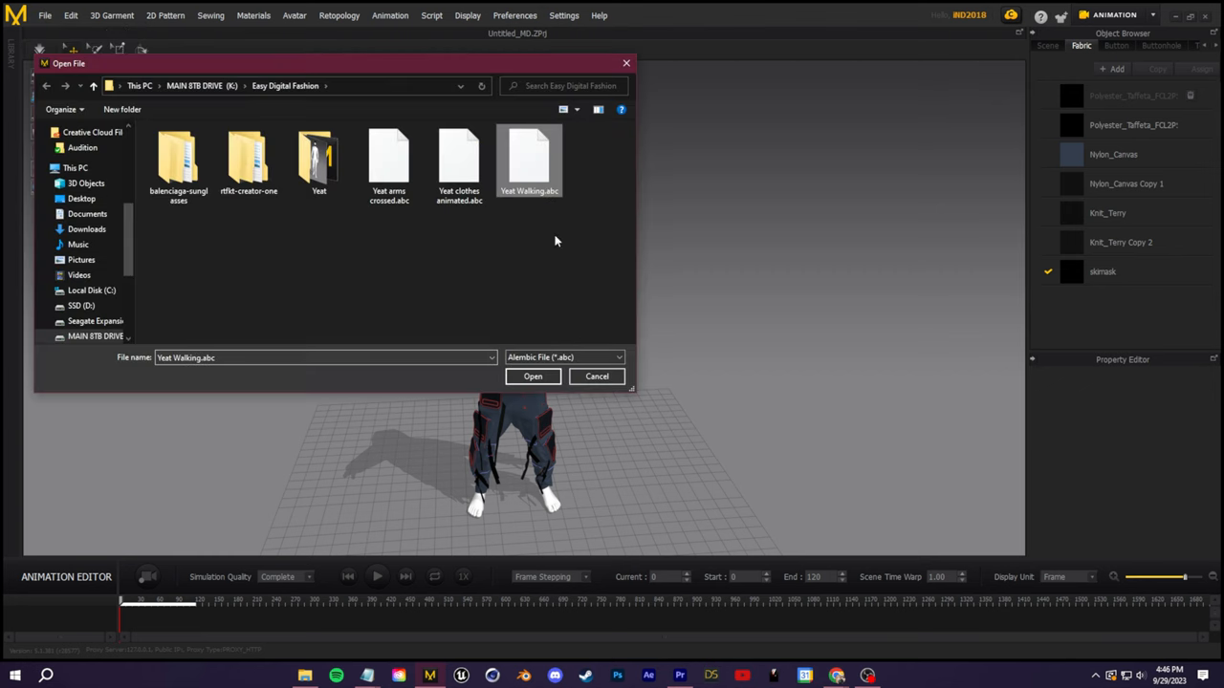
click(532, 376)
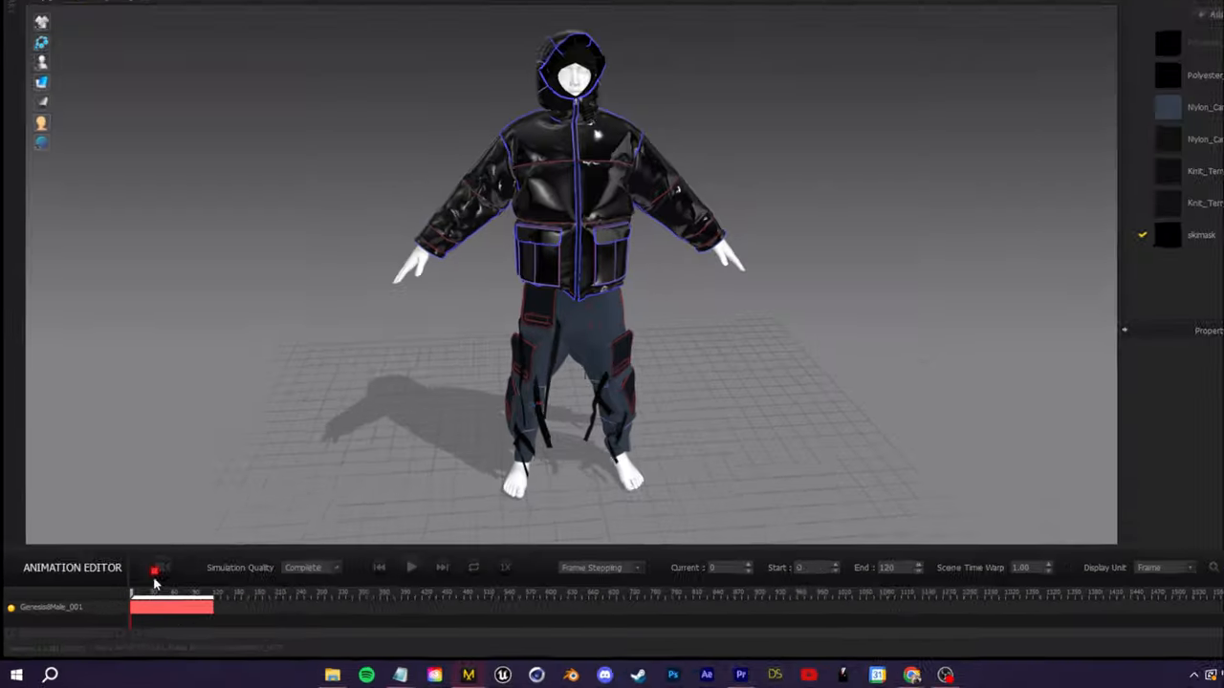
click(411, 567)
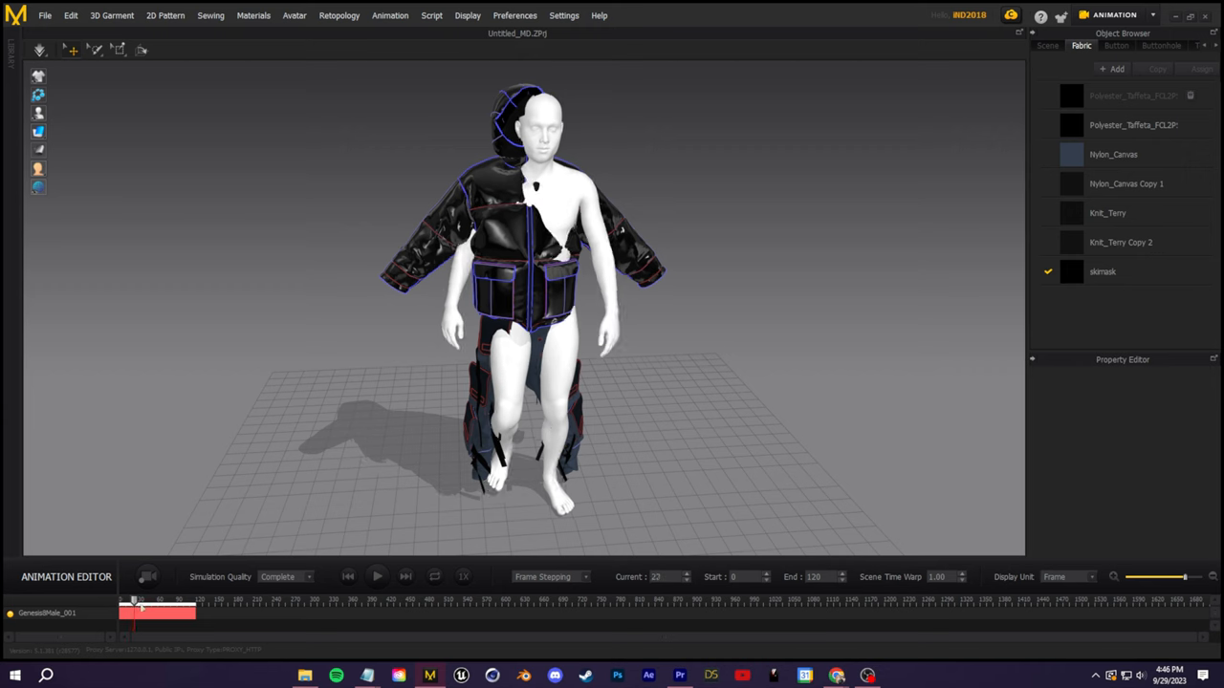
drag(134, 613, 169, 614)
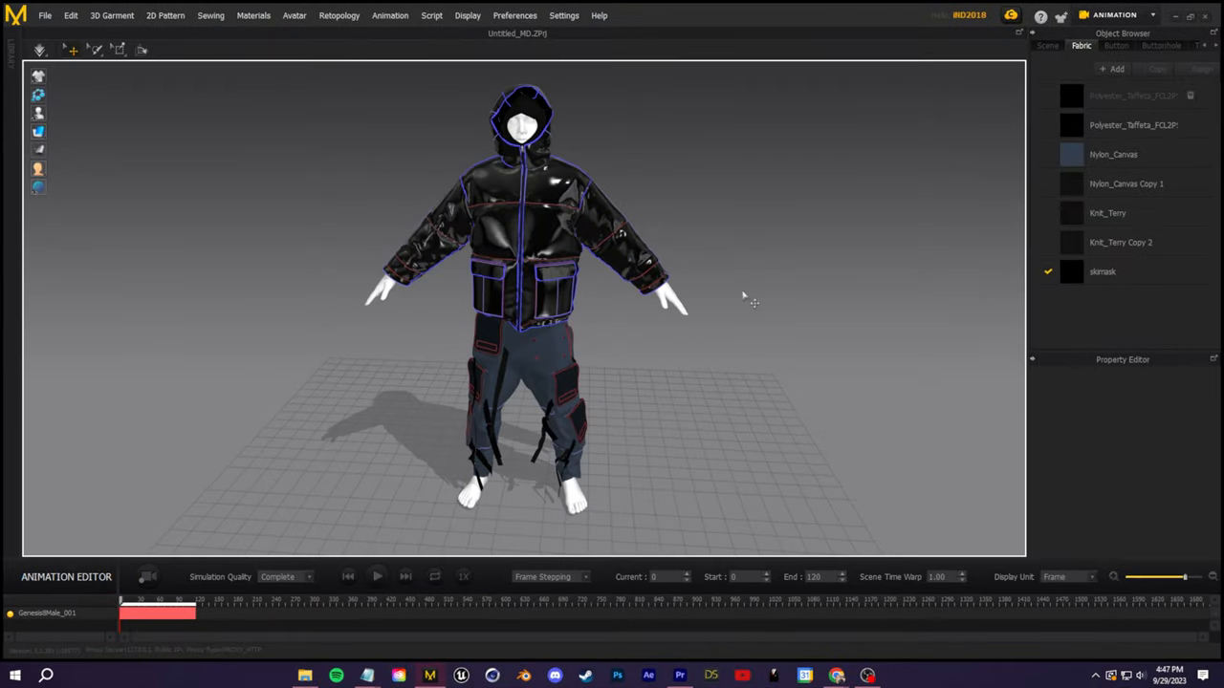
mouse_move(397, 191)
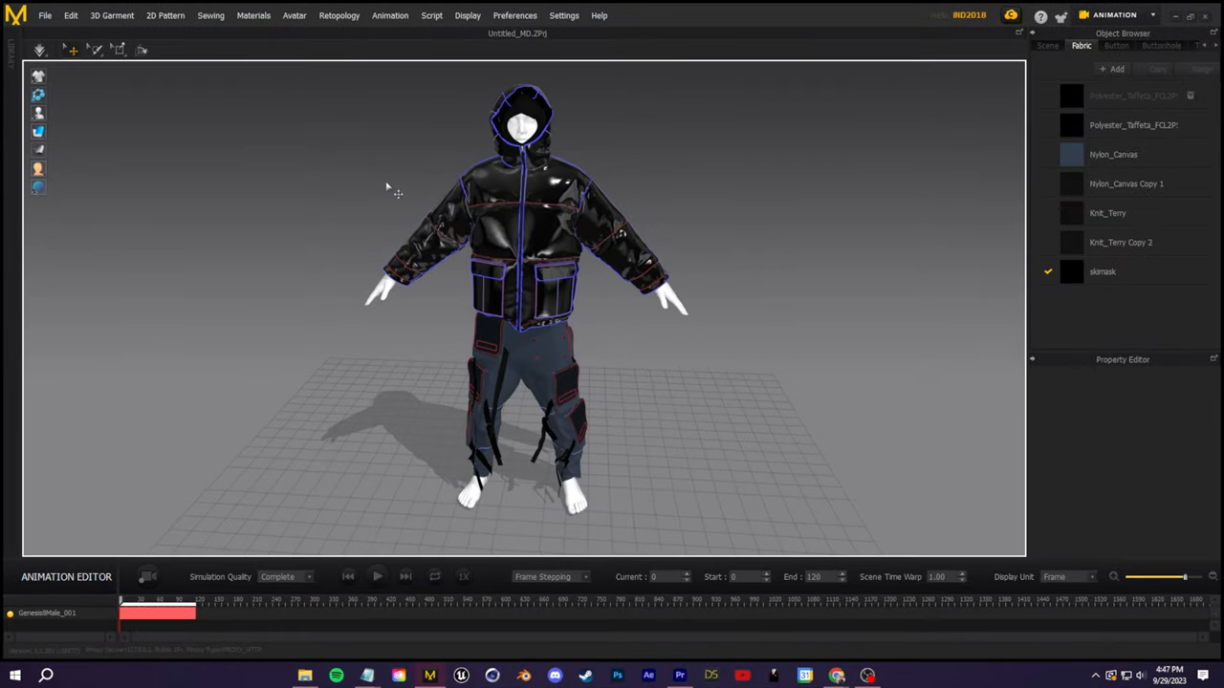
mouse_move(349, 176)
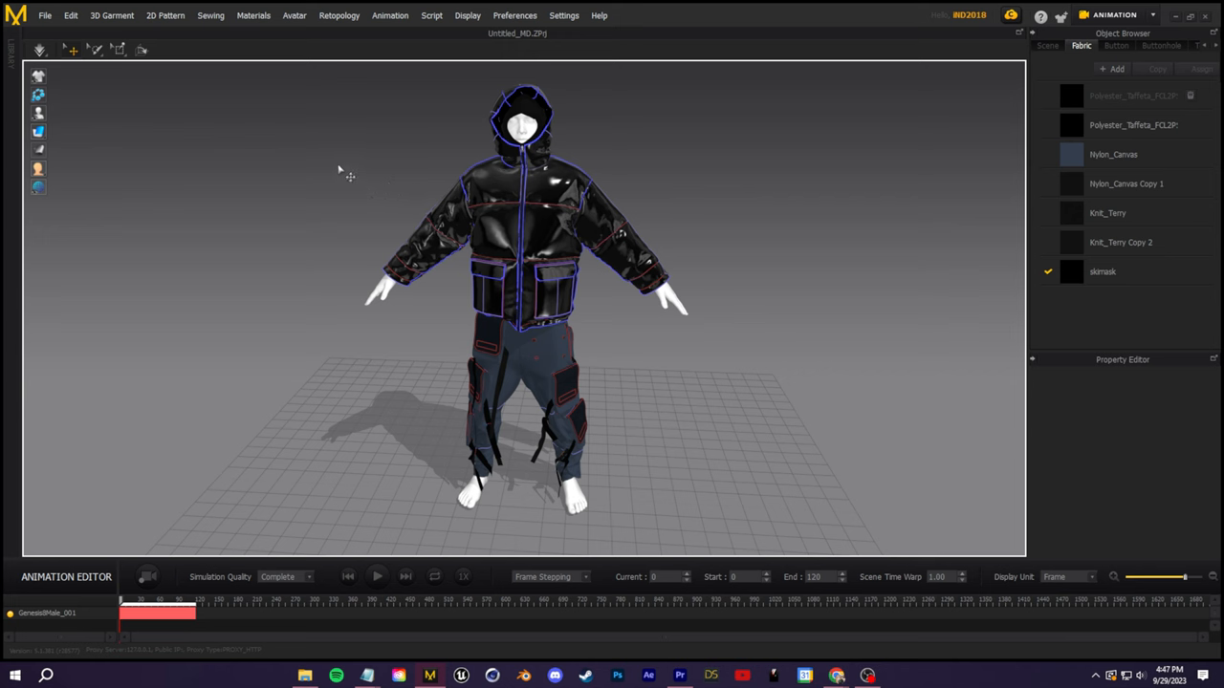
mouse_move(337, 173)
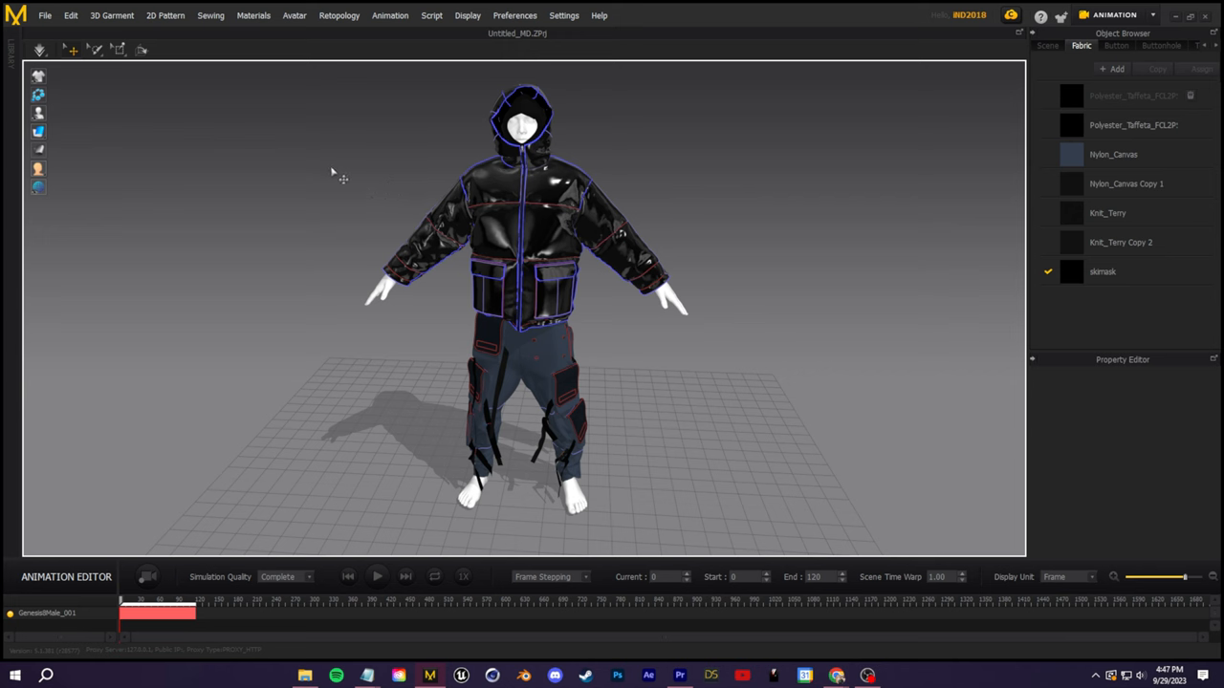
mouse_move(782, 387)
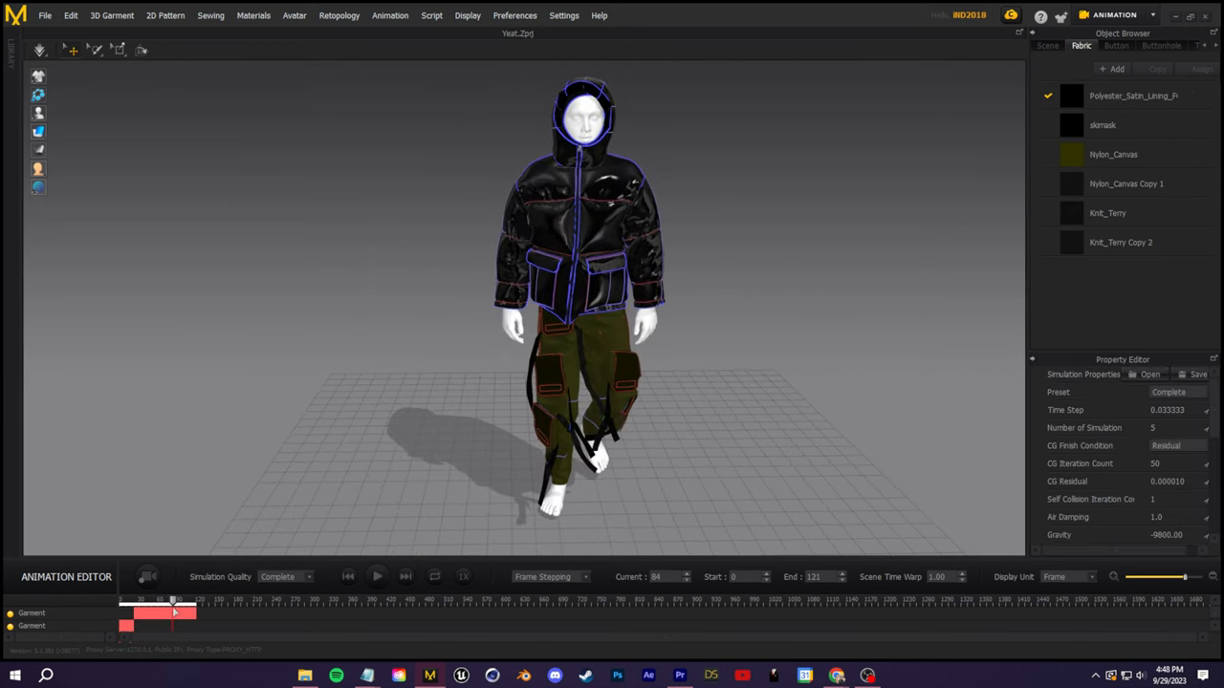
Scrub the recorded Yeat walk simulation back through frames 84 to 61
drag(172, 613, 186, 613)
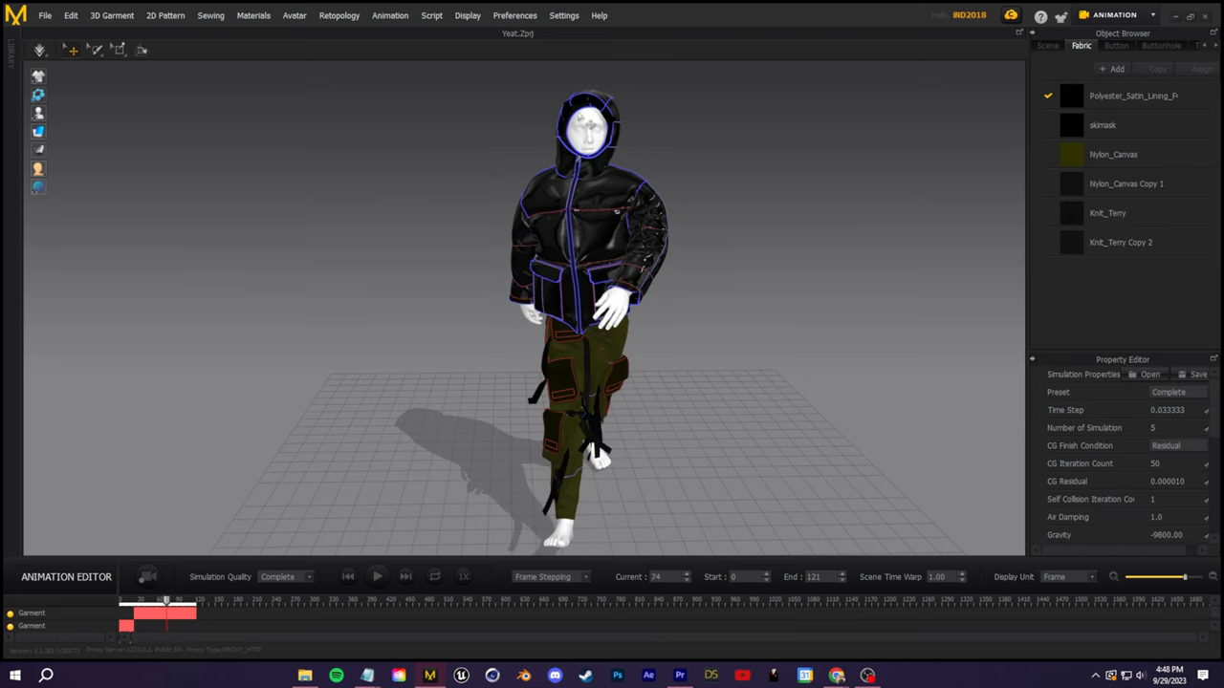
click(588, 306)
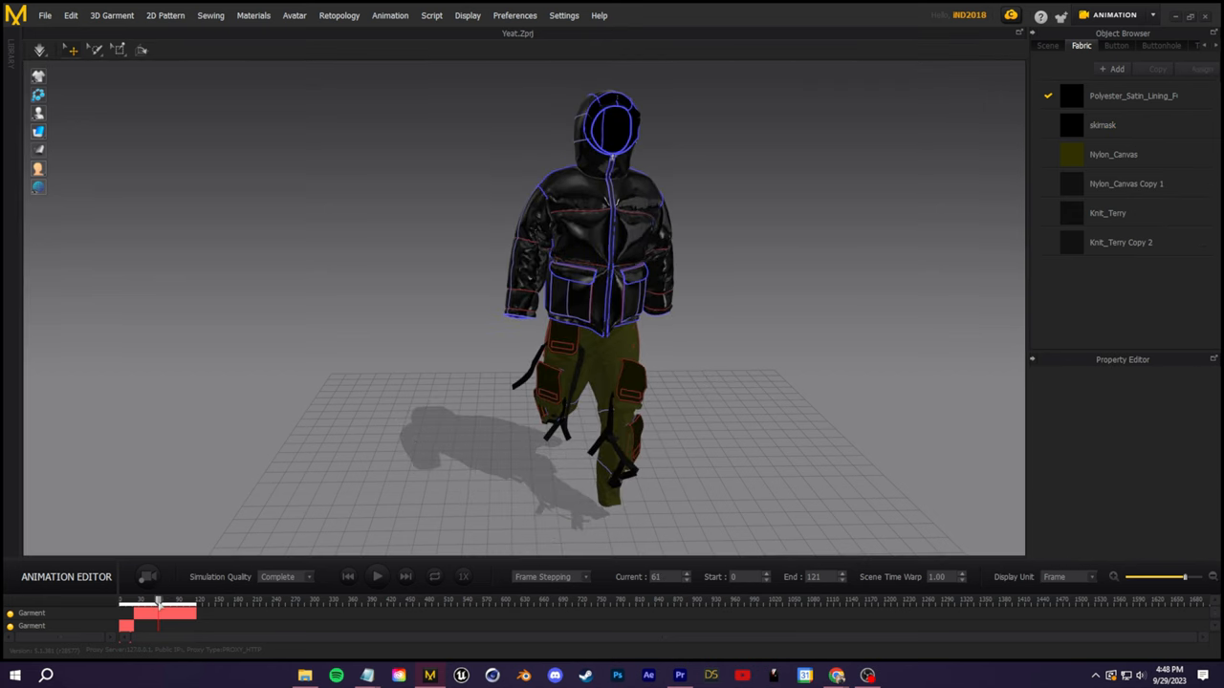
click(44, 16)
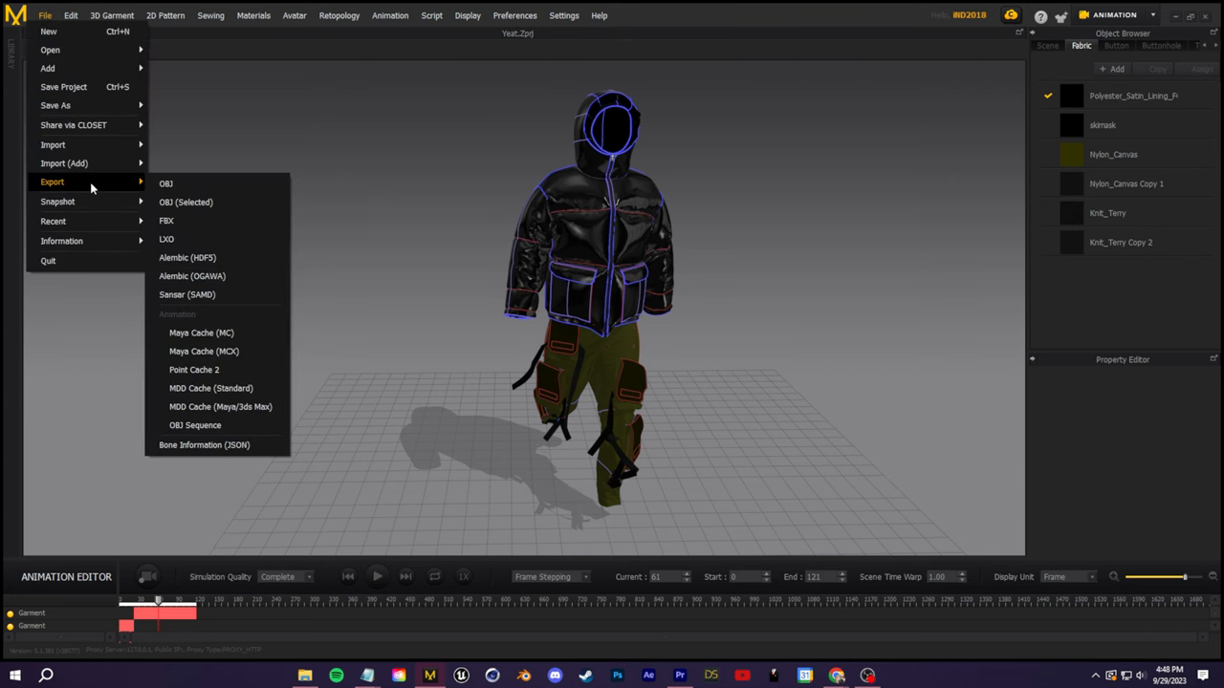
mouse_move(211, 388)
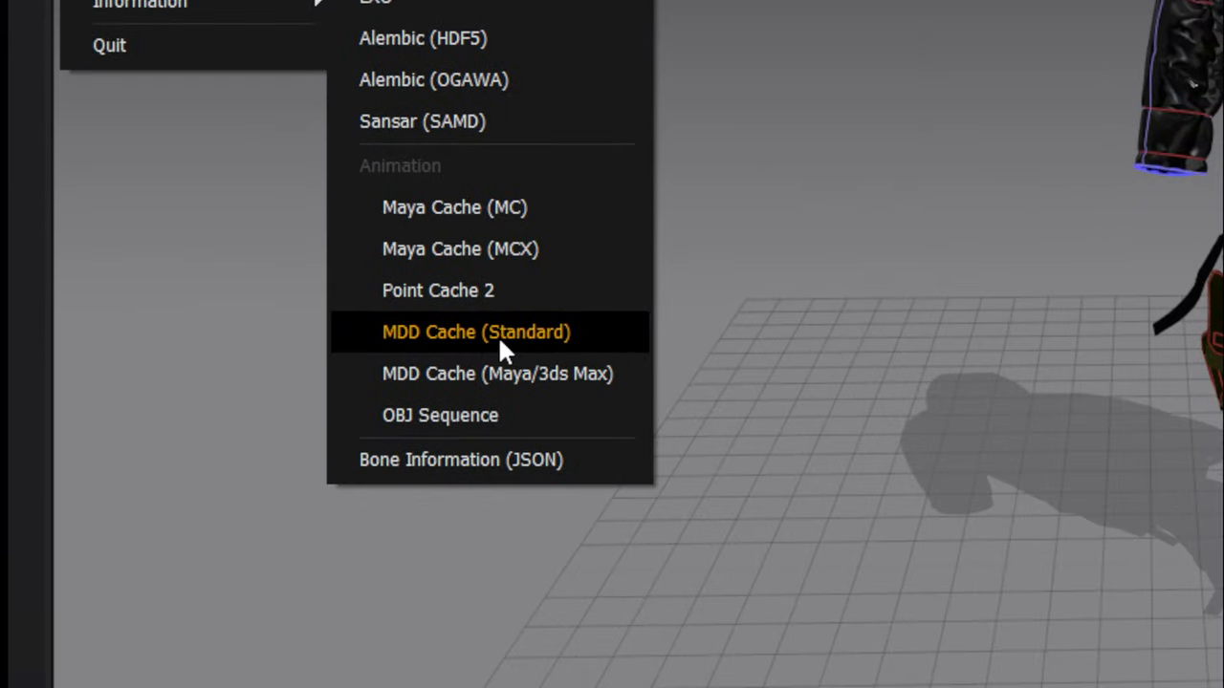
Export the walk as a standard MDD cache in metres with Z up
click(475, 332)
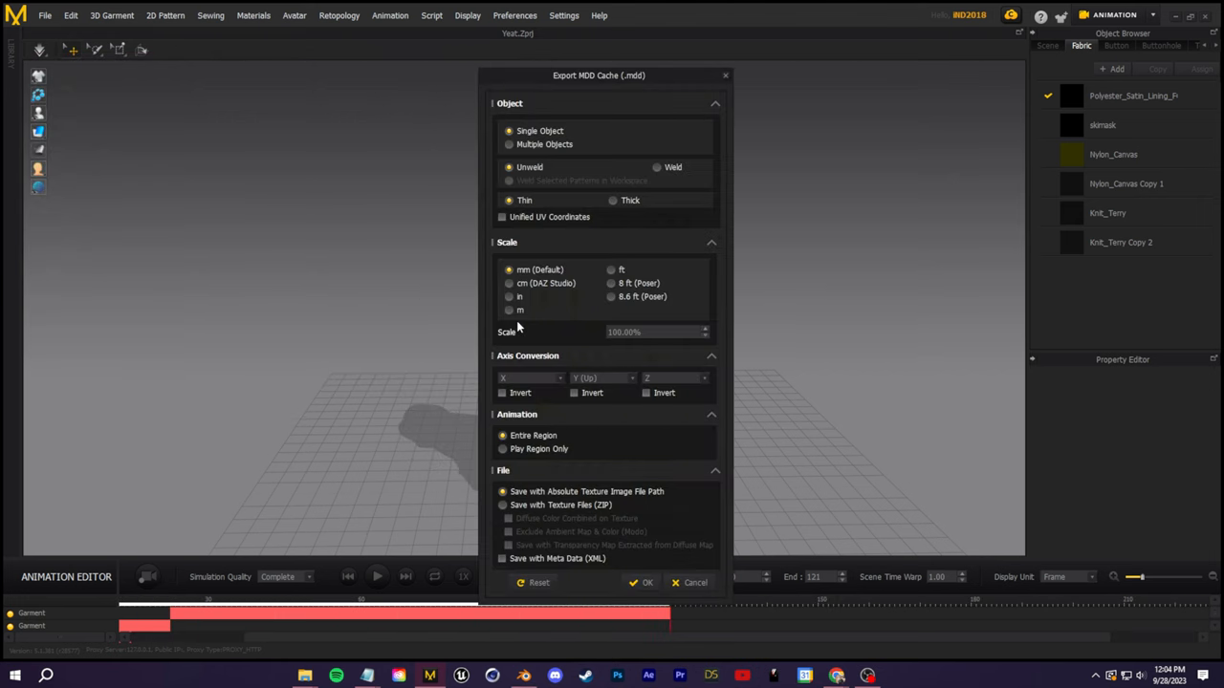
click(509, 309)
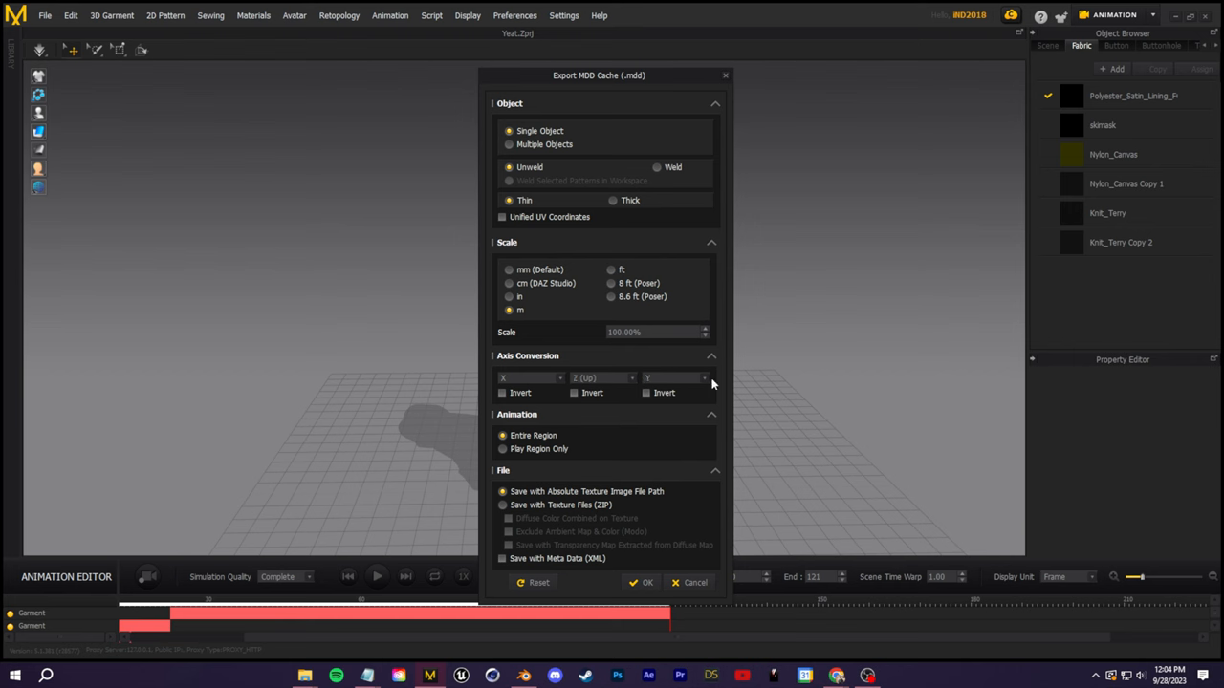
mouse_move(559, 460)
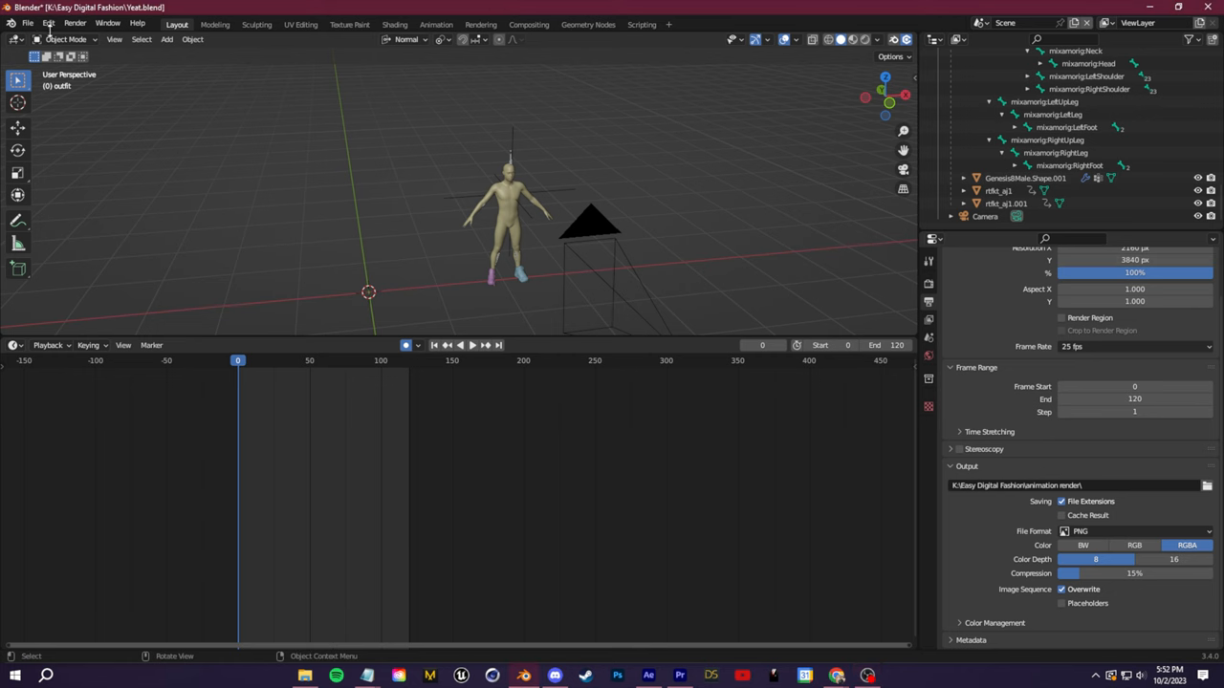
Import Yeat Clothes Animated.obj using the legacy Wavefront OBJ importer
click(47, 23)
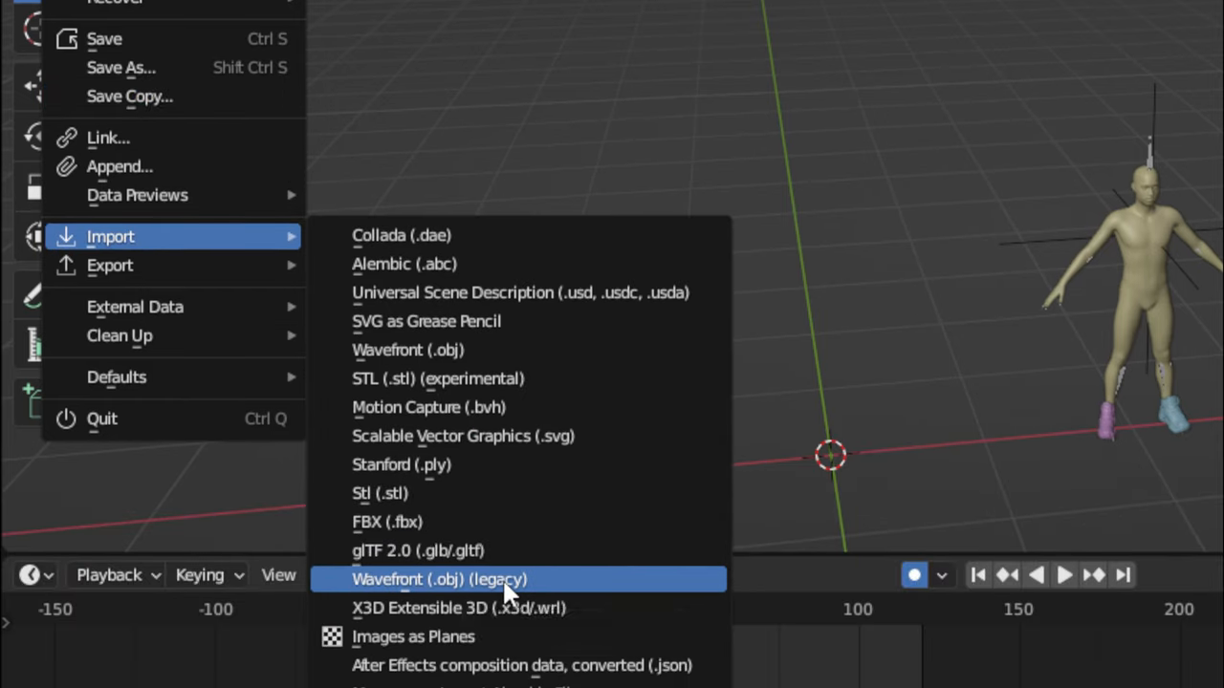
click(438, 579)
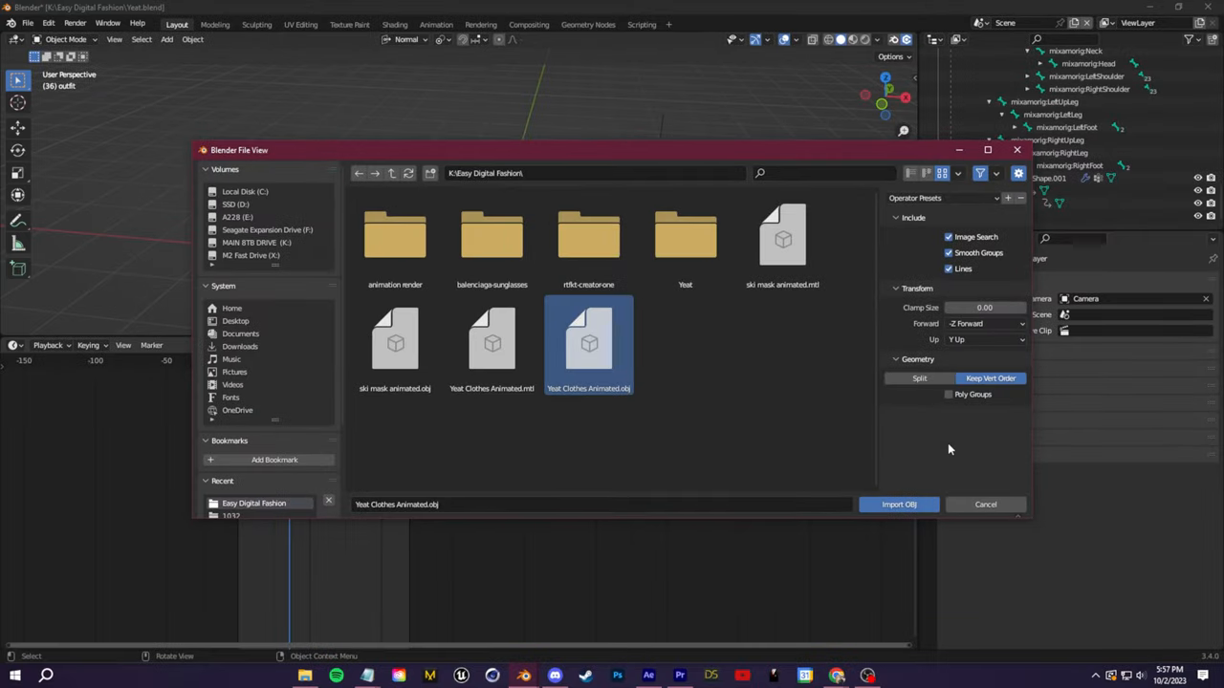
click(897, 503)
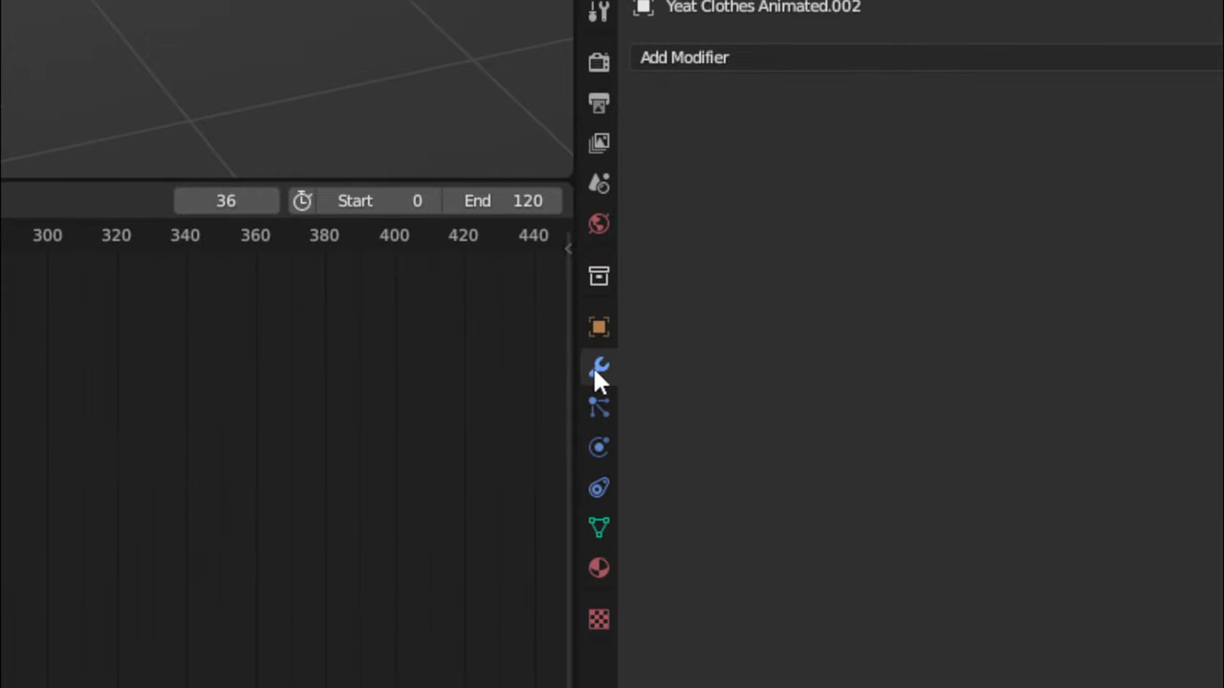
Add a Mesh Cache modifier reading Yeat Clothes Animated.mdd, with Forward axis +Z
click(683, 57)
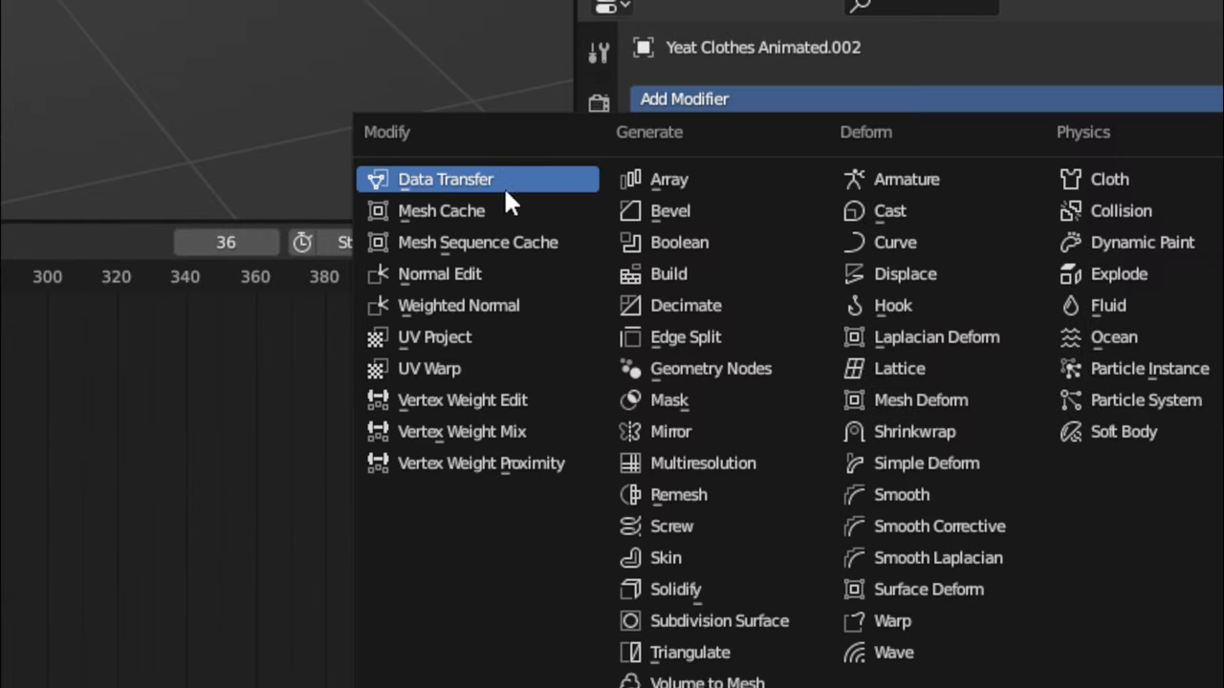
click(440, 210)
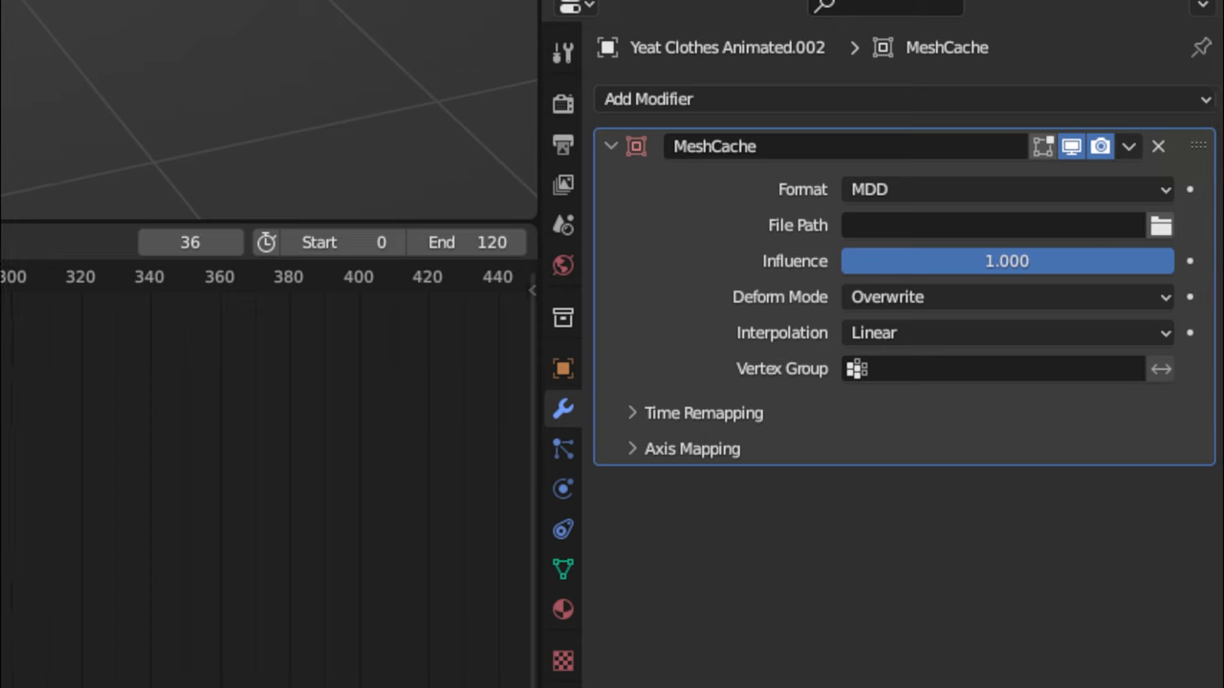
click(1159, 226)
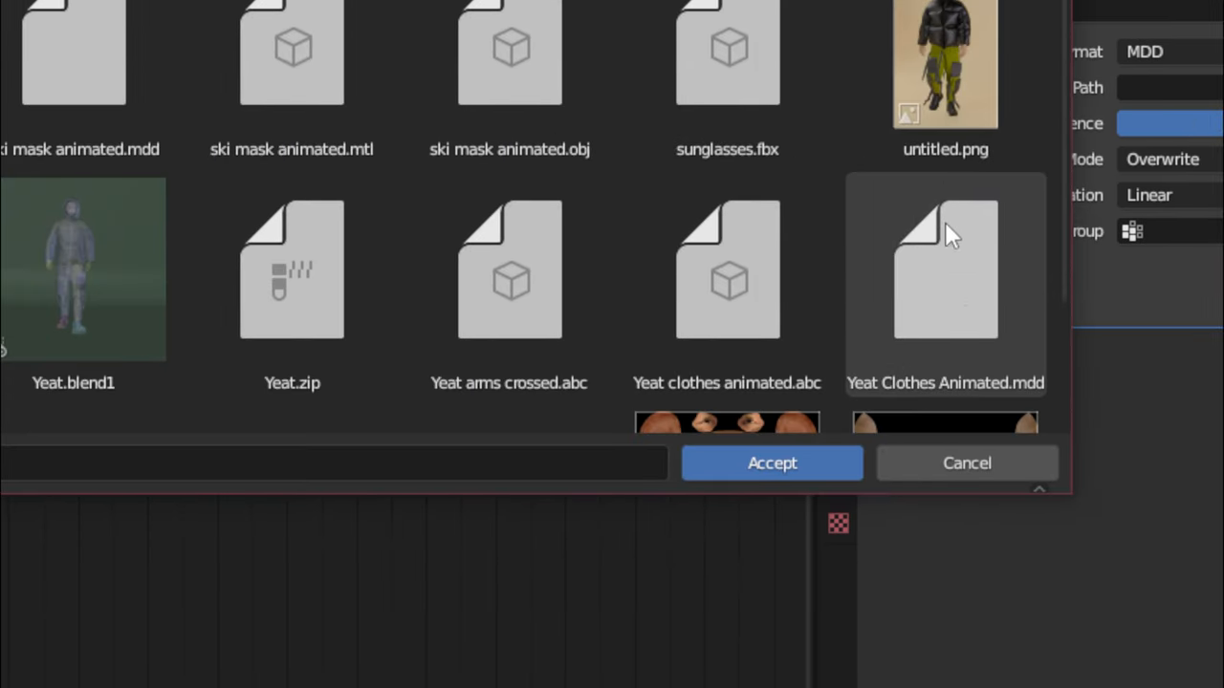
click(945, 270)
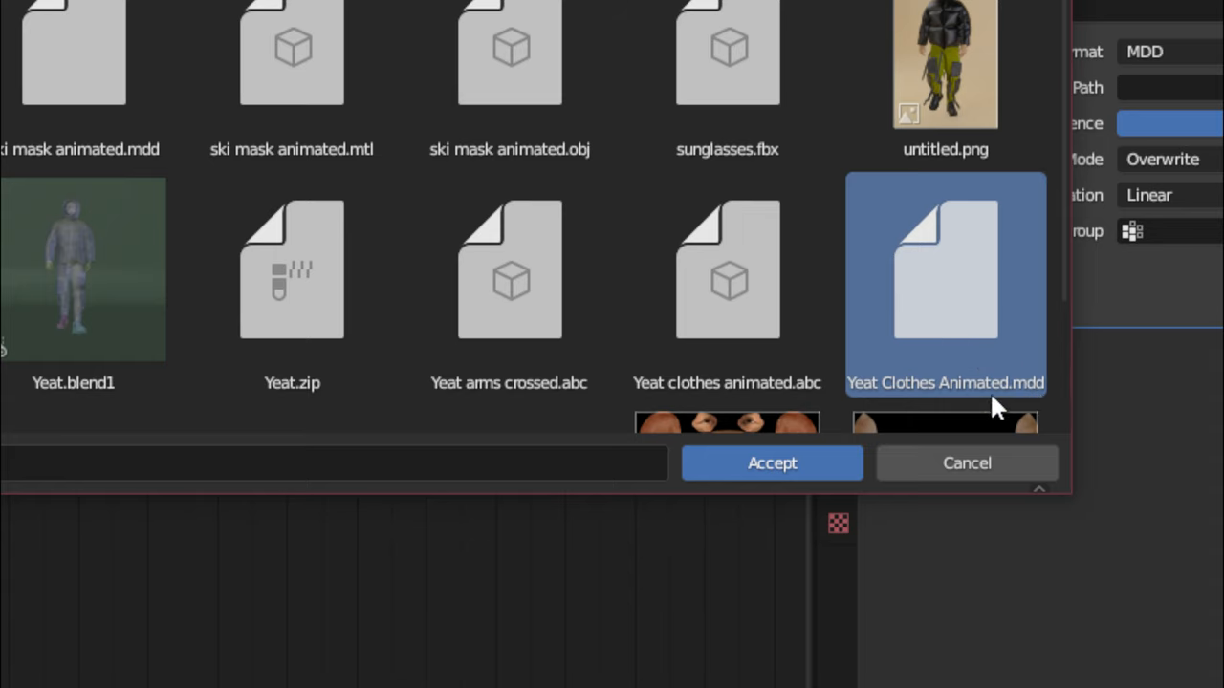
click(772, 463)
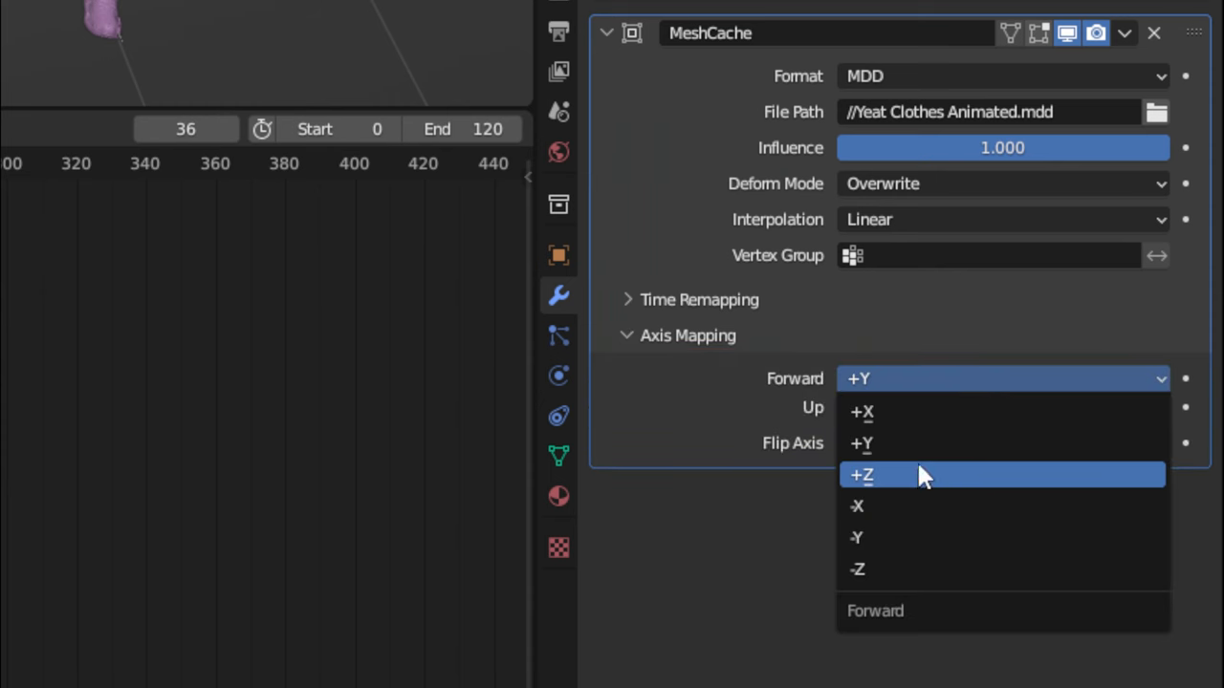
click(861, 475)
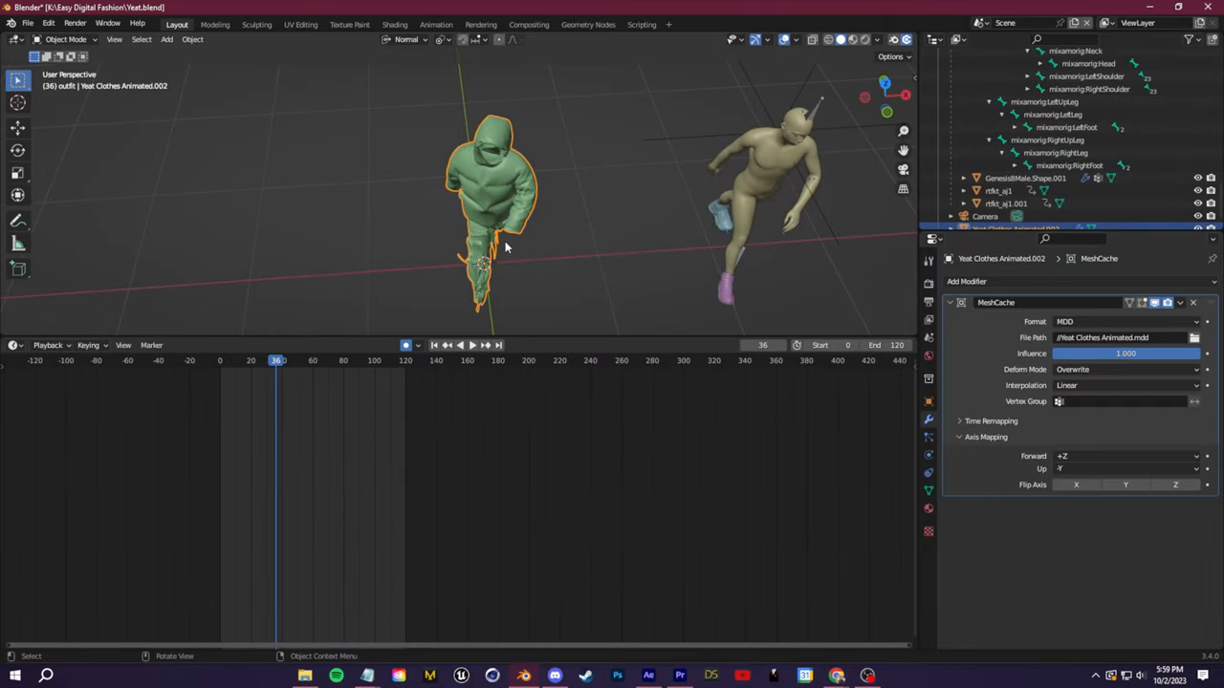
Scrub the walk, set the outfit's Location X to 206.03 cm, and expand Time Remapping
click(277, 361)
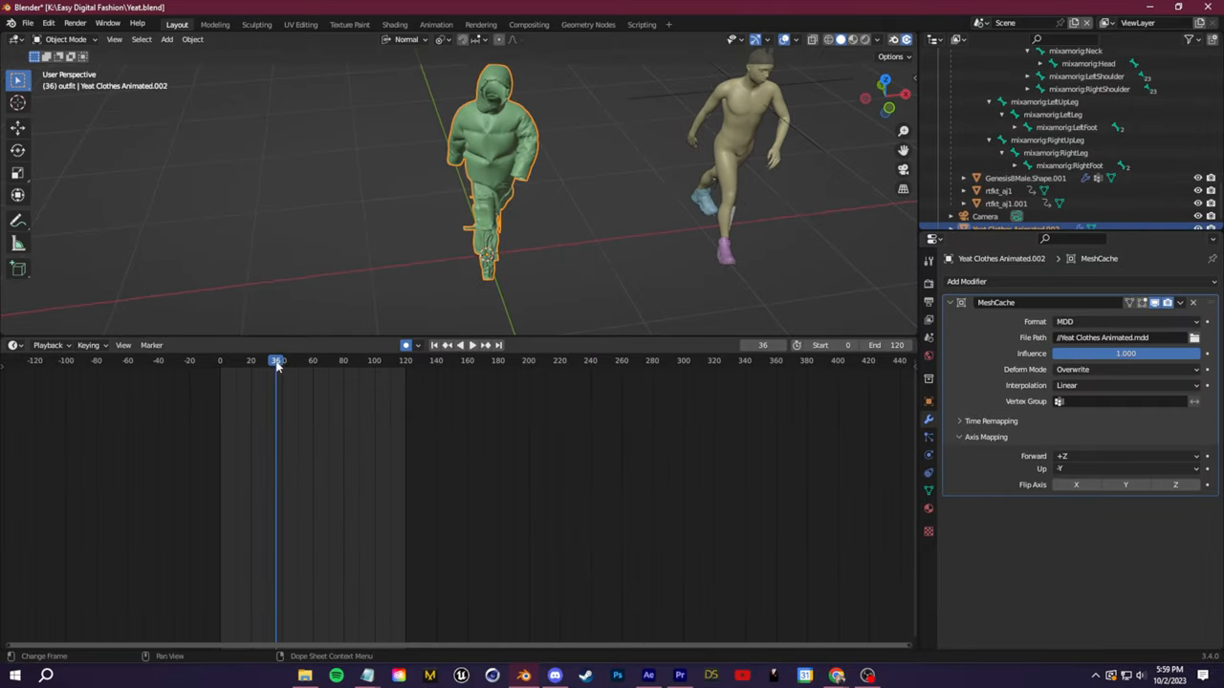
click(471, 345)
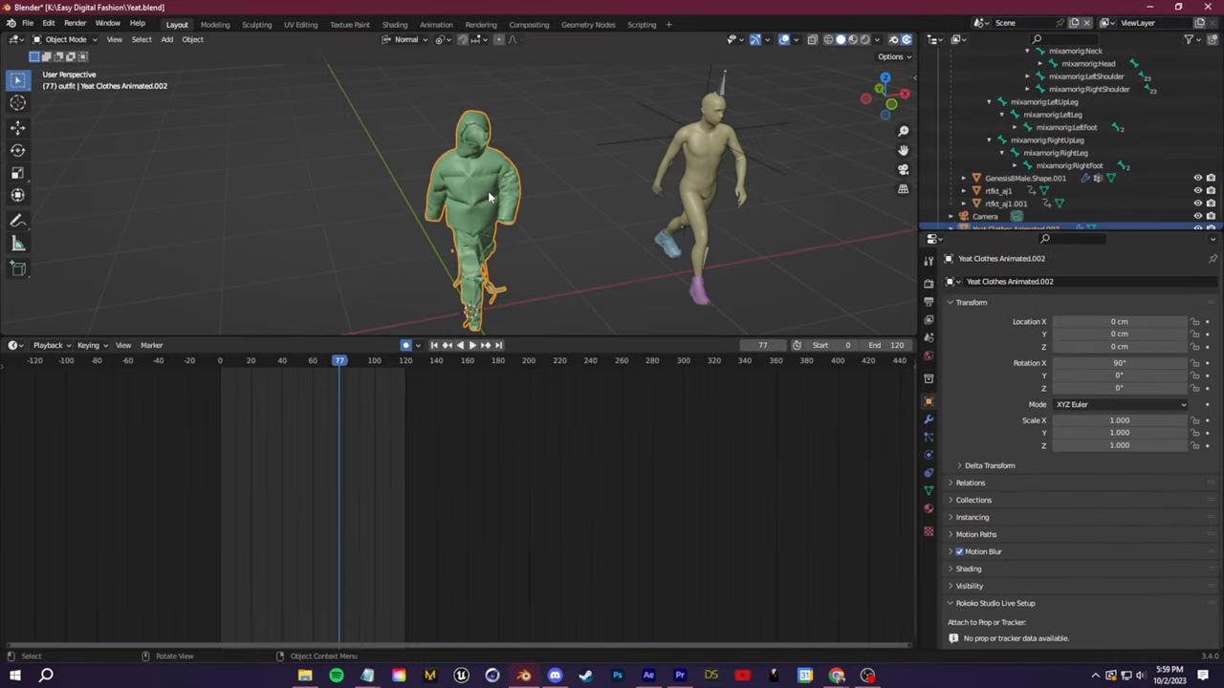
click(1119, 321)
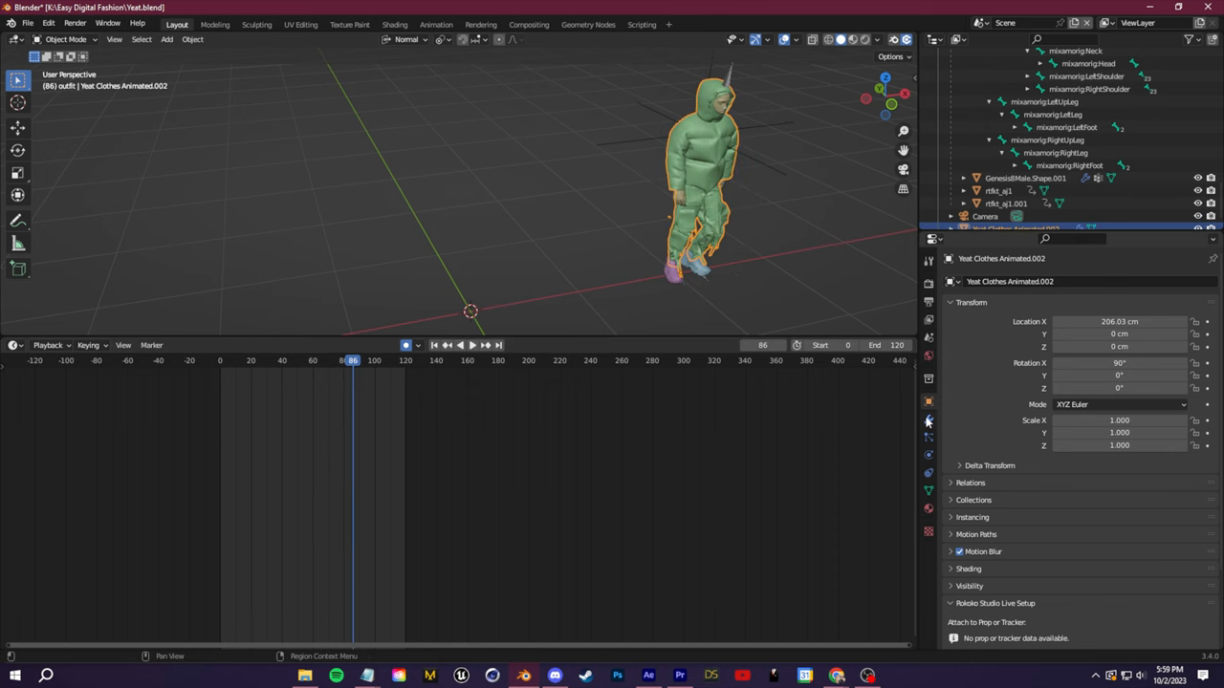
click(927, 418)
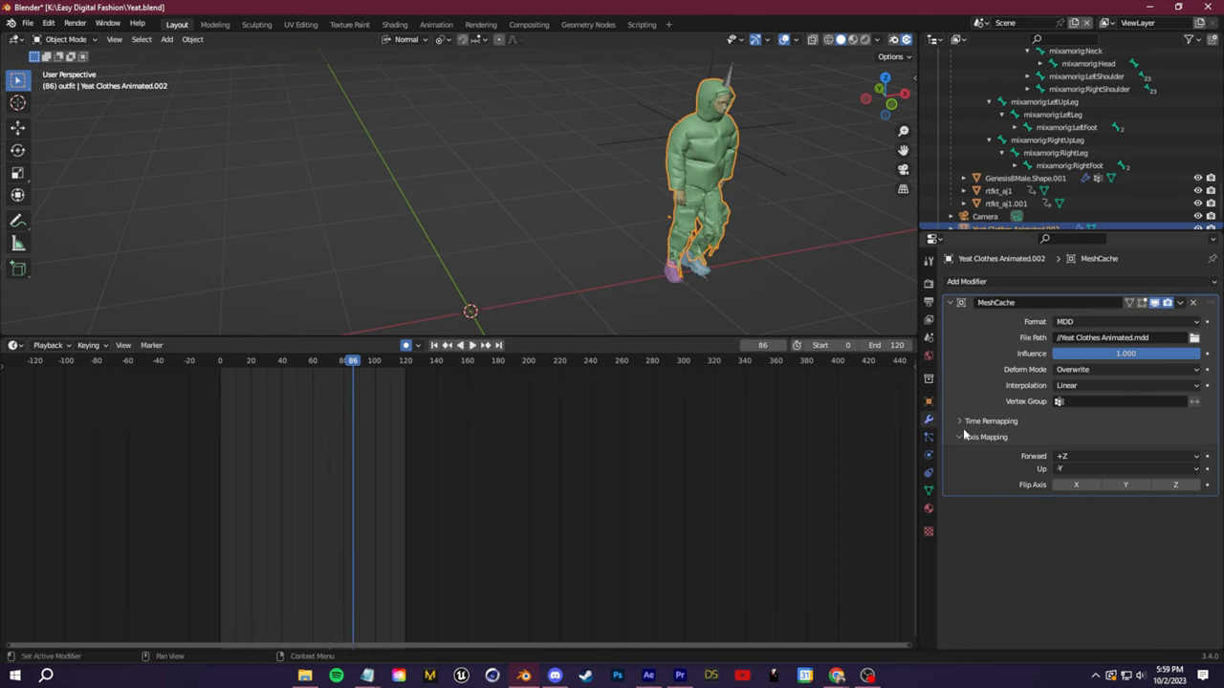
click(990, 420)
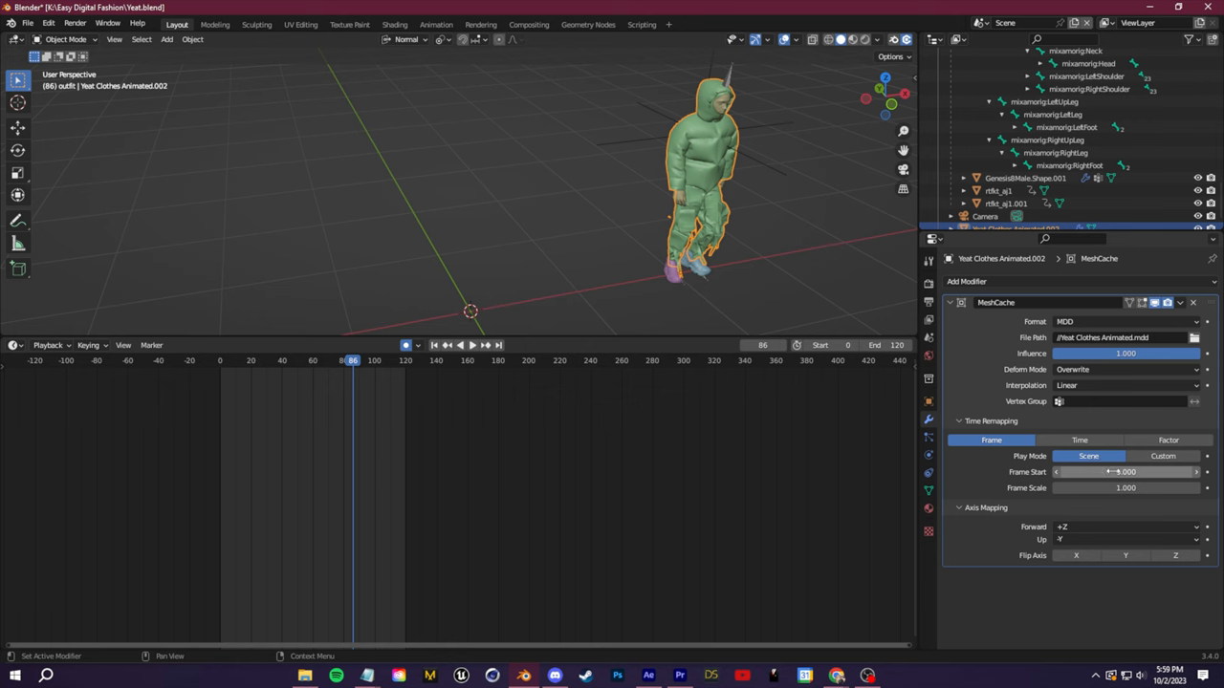
click(1125, 471)
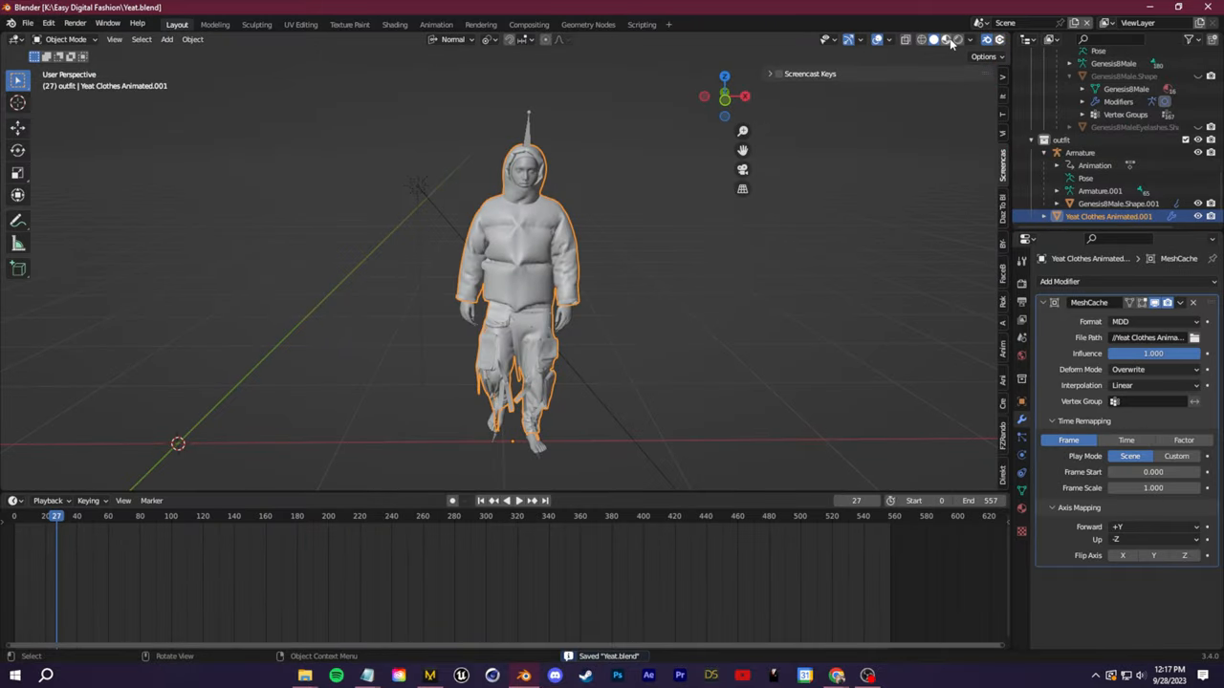
Switch the 3D viewport to Material Preview shading
click(946, 40)
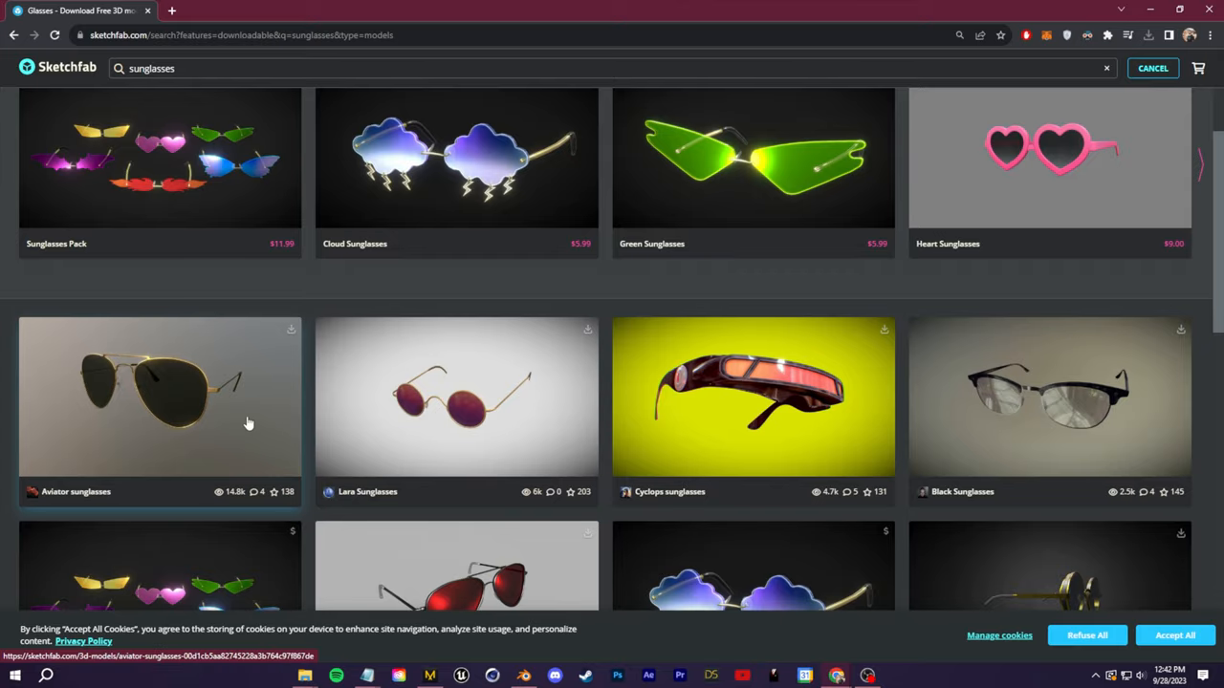
Scroll through the Sketchfab results to find the downloadable Aviator sunglasses
scroll(down, 3)
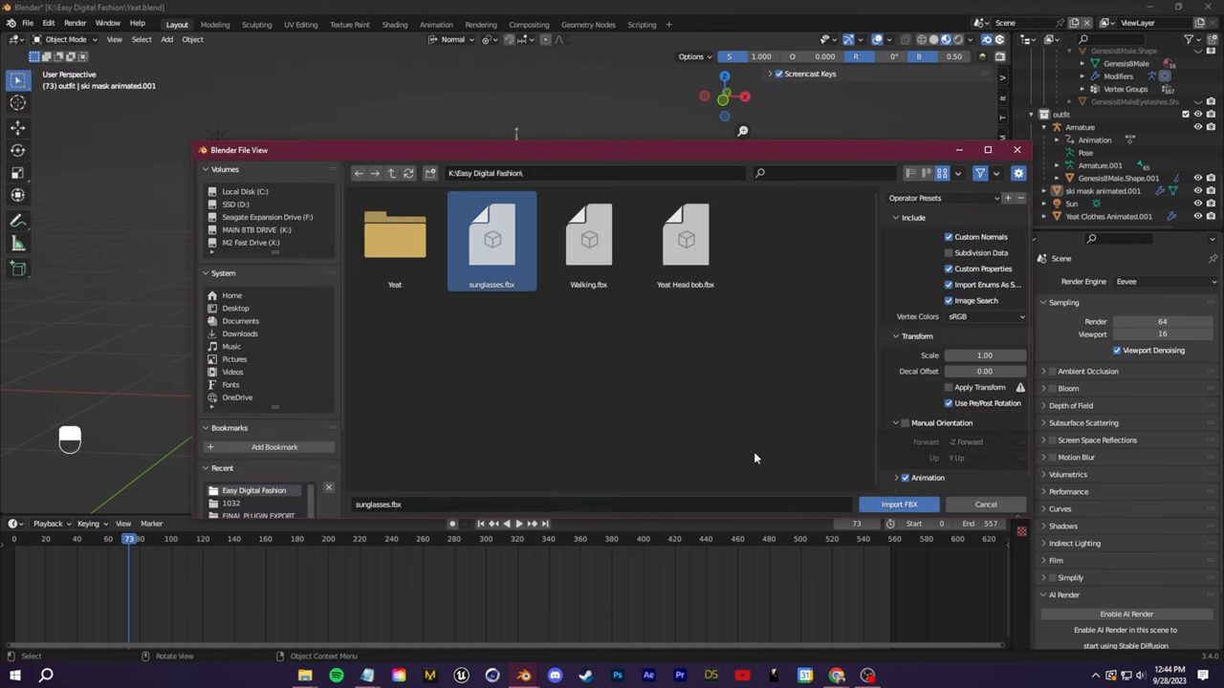
Import sunglasses.fbx and fit the glasses onto the character's face inside the hood
click(897, 504)
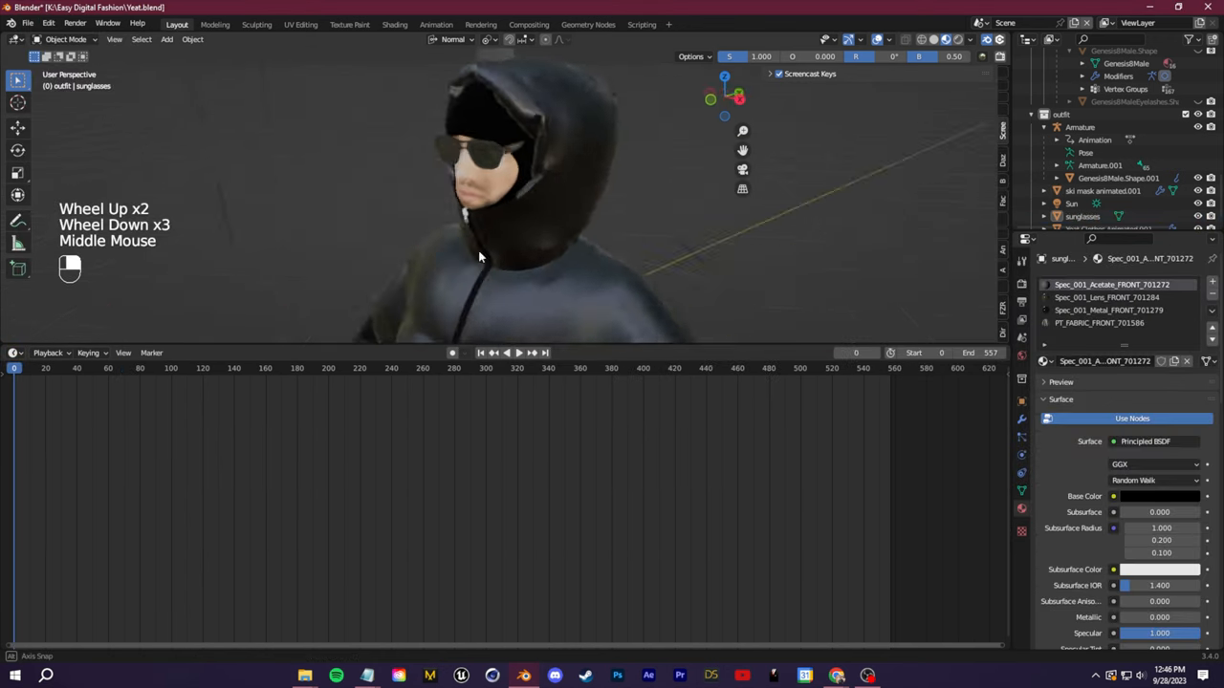
scroll(down, 3)
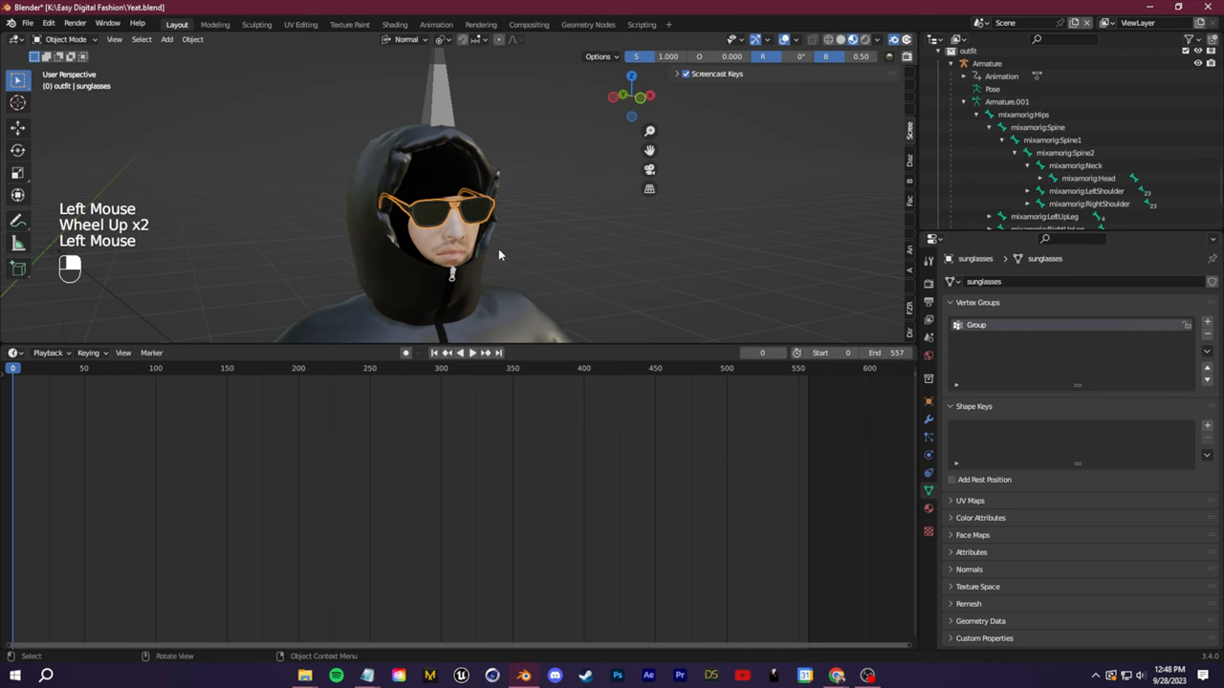
click(1088, 178)
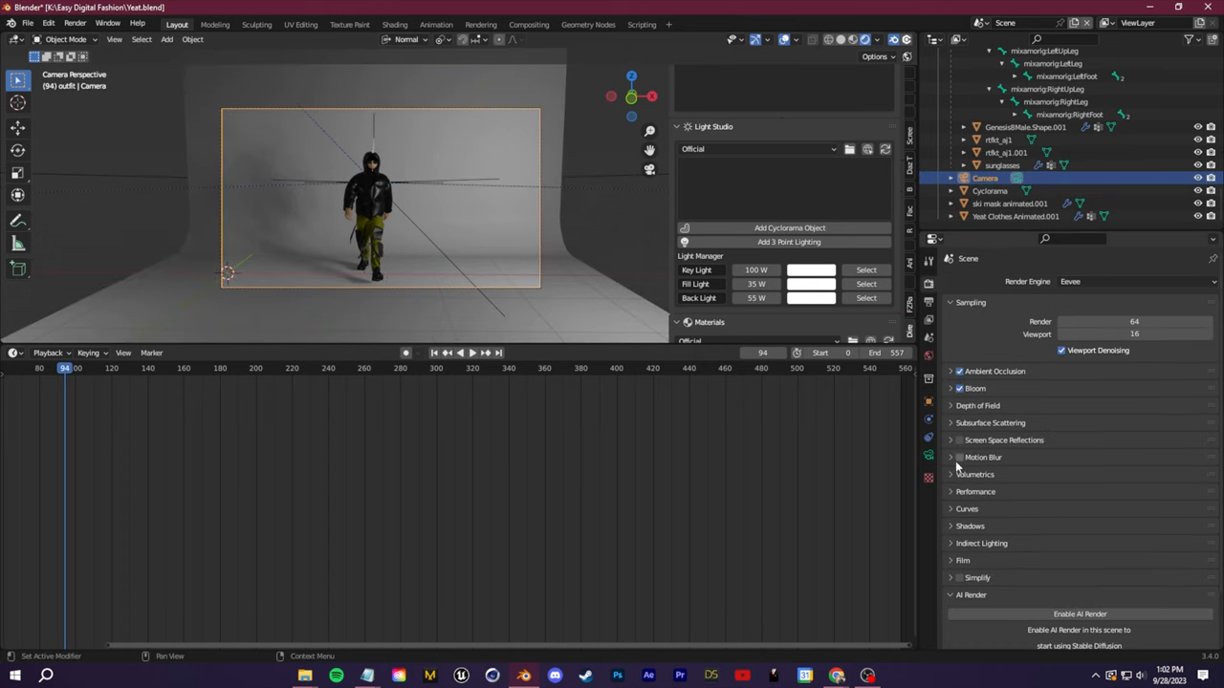
Brighten the key, fill and back lights and set render Max Samples to 1000
click(1133, 281)
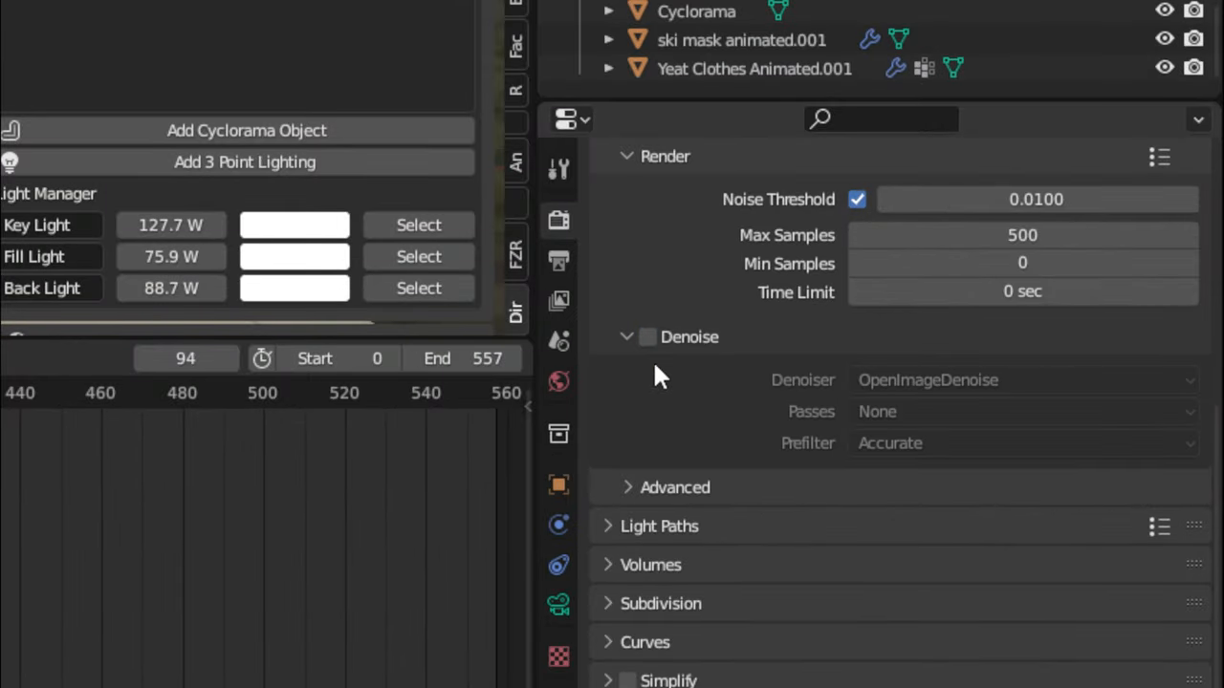
double_click(1022, 235)
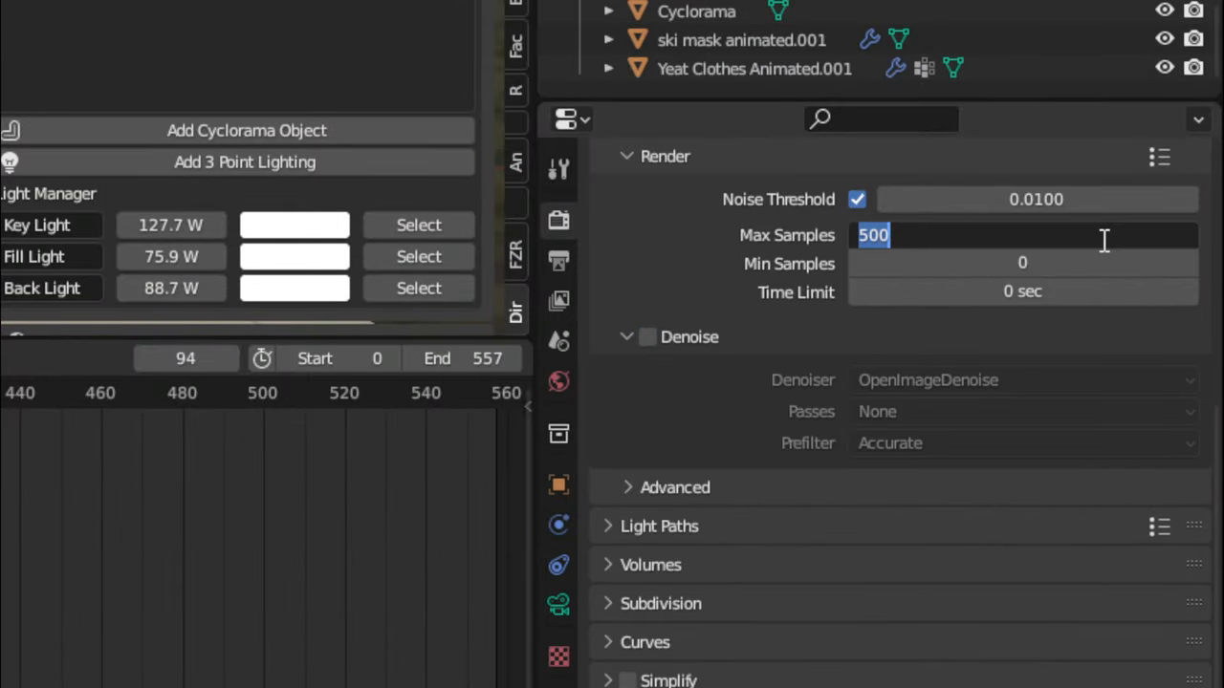
text(1000)
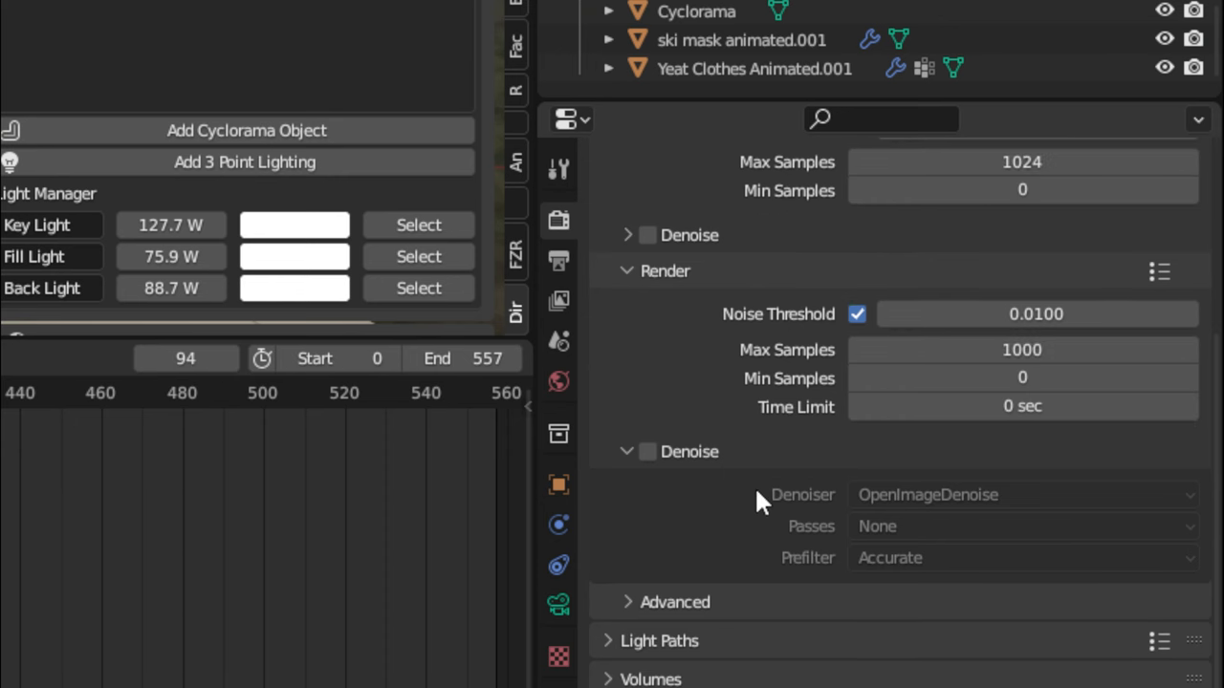
click(74, 22)
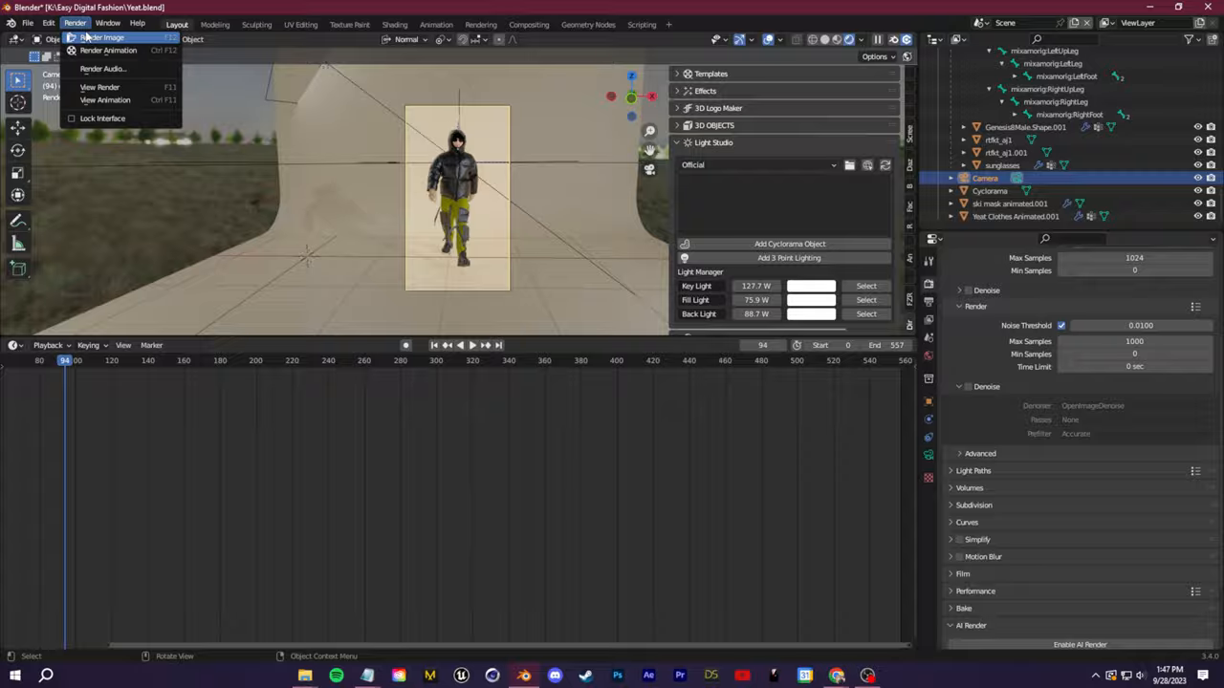
Render frame 94 and open the earlier 5.png render, zoomed out, for comparison
click(104, 36)
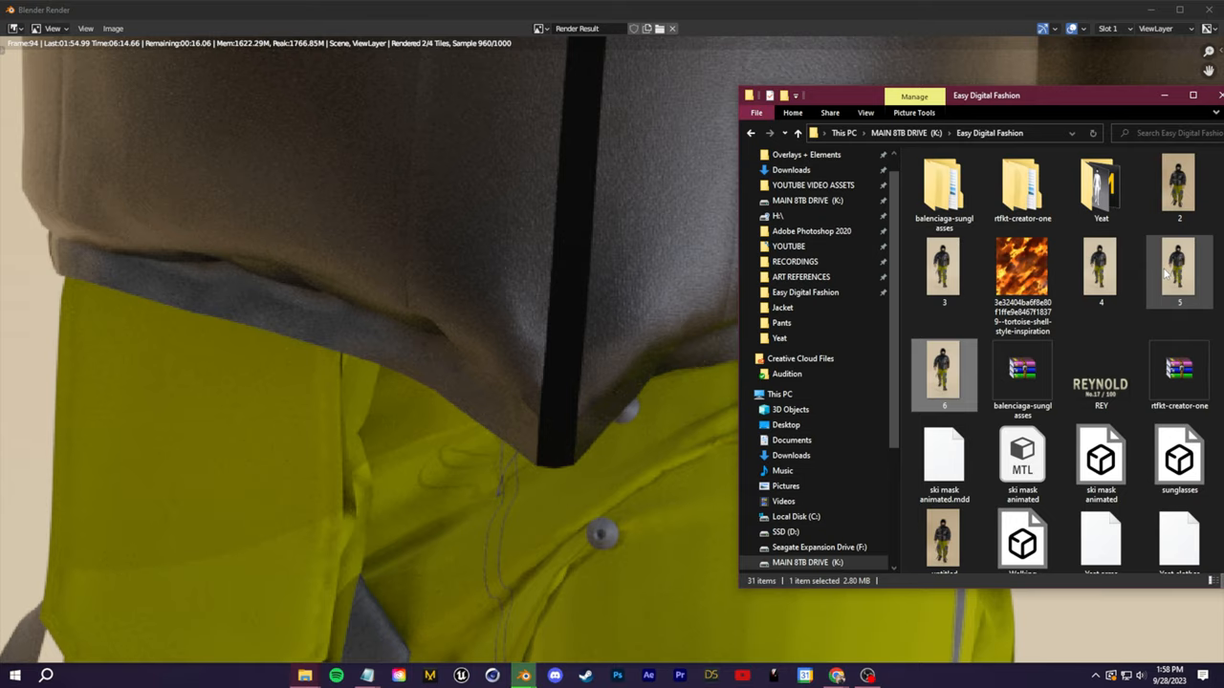
double_click(1177, 271)
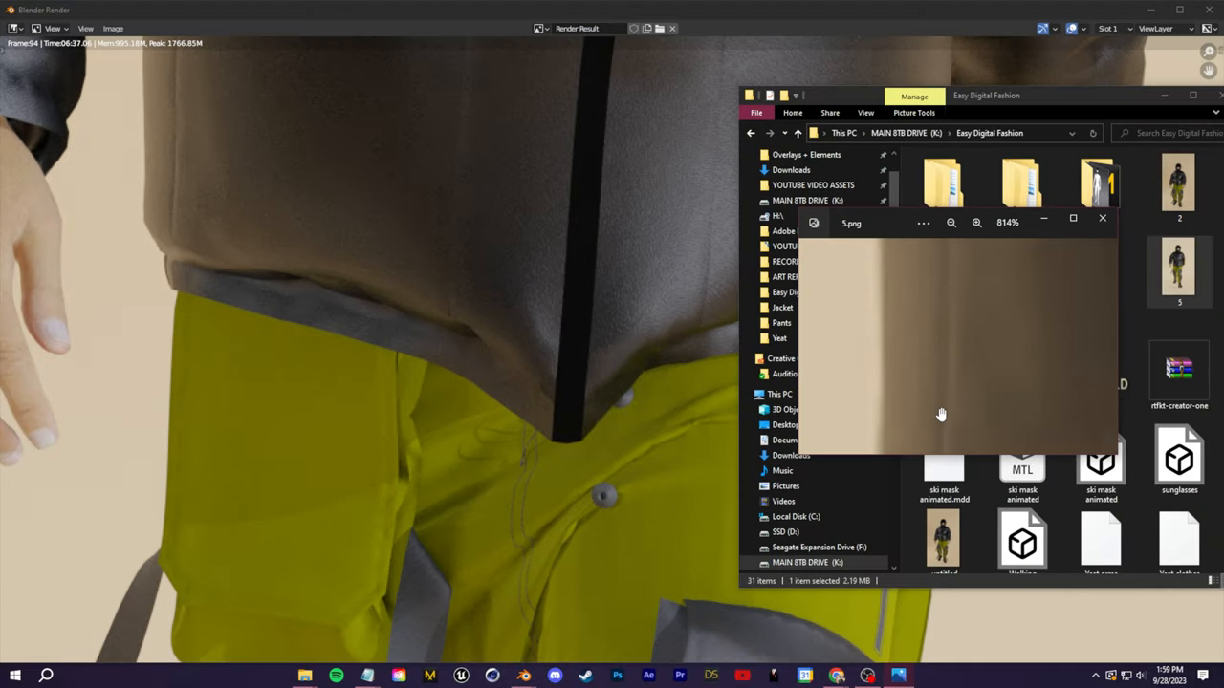
click(951, 222)
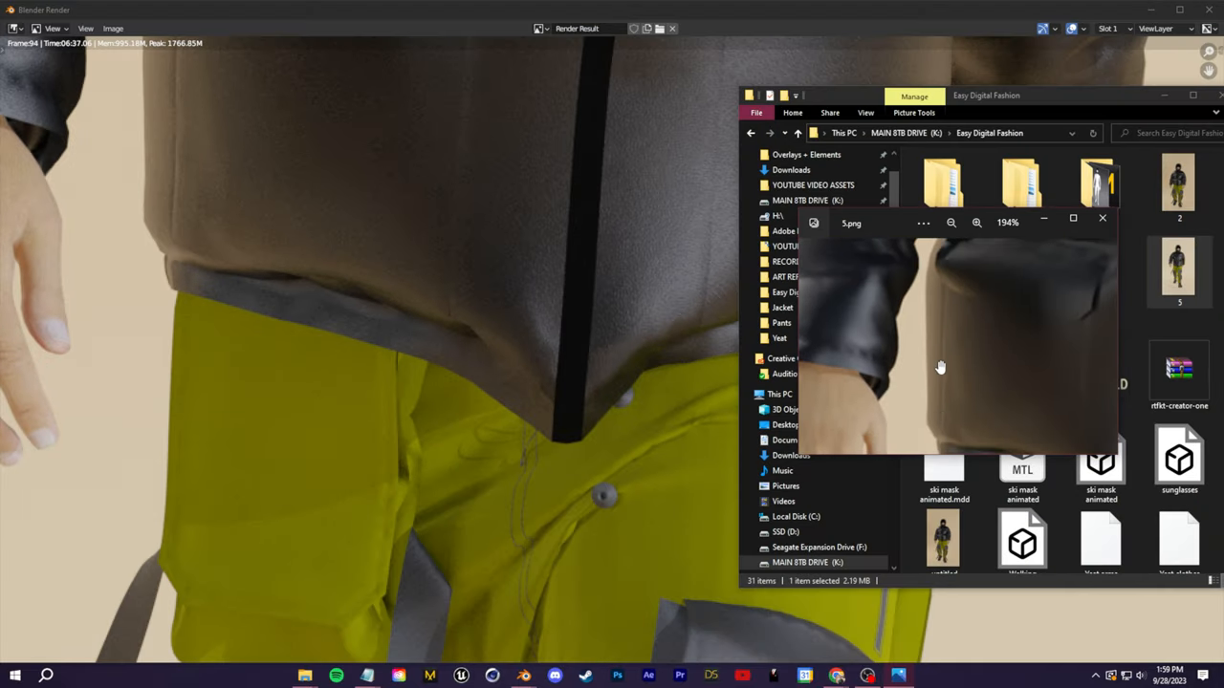